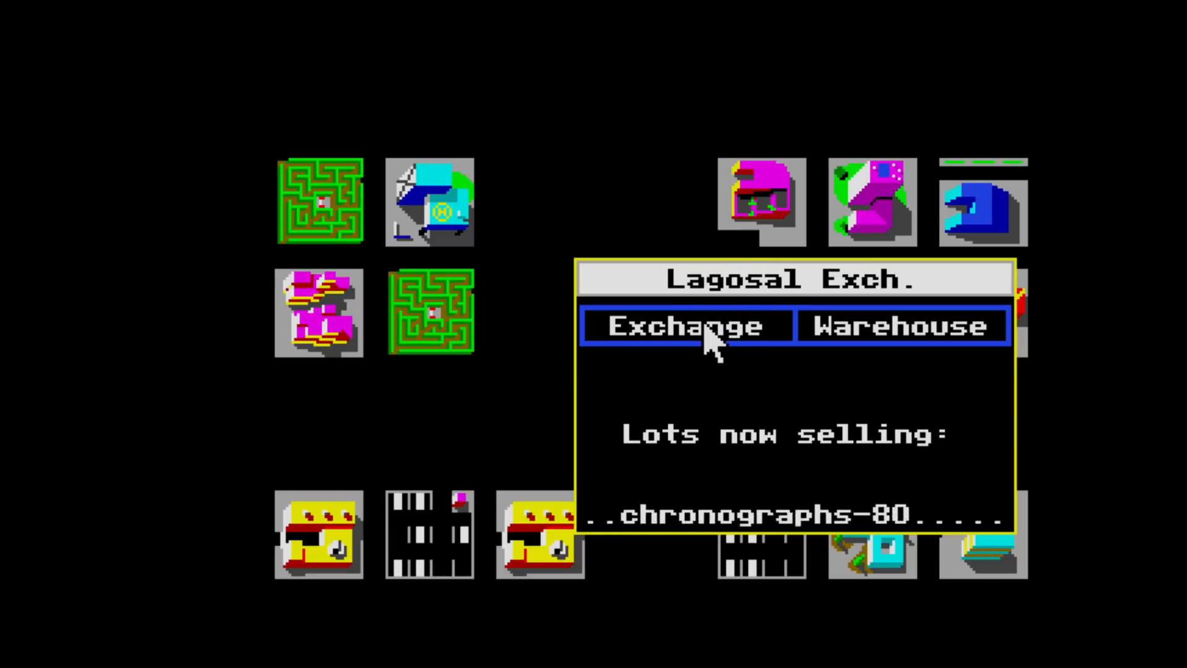
- Enter the Lagosal exchange's trading menu and start browsing goods to buy
{"action": "left_click", "coordinate": [685, 327]}
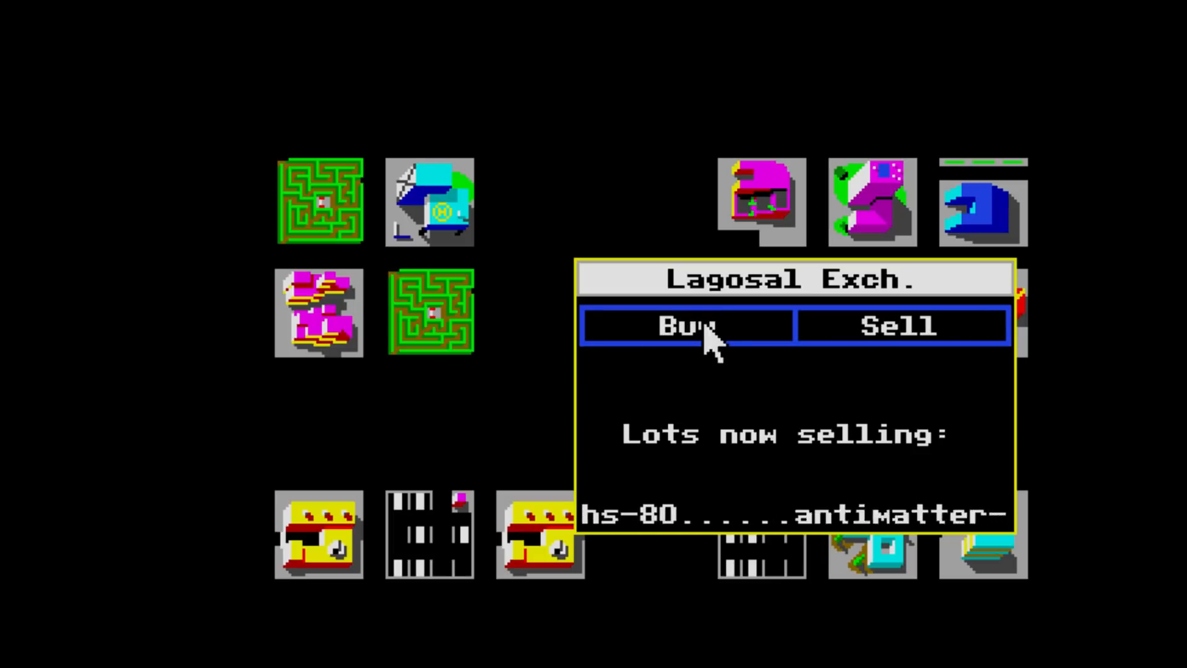
{"action": "left_click", "coordinate": [685, 327]}
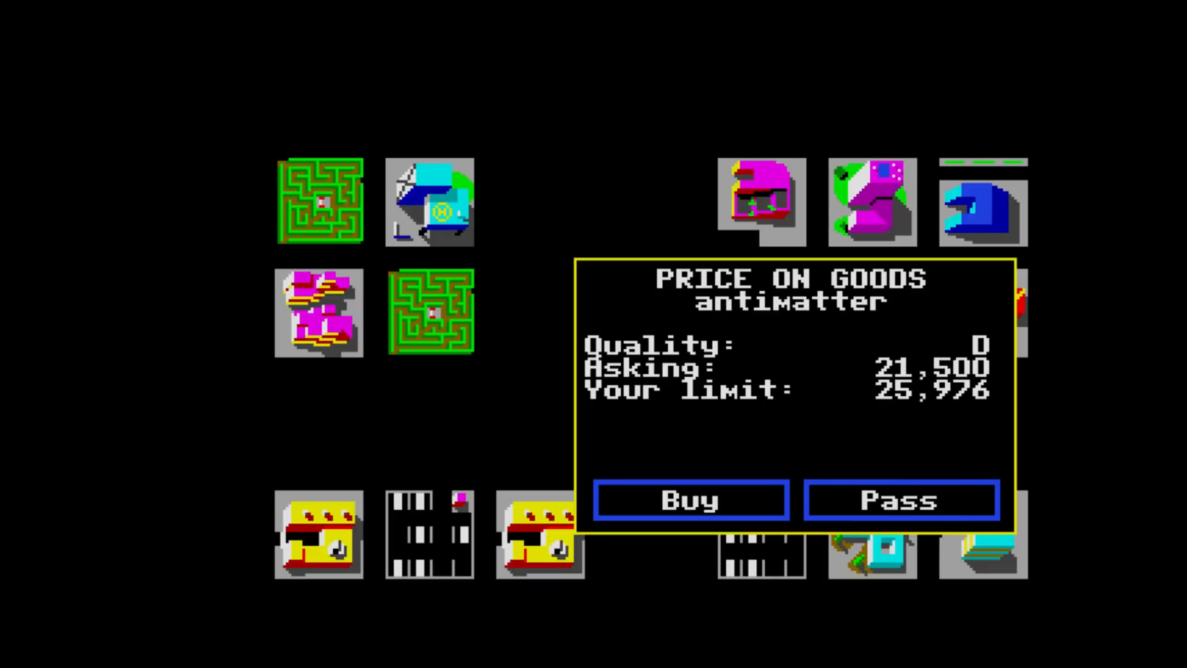
- Pass on antimatter, gems/crystals, chronographs, pharmaceuticals, sunsuns and rare earths offers until pharmaceuticals at 6,100 appear
{"action": "left_click", "coordinate": [900, 500]}
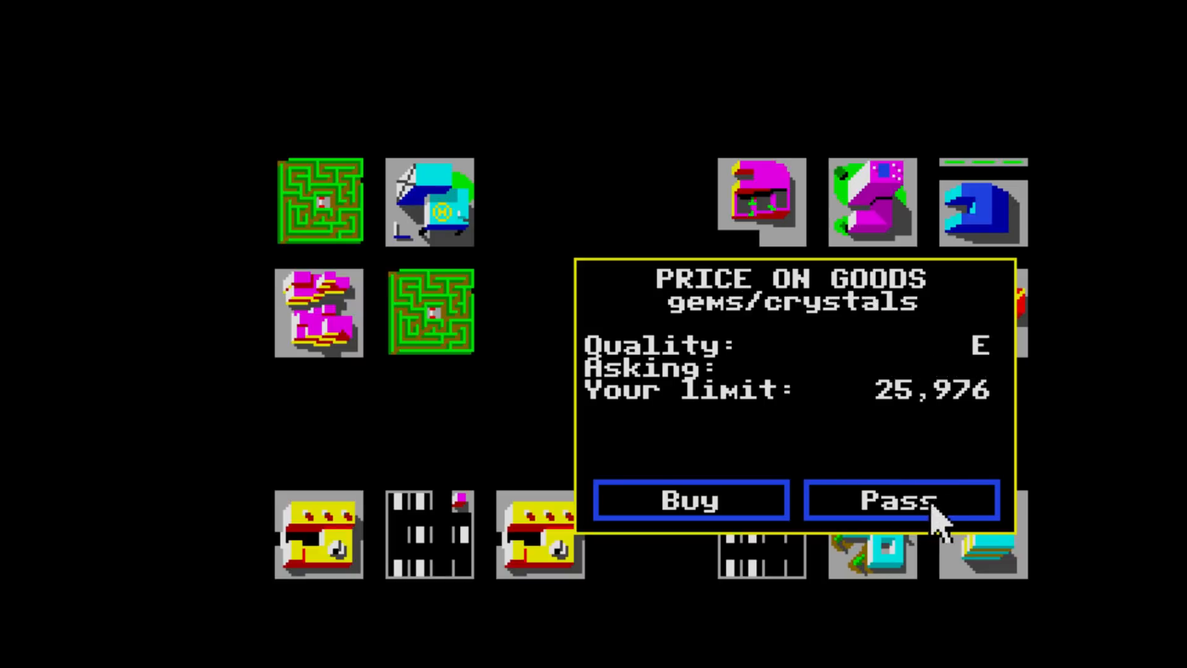
{"action": "left_click", "coordinate": [903, 500]}
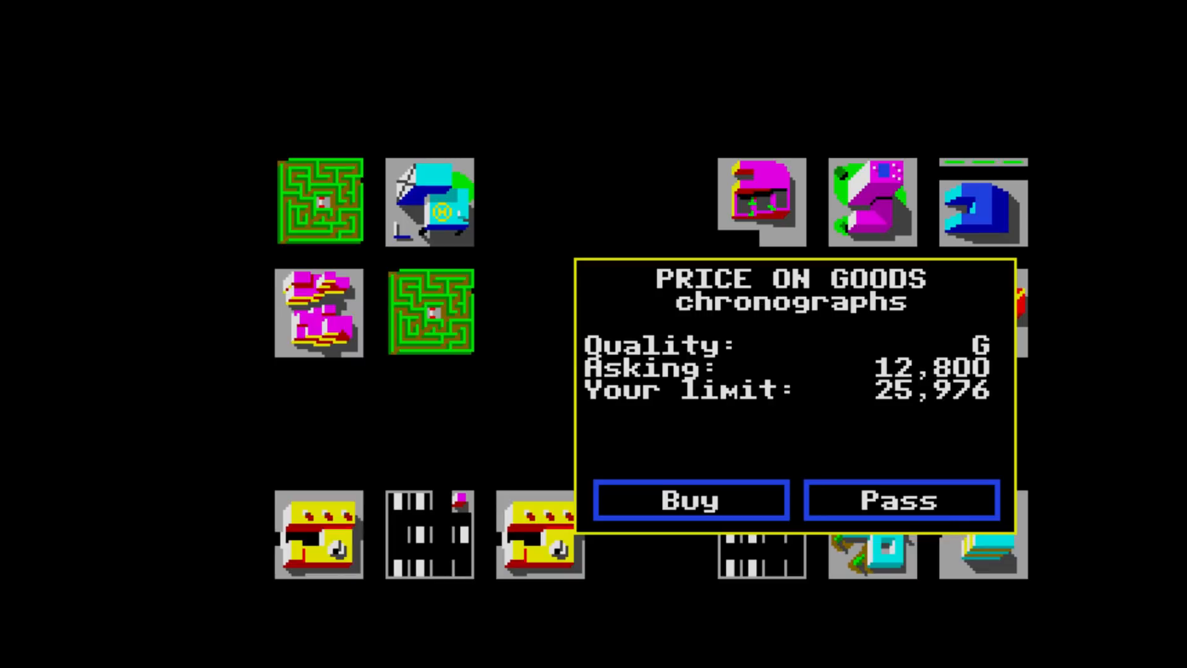
{"action": "left_click", "coordinate": [900, 500]}
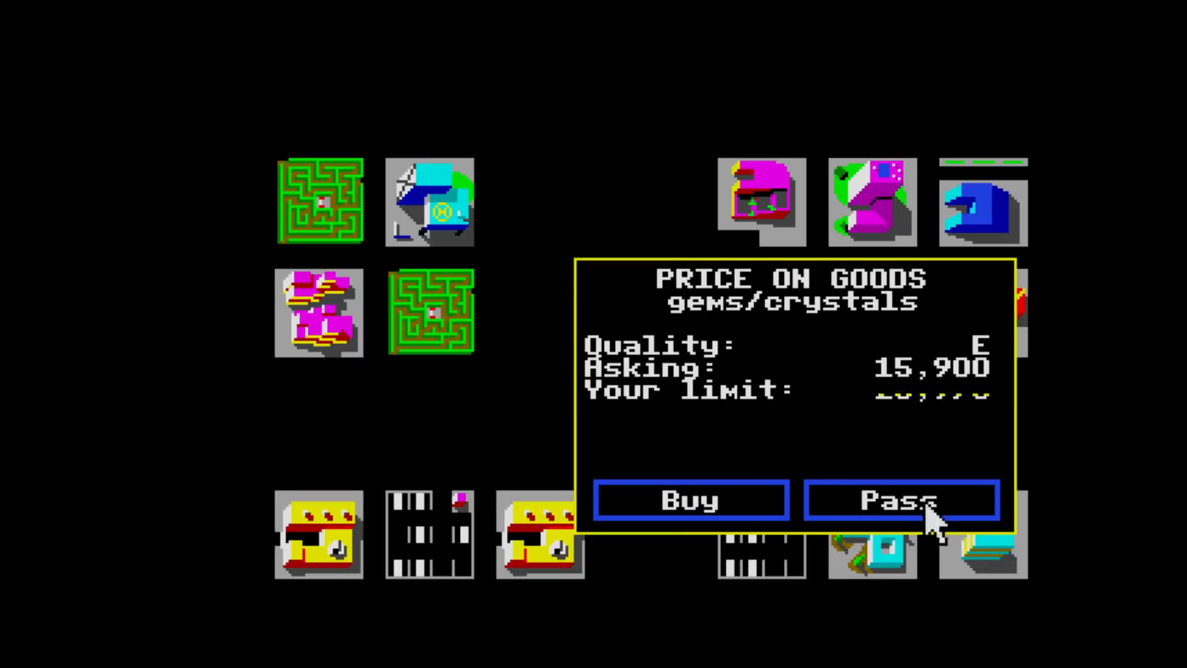
{"action": "left_click", "coordinate": [901, 500]}
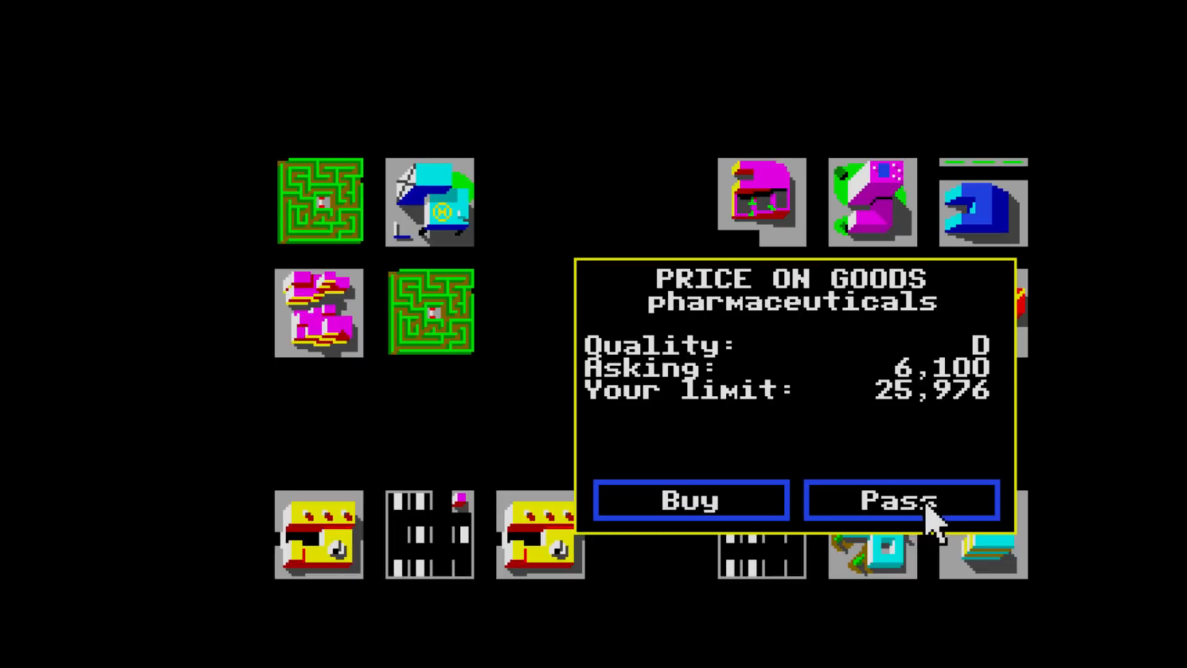
{"action": "left_click", "coordinate": [902, 500]}
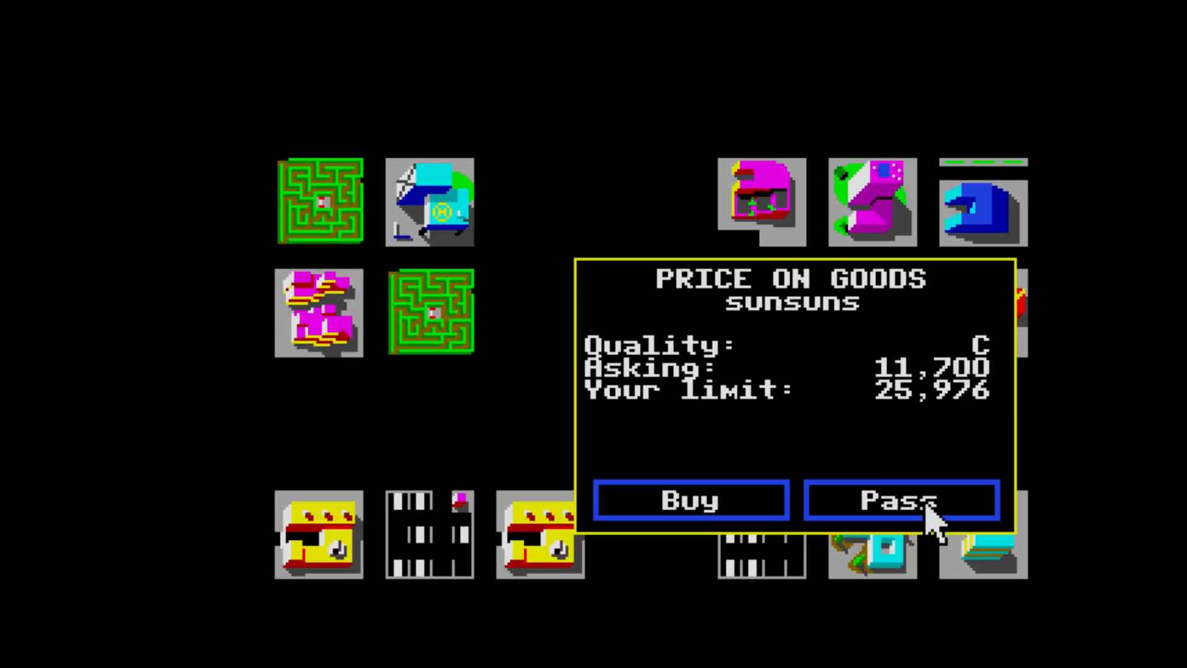
{"action": "left_click", "coordinate": [901, 500]}
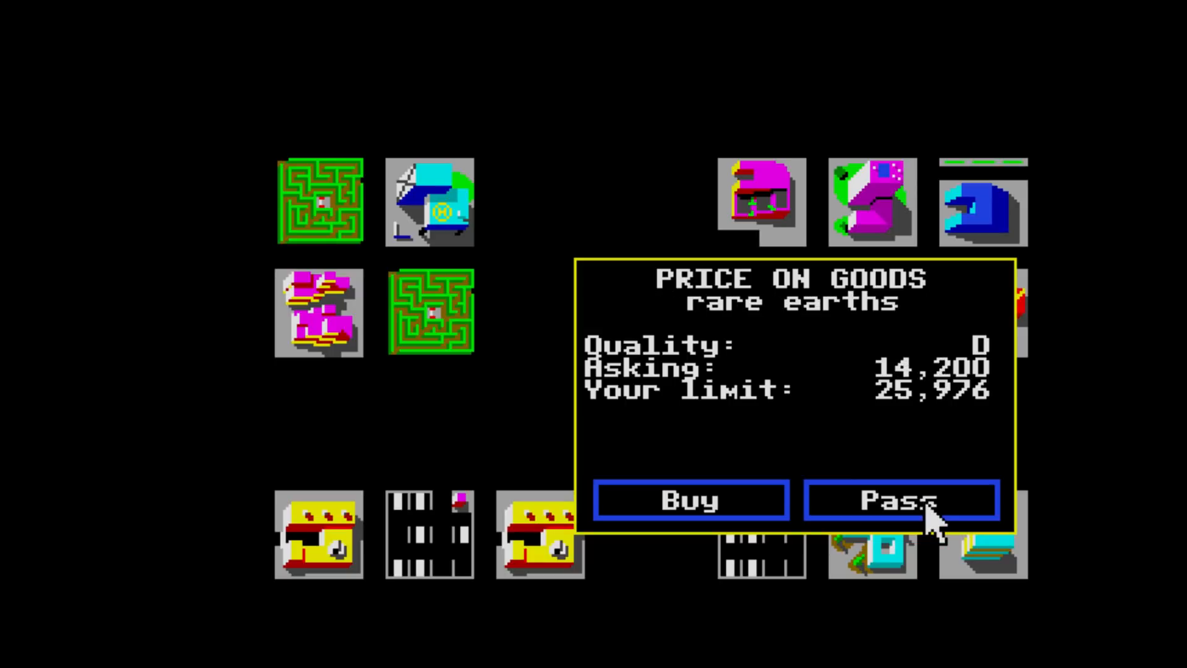
{"action": "left_click", "coordinate": [902, 500]}
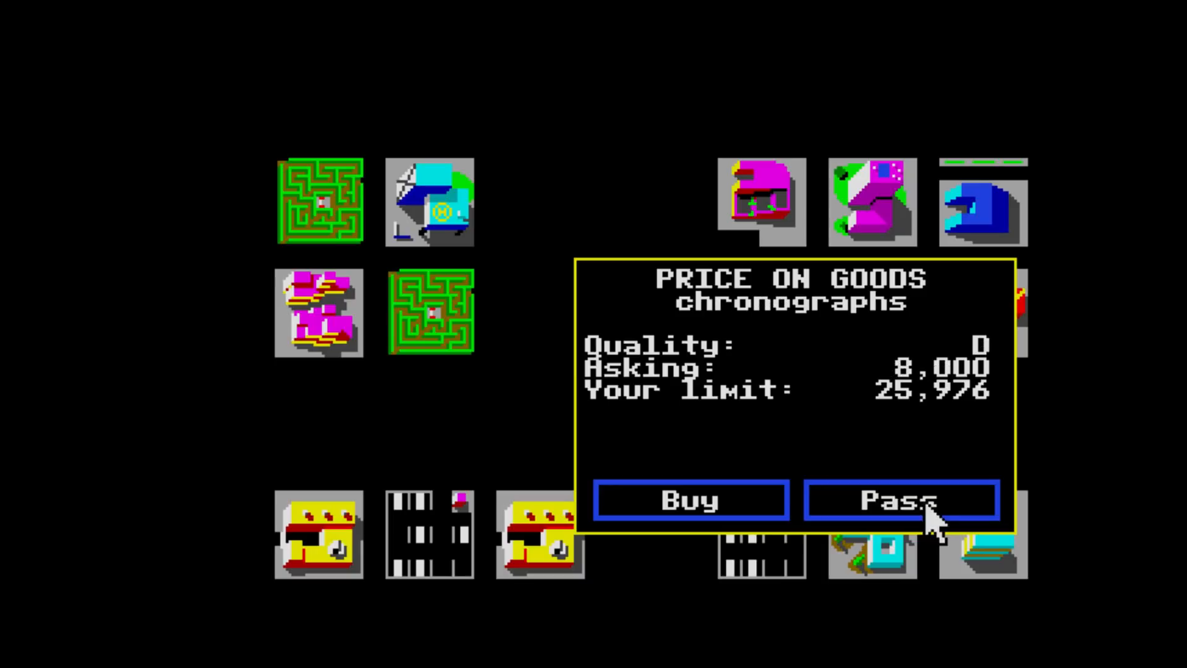
{"action": "left_click", "coordinate": [902, 499]}
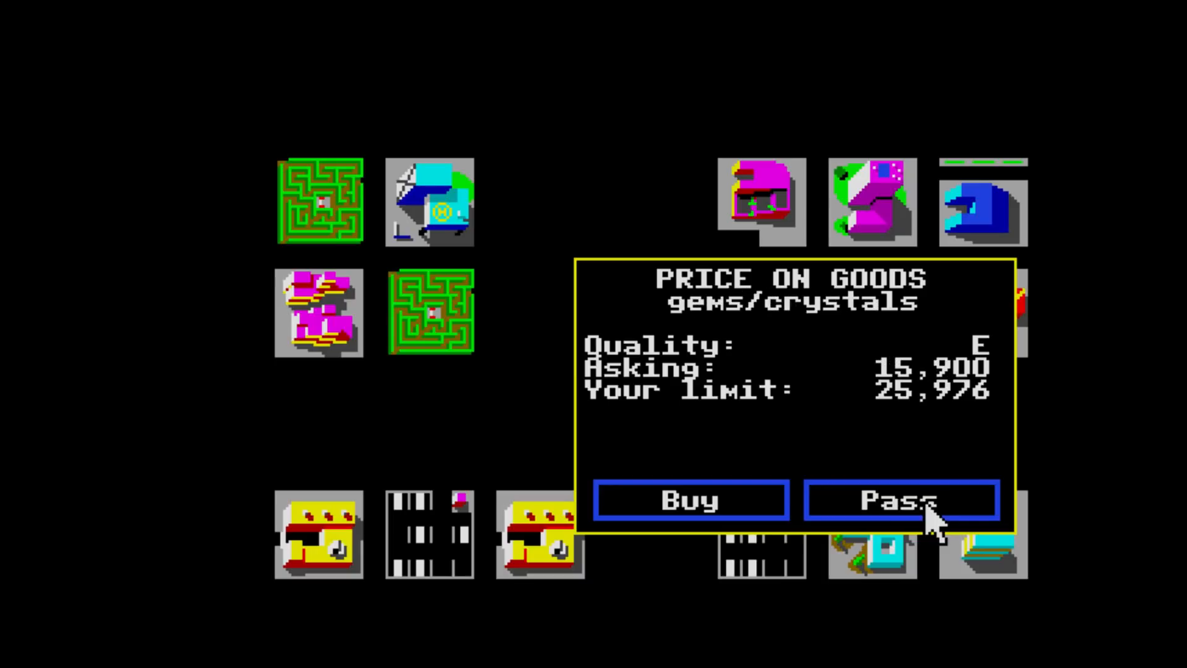
{"action": "left_click", "coordinate": [900, 499]}
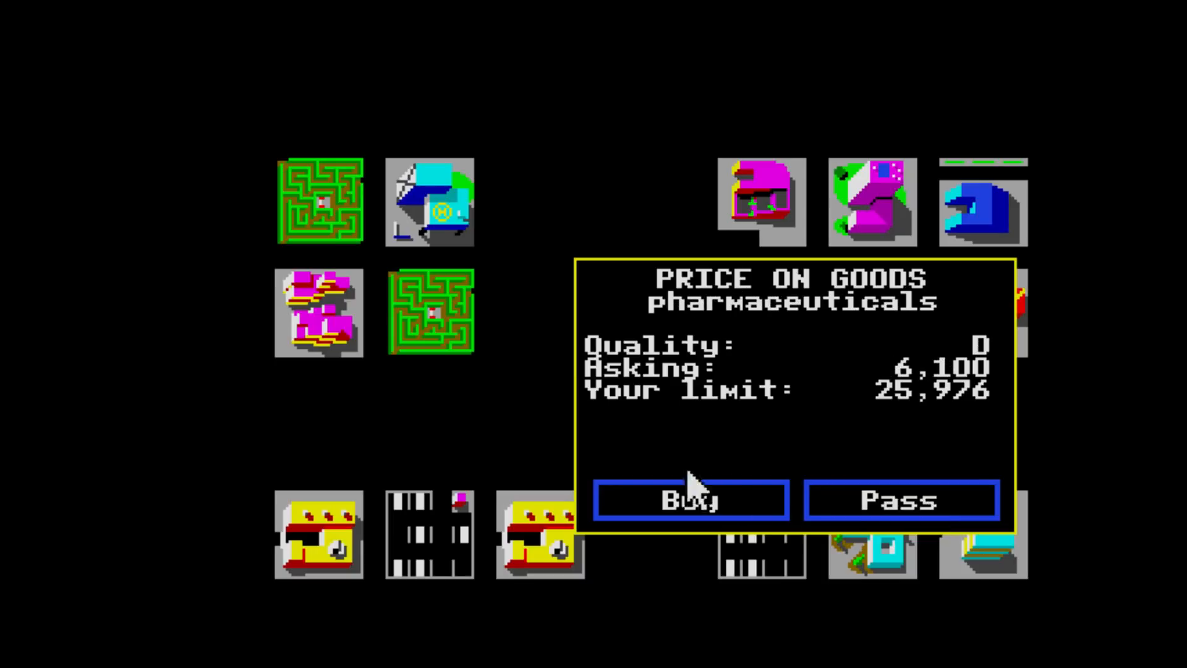
- Buy the pharmaceuticals lot for 6,100 and choose its storage location
{"action": "left_click", "coordinate": [689, 499]}
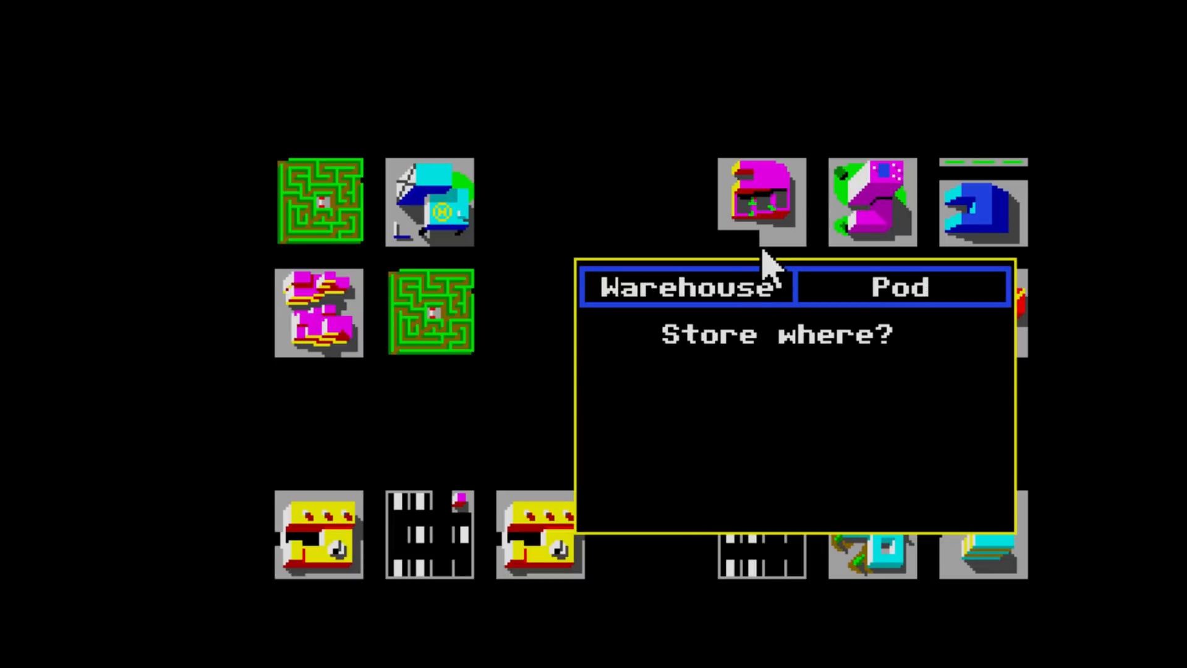
{"action": "left_click", "coordinate": [901, 287]}
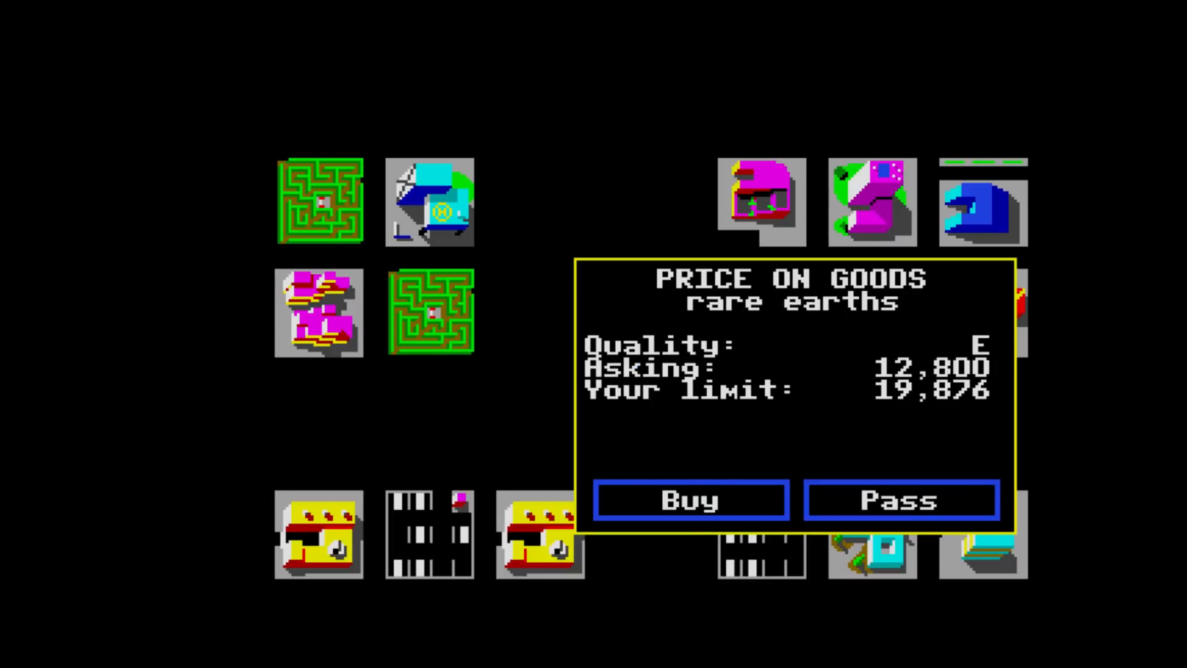
- Pass on rare earths, comgear, gems/crystals and stock embryos offers until grade-G comgear at 12,800 appears
{"action": "left_click", "coordinate": [903, 499]}
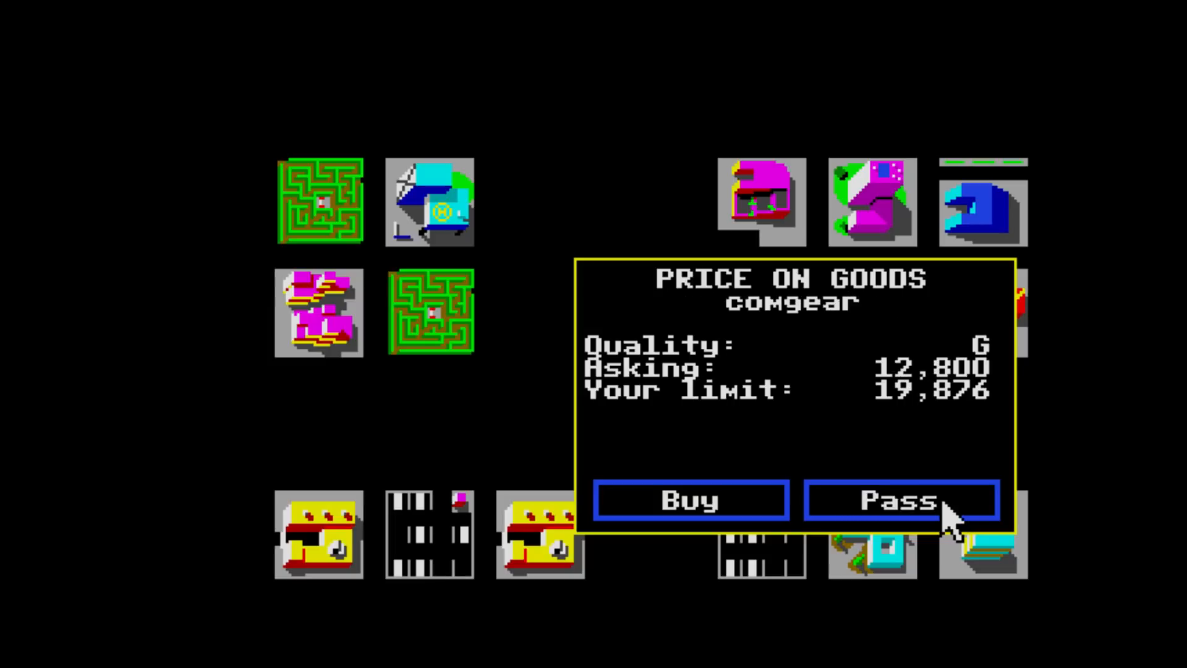
{"action": "left_click", "coordinate": [901, 499]}
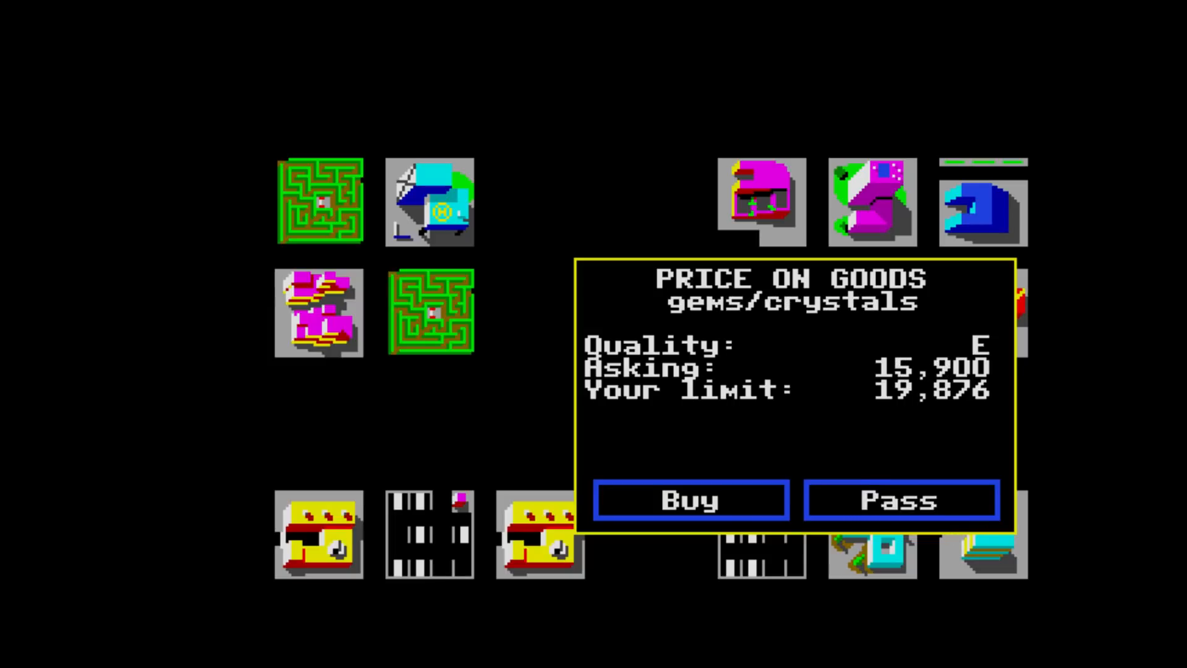
{"action": "left_click", "coordinate": [901, 500]}
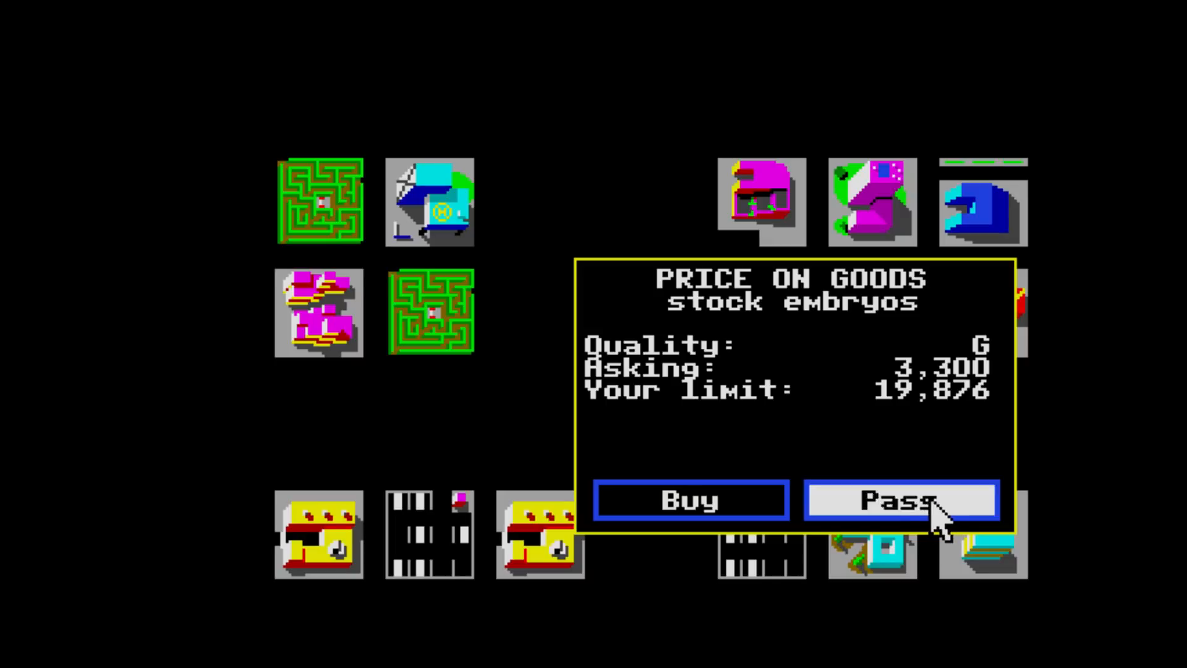
{"action": "left_click", "coordinate": [903, 499]}
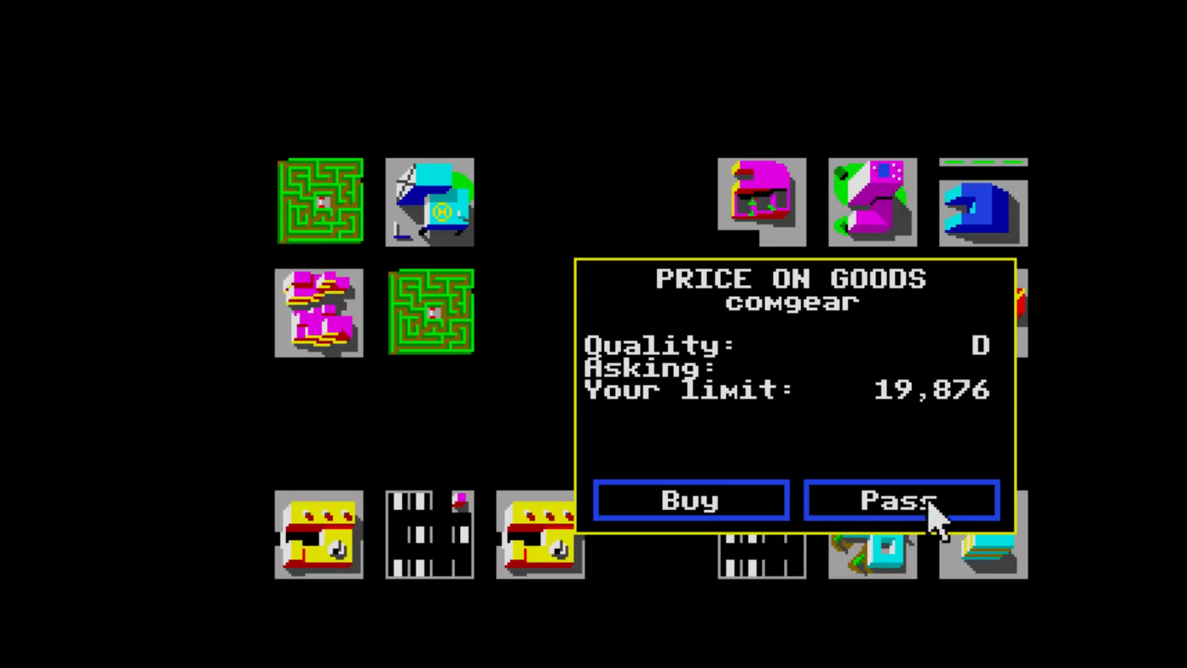
{"action": "left_click", "coordinate": [901, 499]}
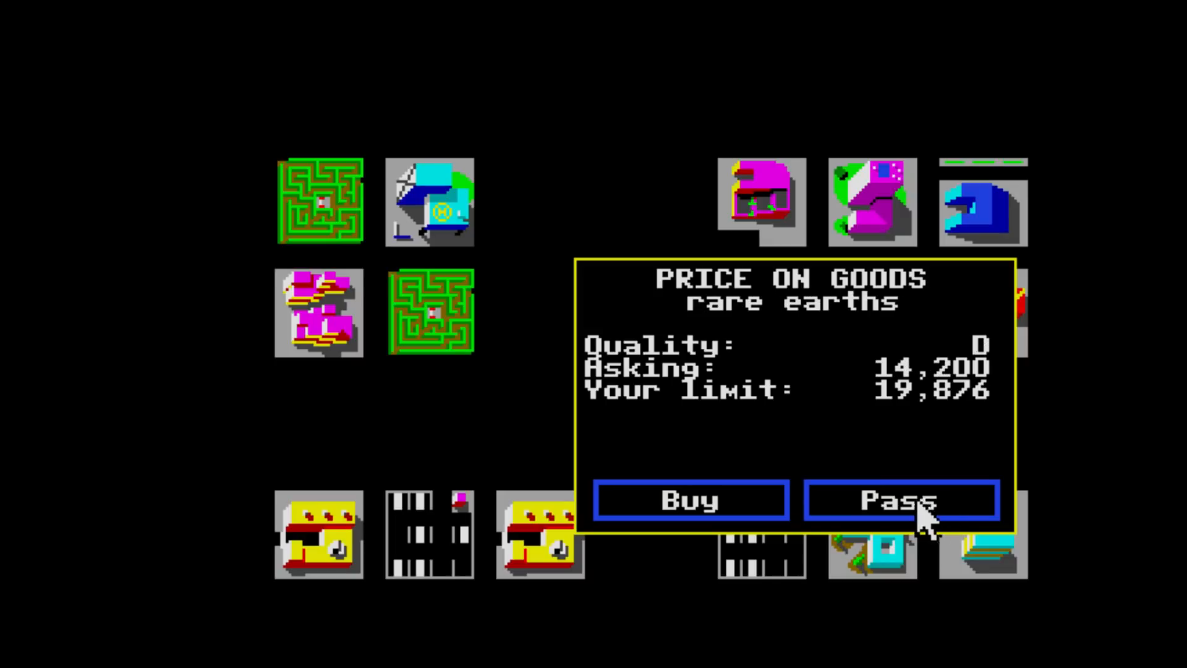
{"action": "left_click", "coordinate": [902, 500]}
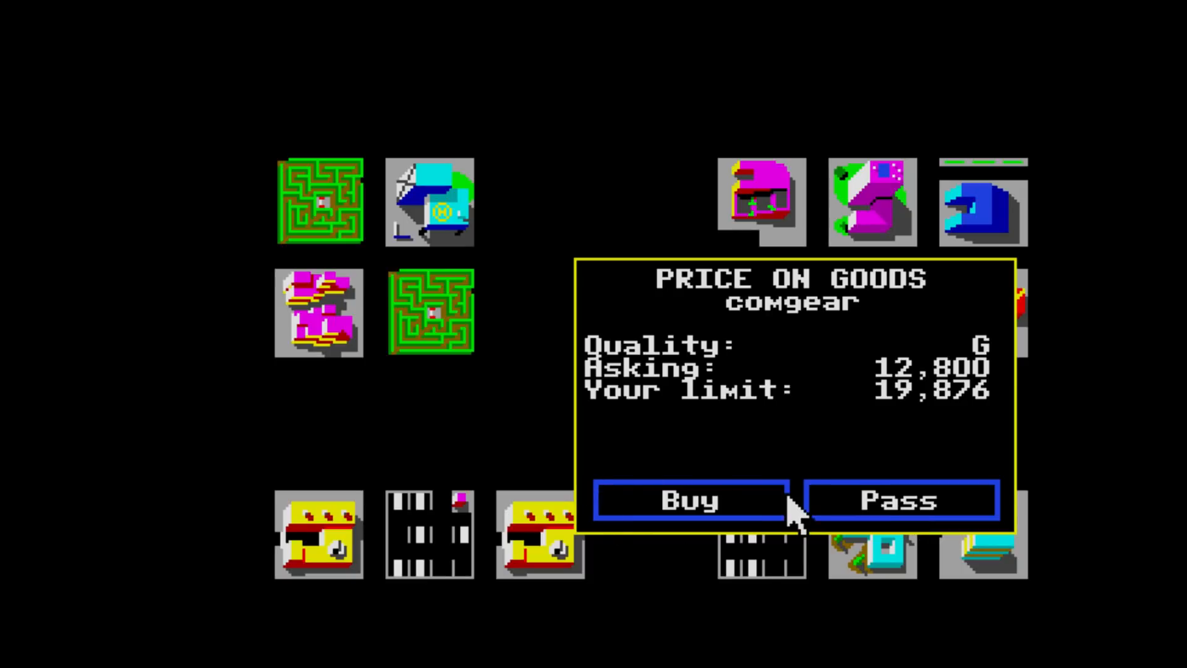
- Buy the comgear lot for 12,800 and store it in the ship's pod
{"action": "left_click", "coordinate": [689, 500]}
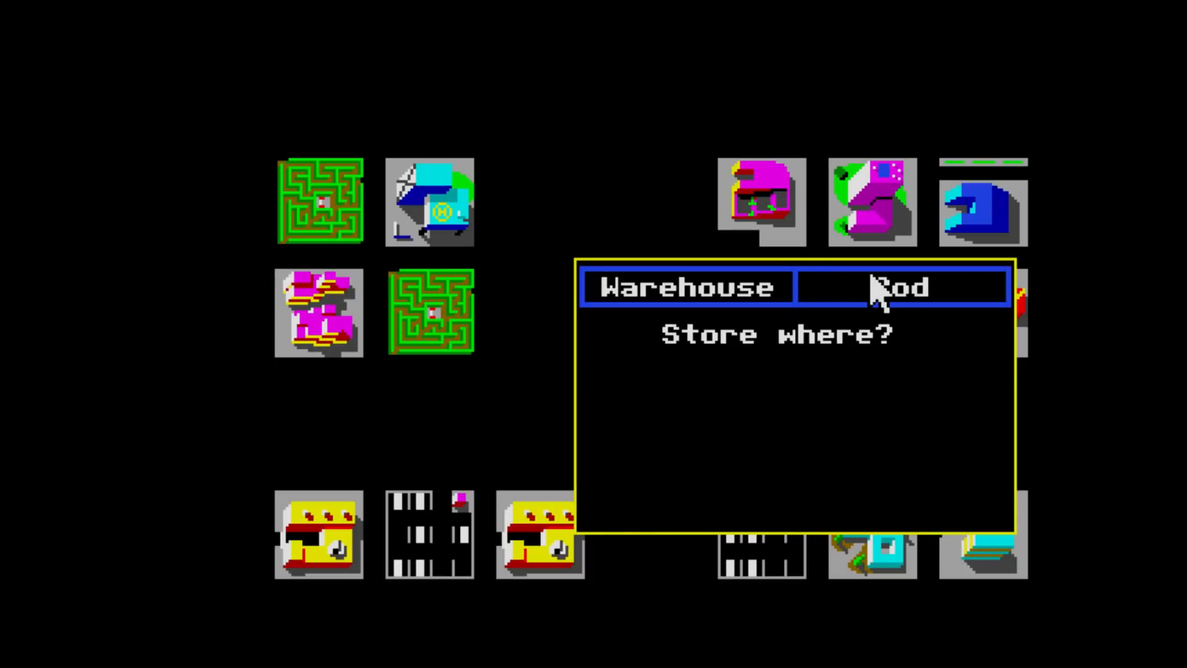
{"action": "left_click", "coordinate": [899, 287]}
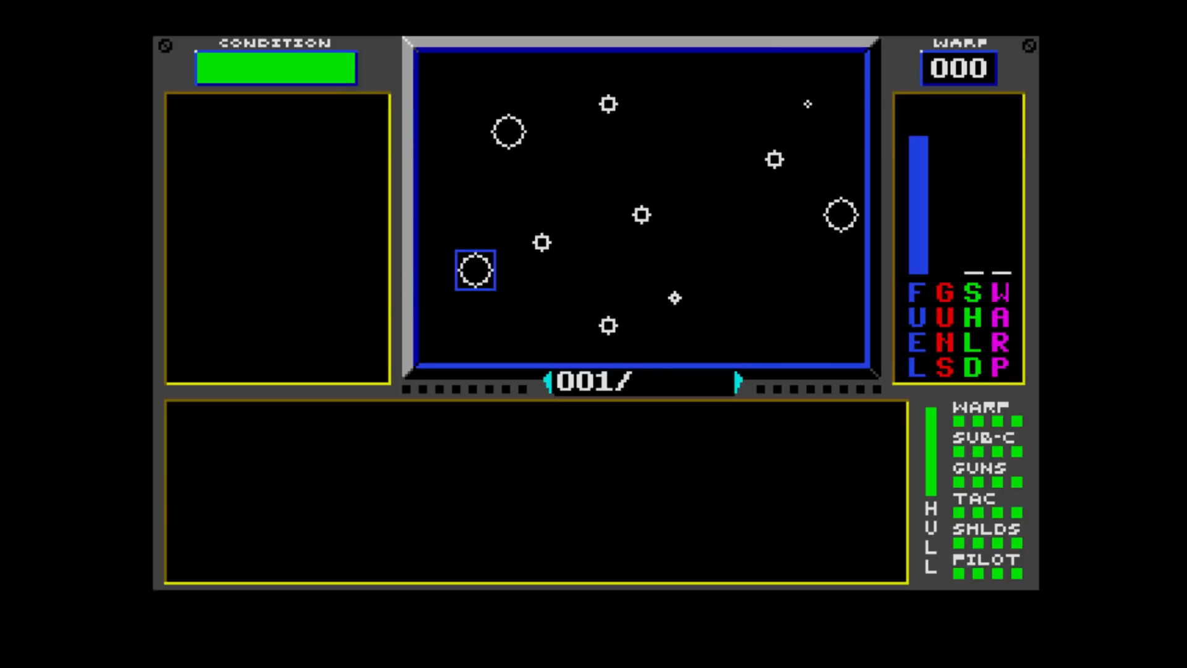
- Lift off from Lagosal toward orbit via the navigation commands
{"action": "left_click", "coordinate": [276, 116]}
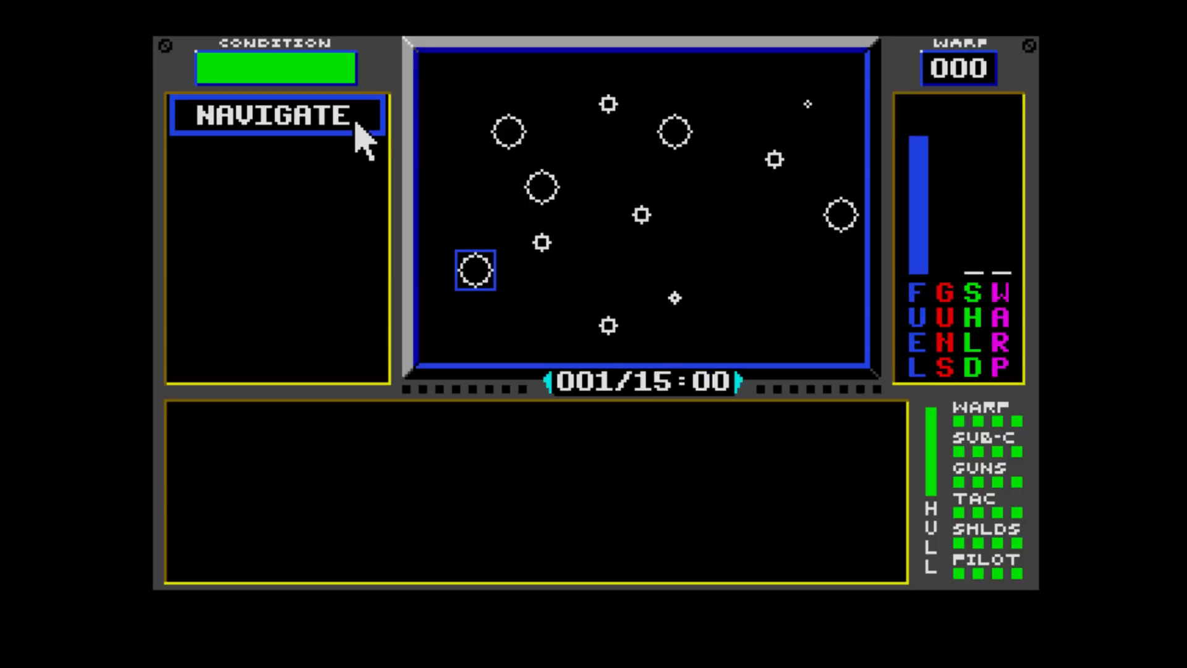
{"action": "left_click", "coordinate": [276, 115]}
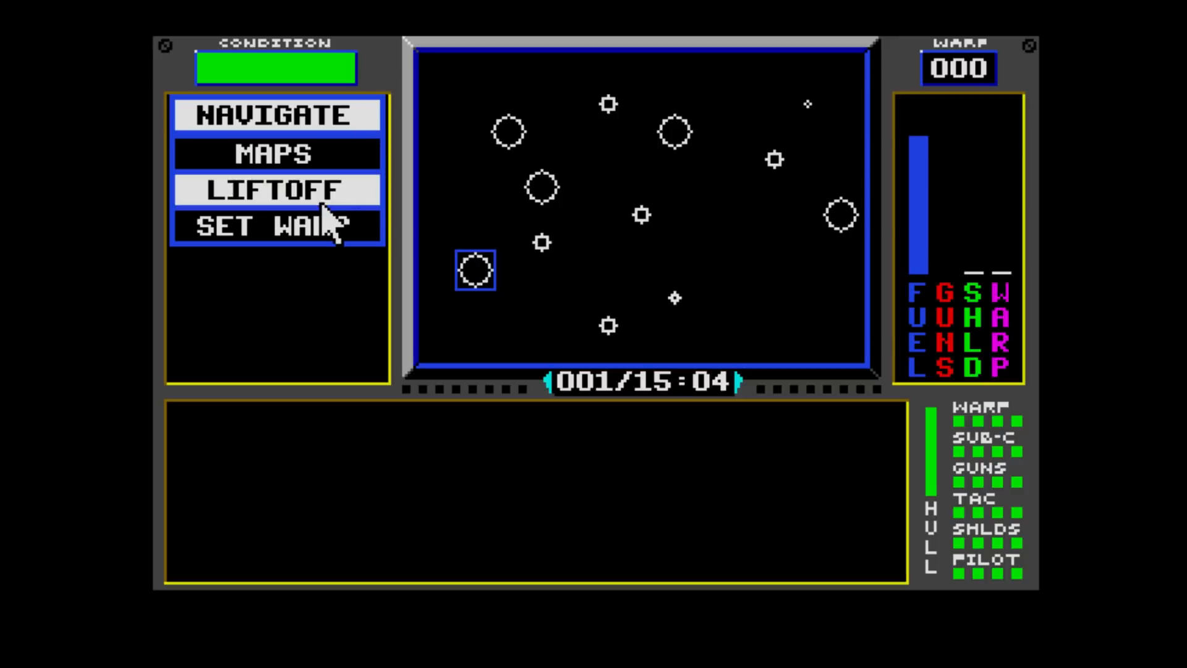
{"action": "left_click", "coordinate": [277, 189]}
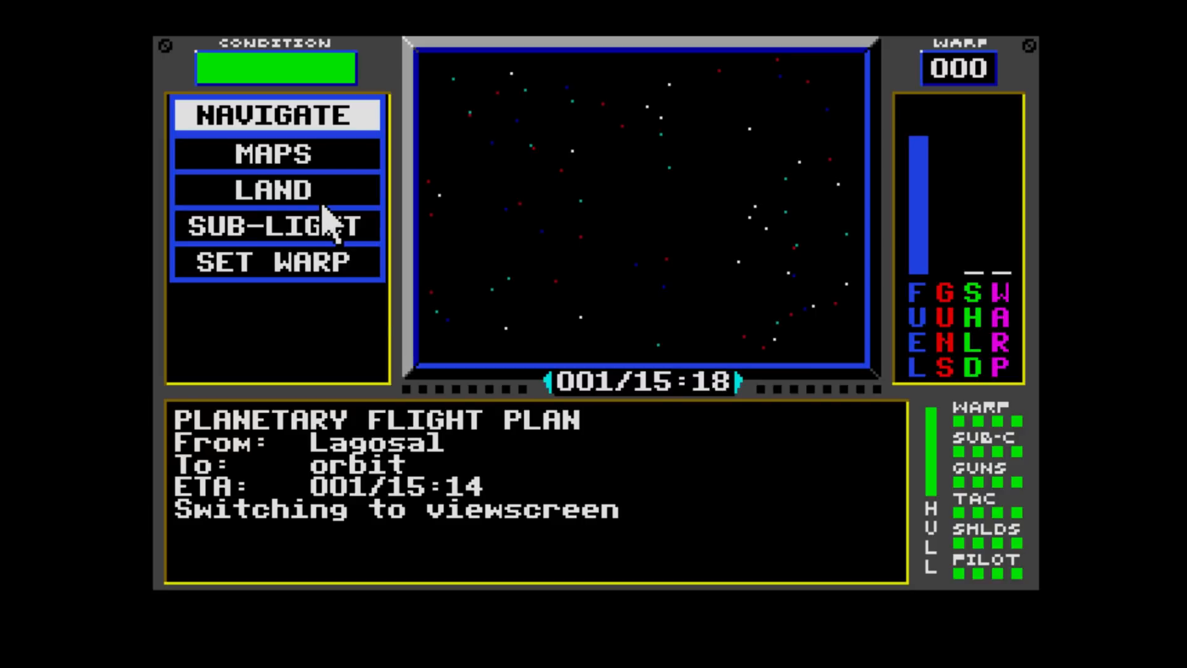
{"action": "mouse_move", "coordinate": [412, 189]}
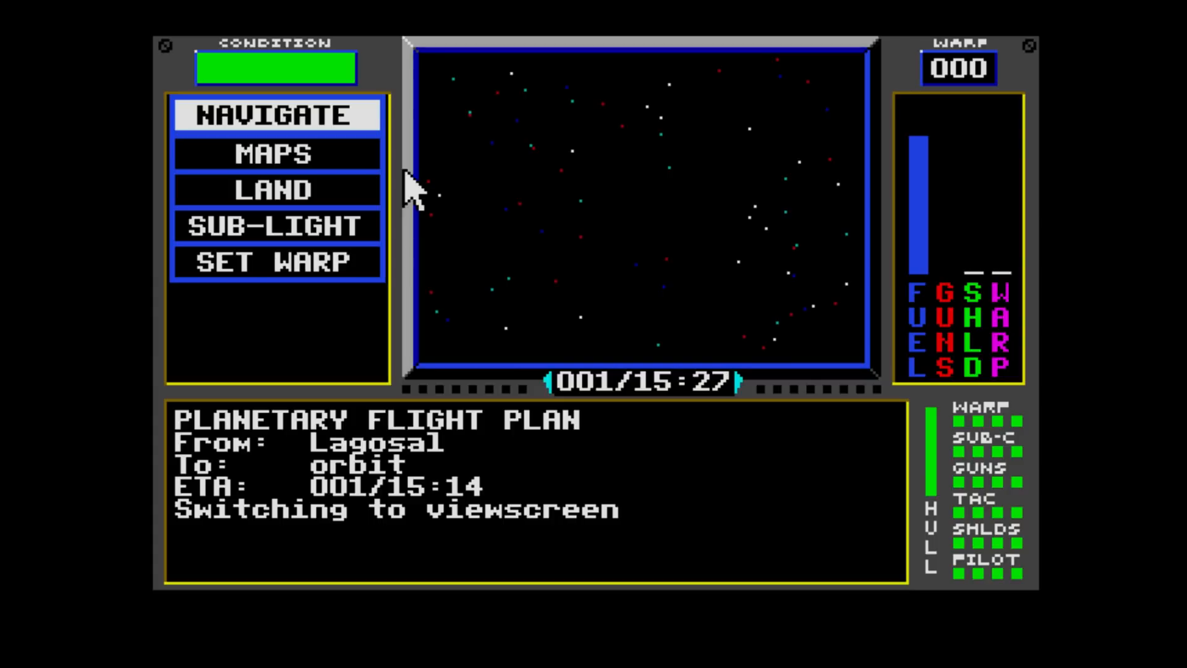
{"action": "mouse_move", "coordinate": [318, 284]}
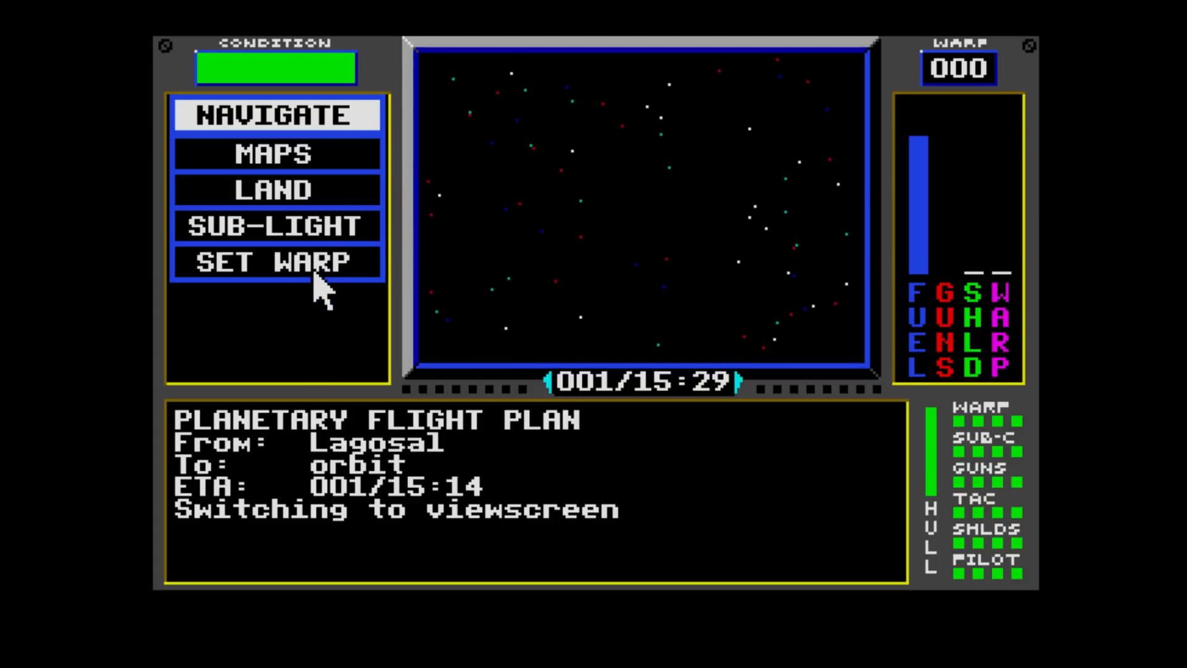
- Plot a warp jump to the Jondd system and head sub-light for the in-system warp point
{"action": "left_click", "coordinate": [277, 263]}
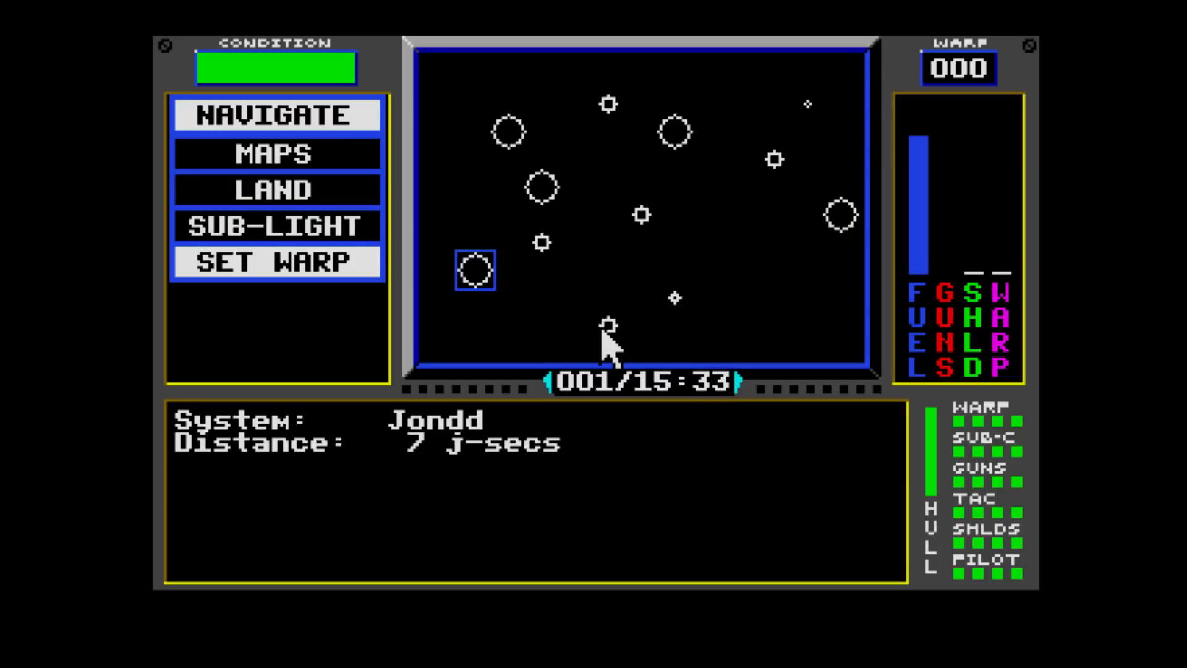
{"action": "left_click", "coordinate": [277, 261]}
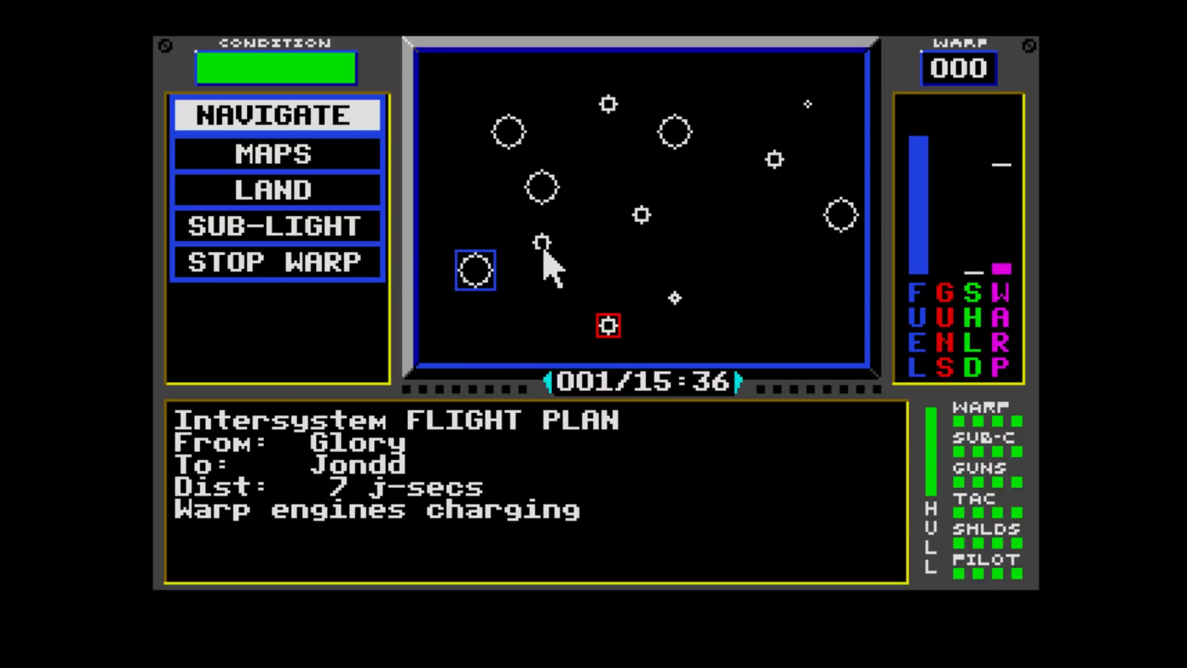
{"action": "left_click", "coordinate": [277, 225]}
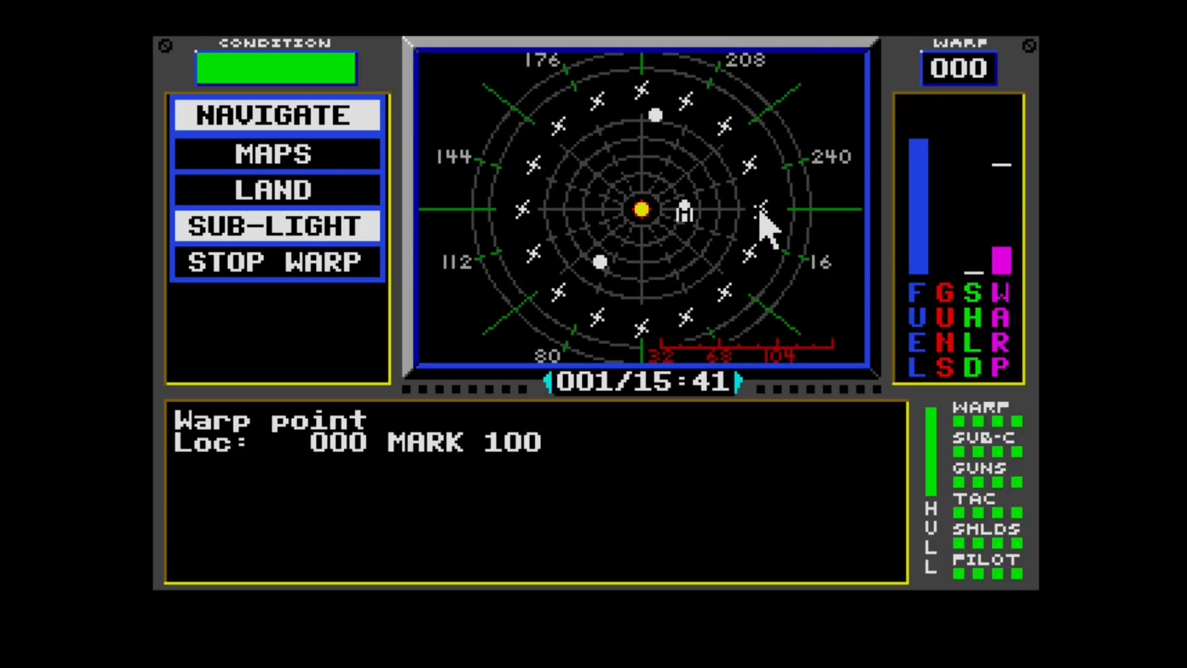
{"action": "left_click", "coordinate": [276, 225]}
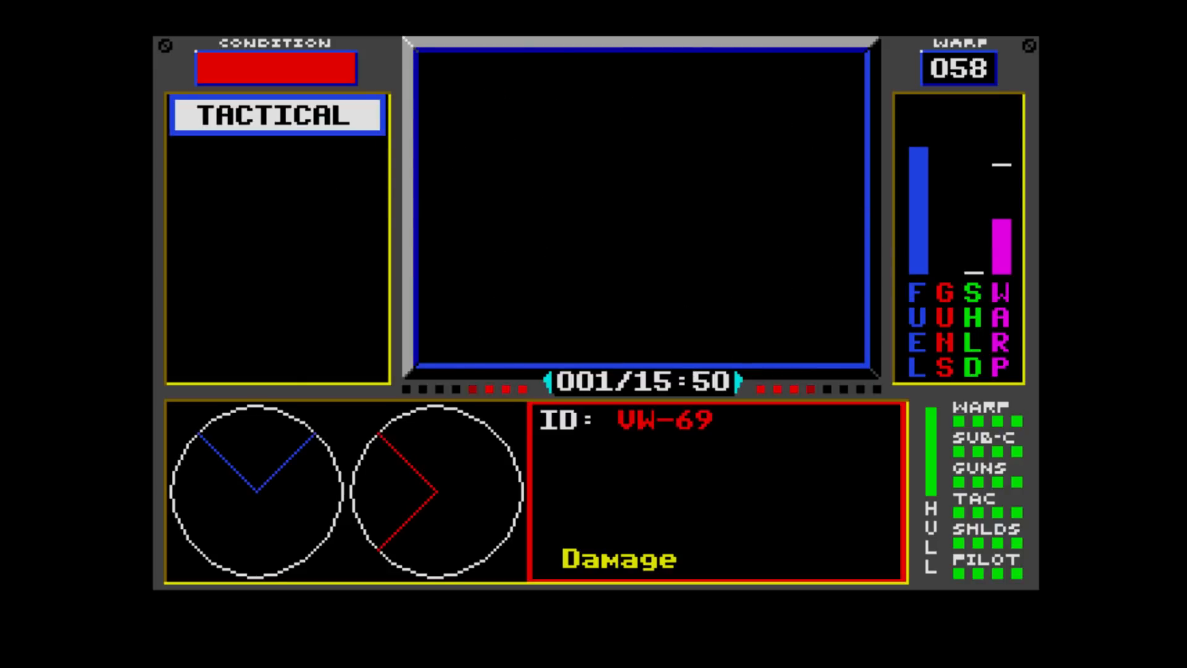
- Hail the VW-69 pirate, discuss its cargo demand and fast-talk it
{"action": "left_click", "coordinate": [277, 116]}
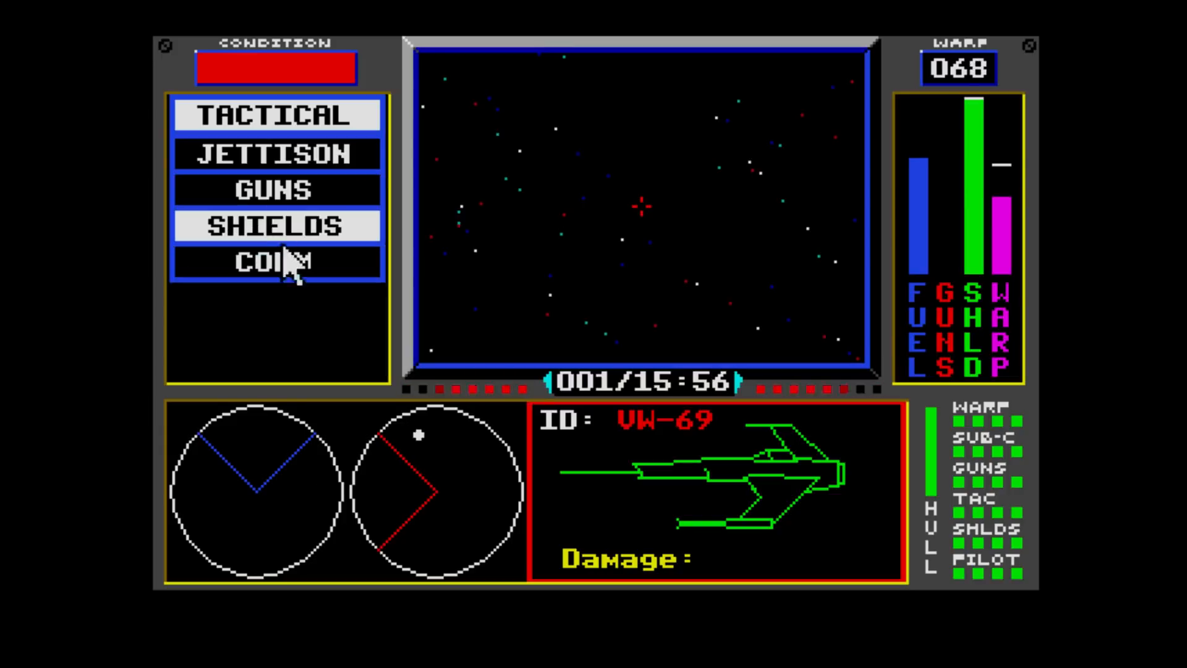
{"action": "left_click", "coordinate": [276, 263]}
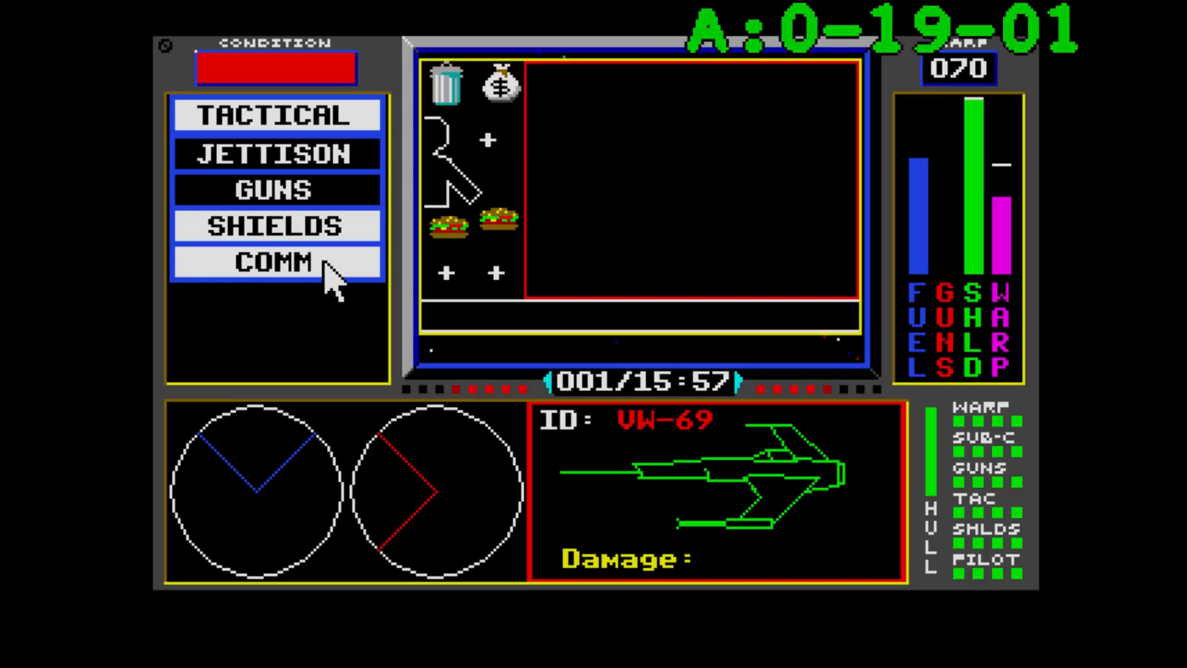
{"action": "left_click", "coordinate": [276, 263]}
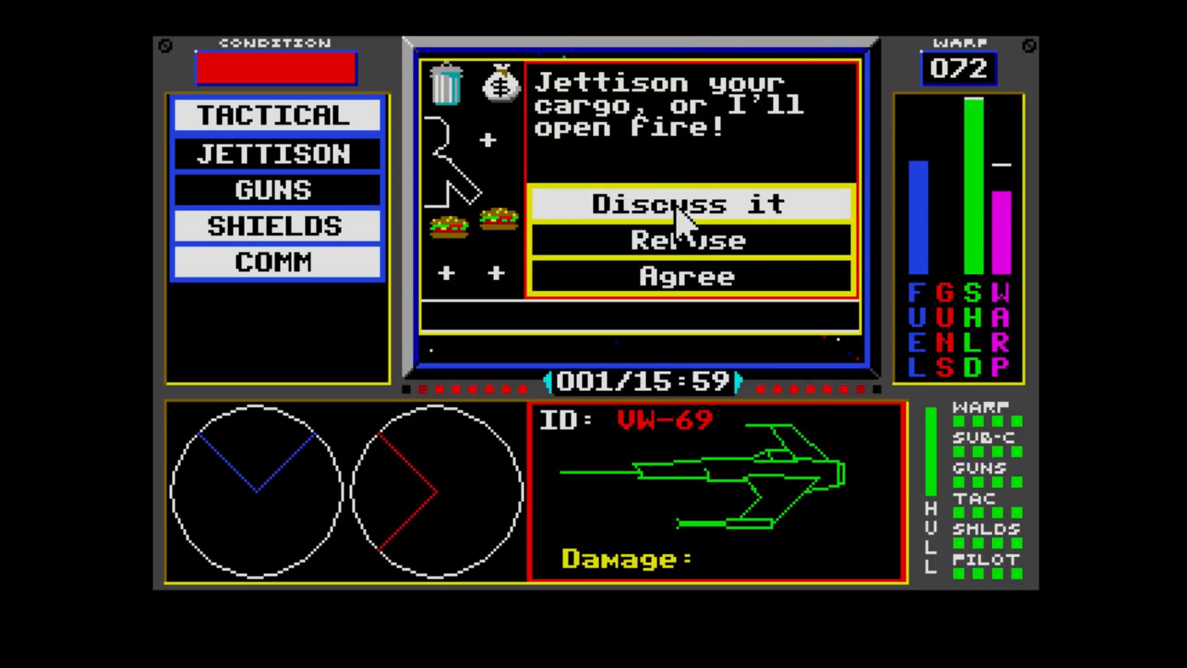
{"action": "left_click", "coordinate": [690, 202]}
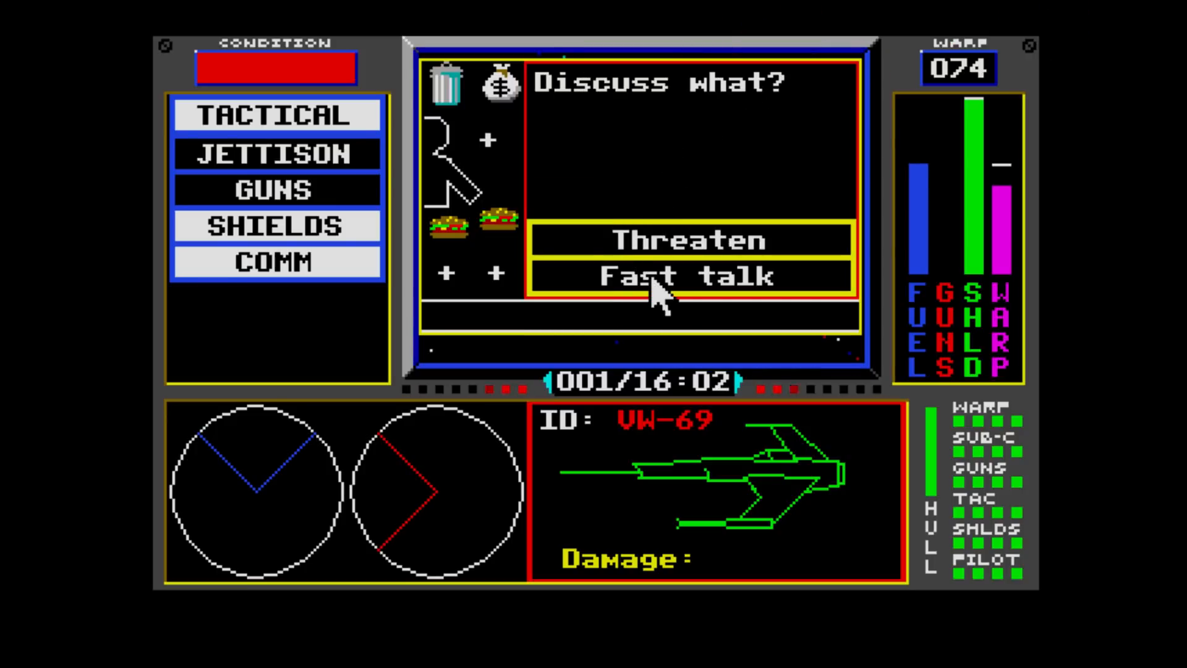
{"action": "left_click", "coordinate": [677, 274]}
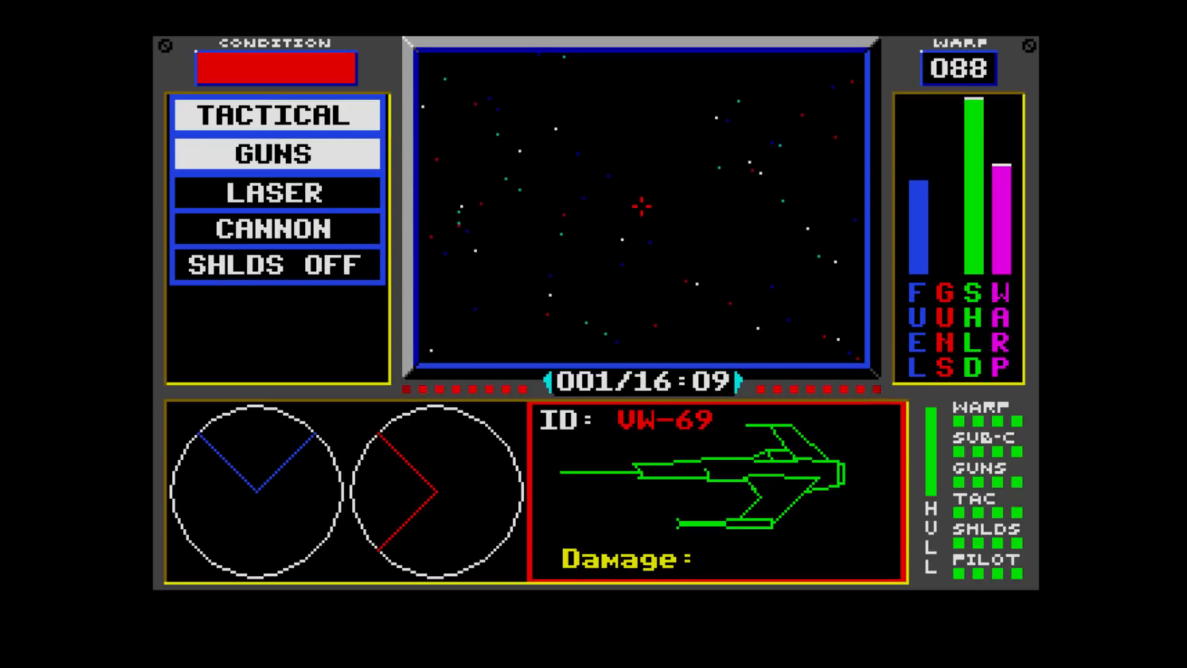
- Arm the laser, then stand down and return to navigation once the alert clears
{"action": "left_click", "coordinate": [276, 192]}
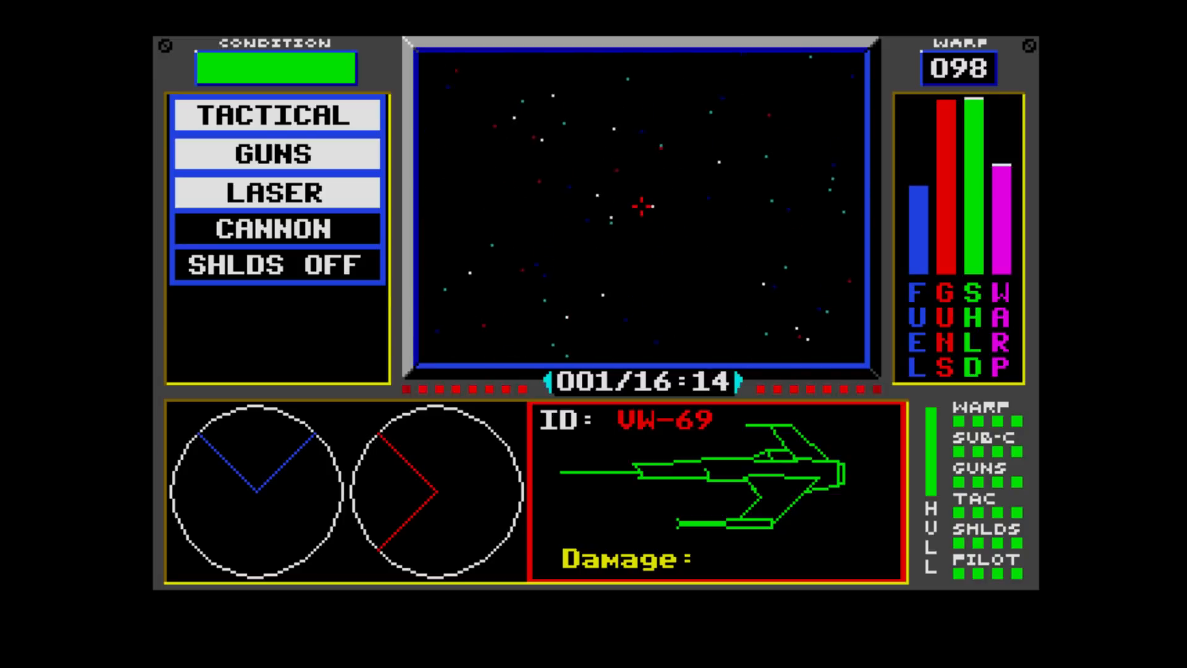
{"action": "left_click", "coordinate": [277, 155]}
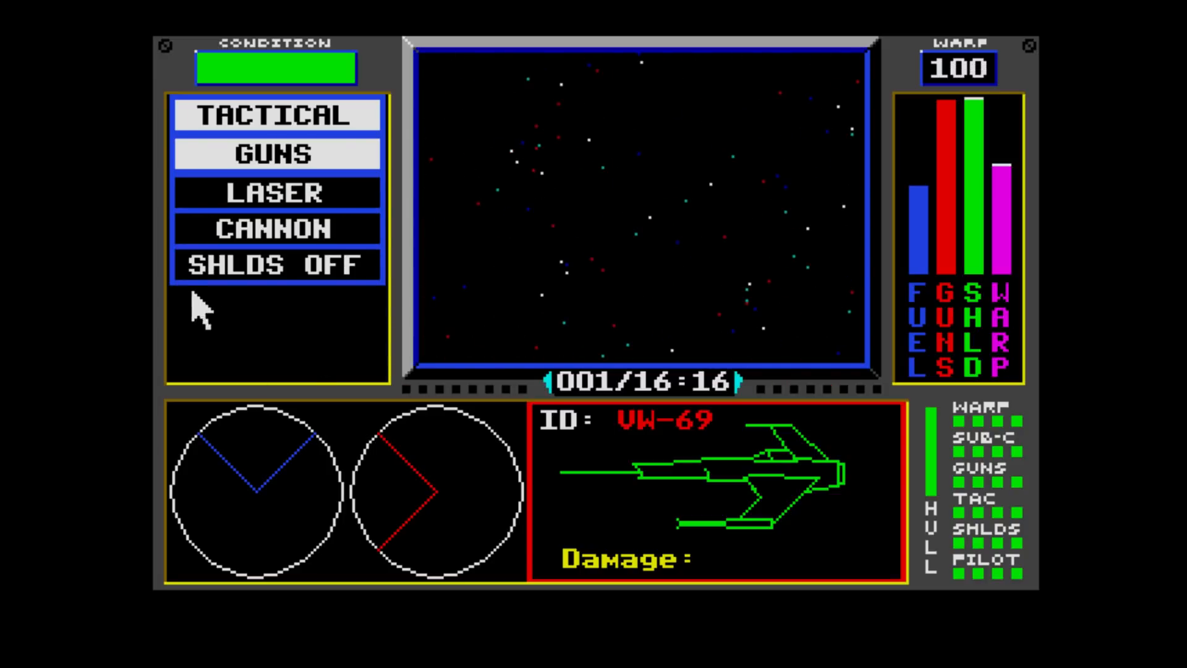
{"action": "left_click", "coordinate": [277, 115]}
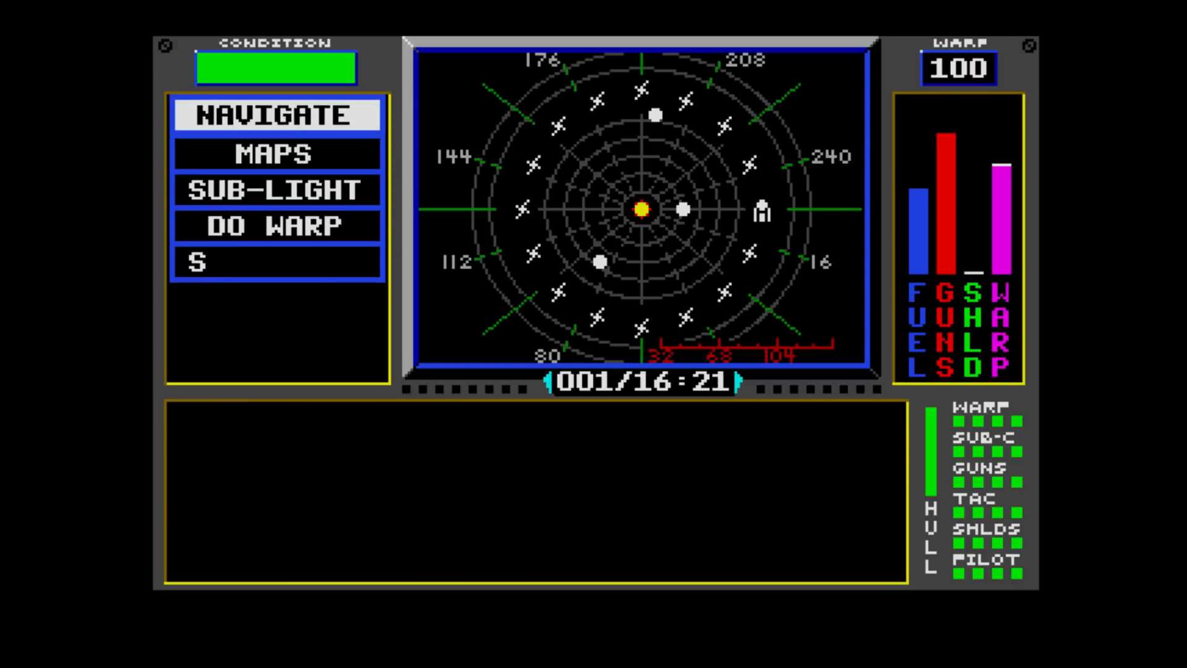
- Execute the charged warp jump and bring up the in-system map toward Heavy
{"action": "left_click", "coordinate": [277, 225]}
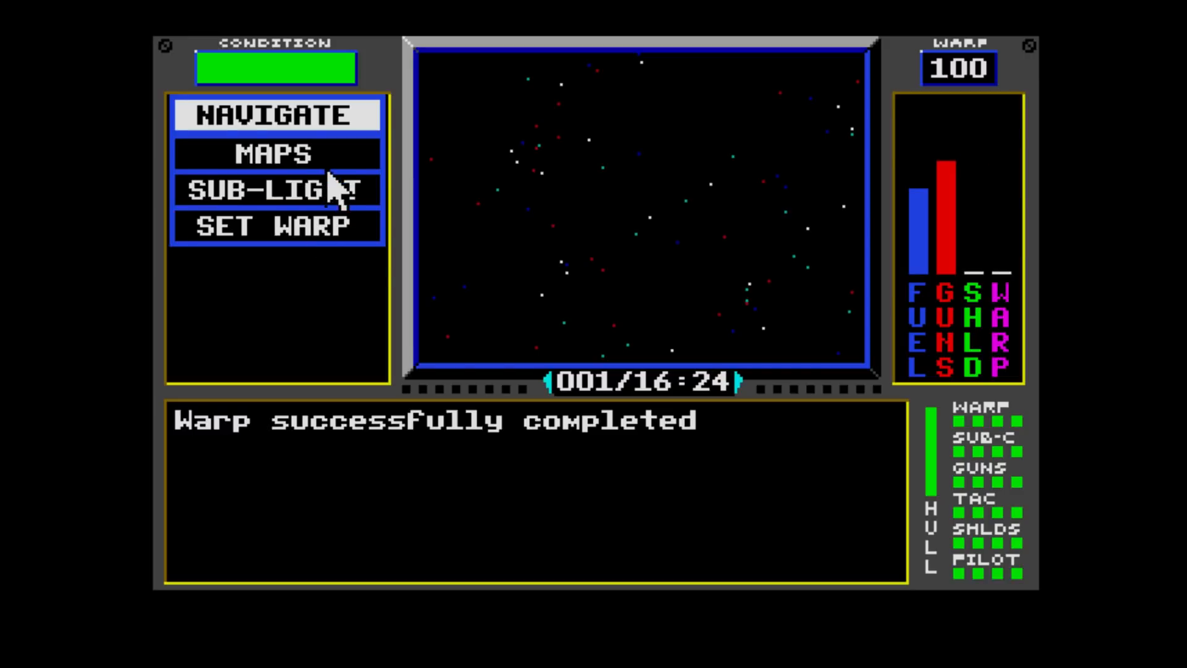
{"action": "left_click", "coordinate": [277, 190]}
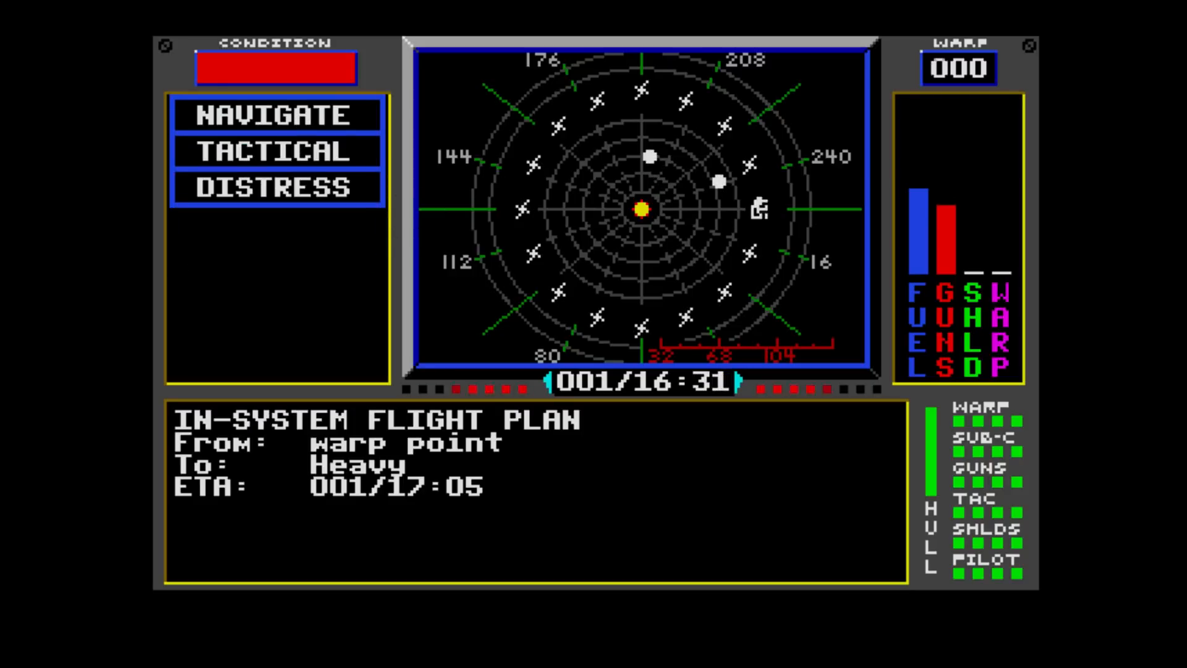
- Hail the Annihilator pirate and choose to discuss its cargo demand
{"action": "left_click", "coordinate": [277, 151]}
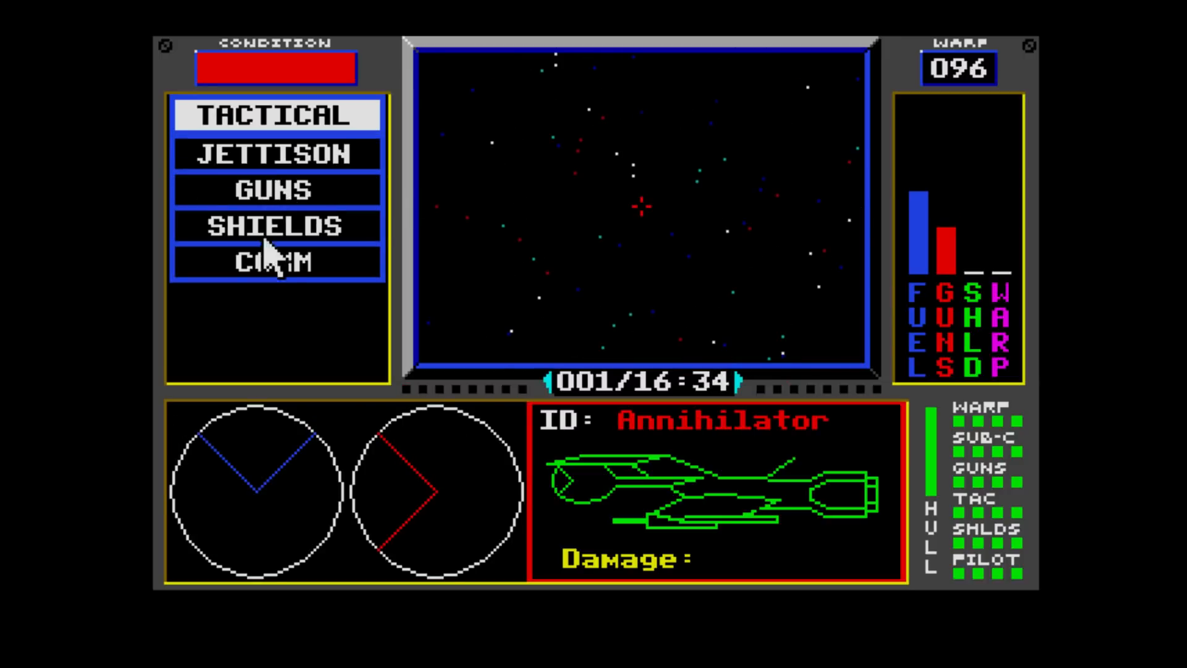
{"action": "left_click", "coordinate": [277, 263]}
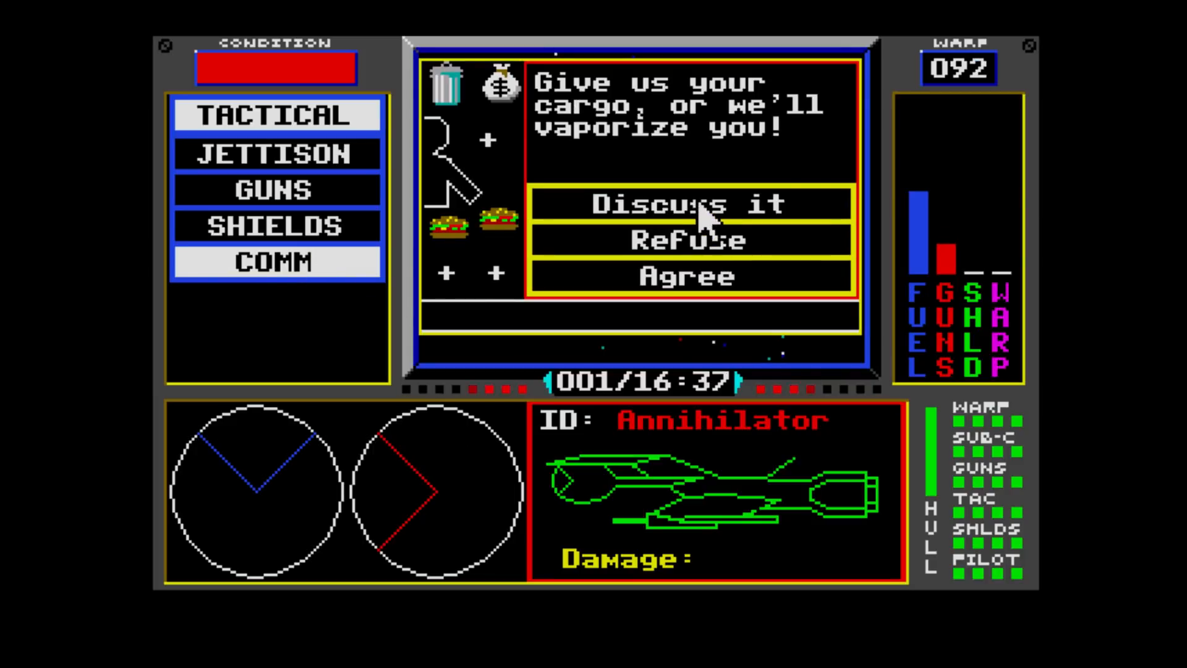
{"action": "left_click", "coordinate": [688, 203]}
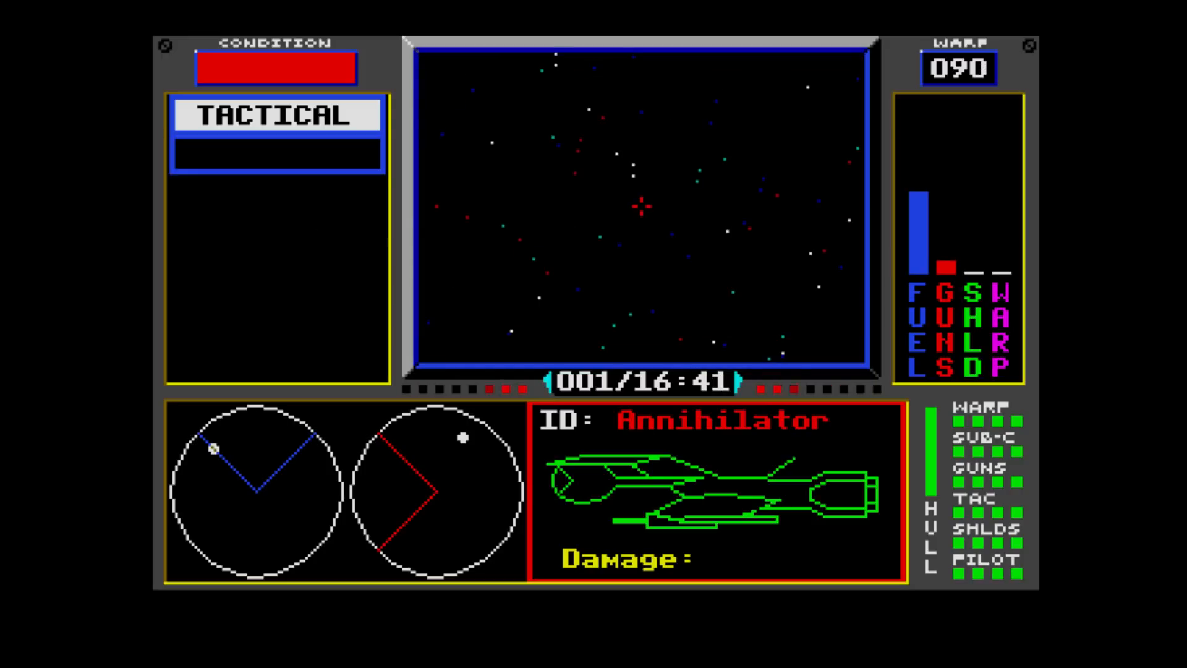
- Bring the ship's guns to bear by selecting a weapon
{"action": "left_click", "coordinate": [276, 116]}
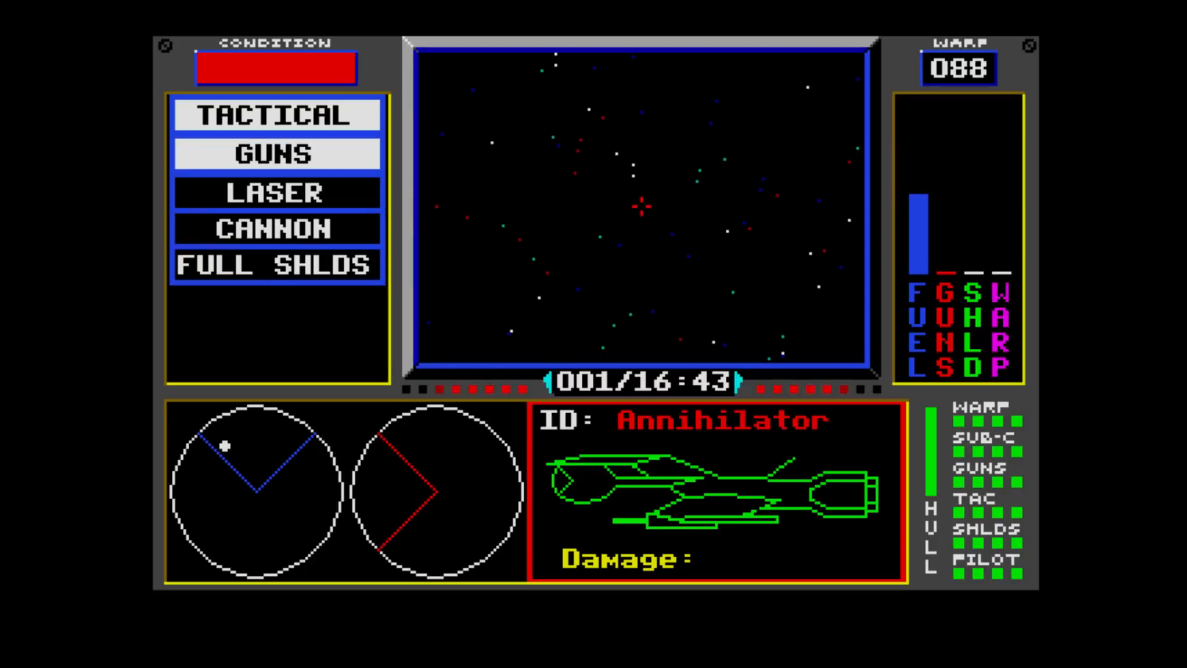
{"action": "left_click", "coordinate": [277, 265]}
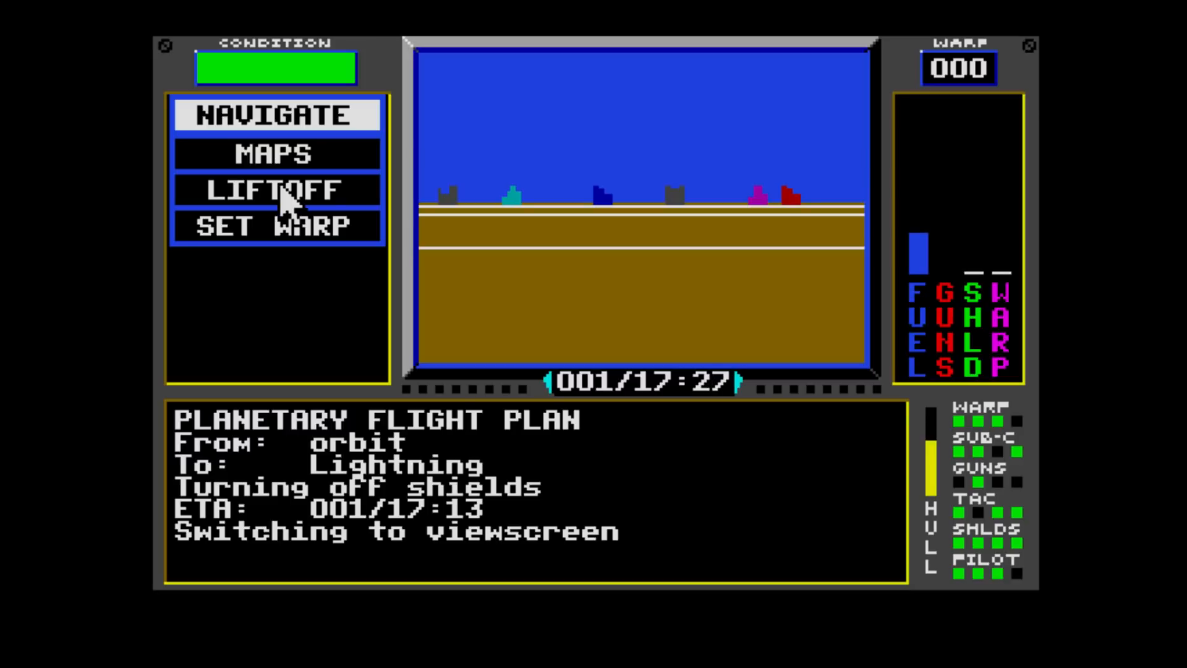
{"action": "mouse_move", "coordinate": [340, 216]}
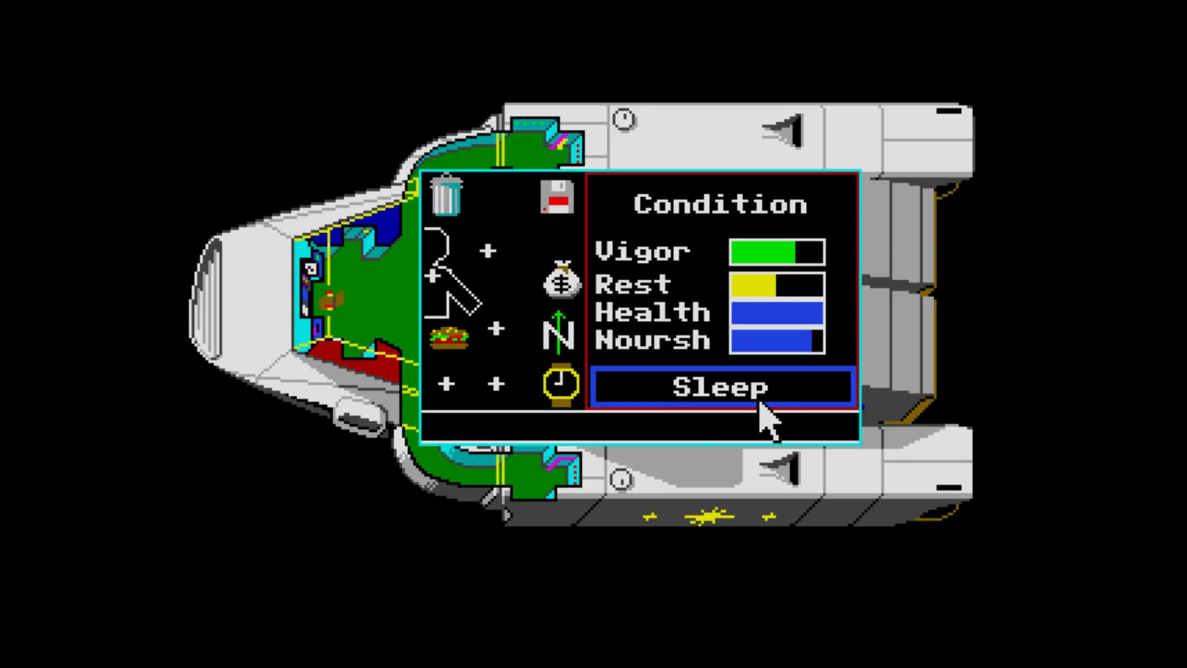
- Have the pilot sleep to restore Rest, then wake him
{"action": "left_click", "coordinate": [720, 386]}
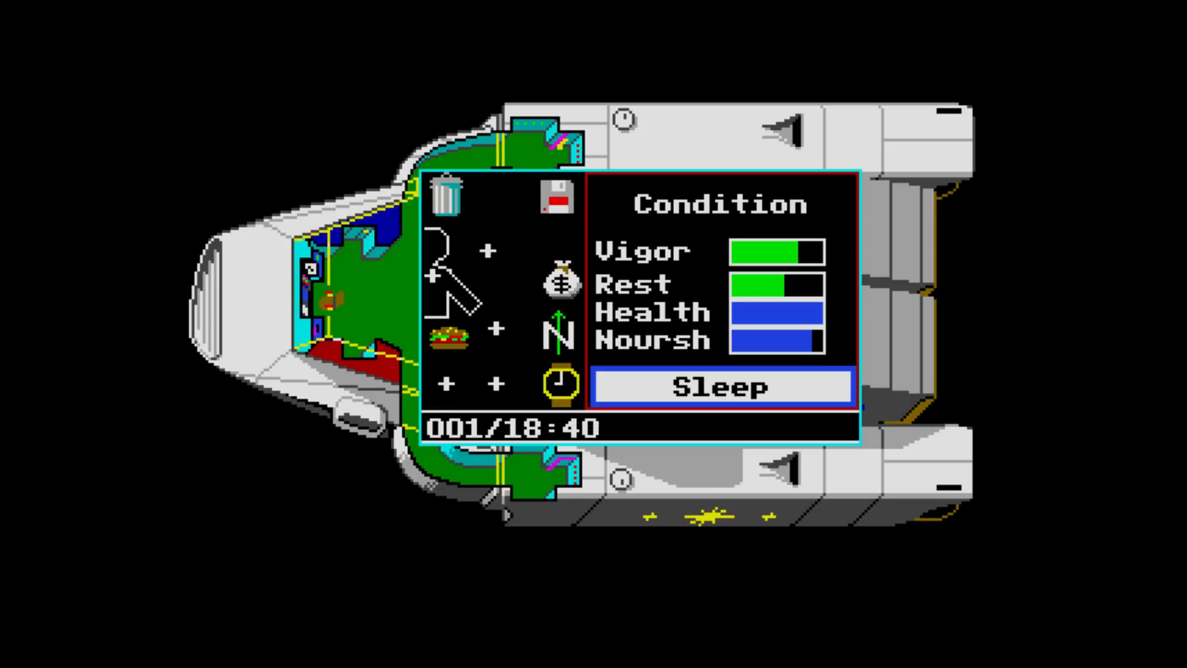
{"action": "left_click", "coordinate": [721, 385]}
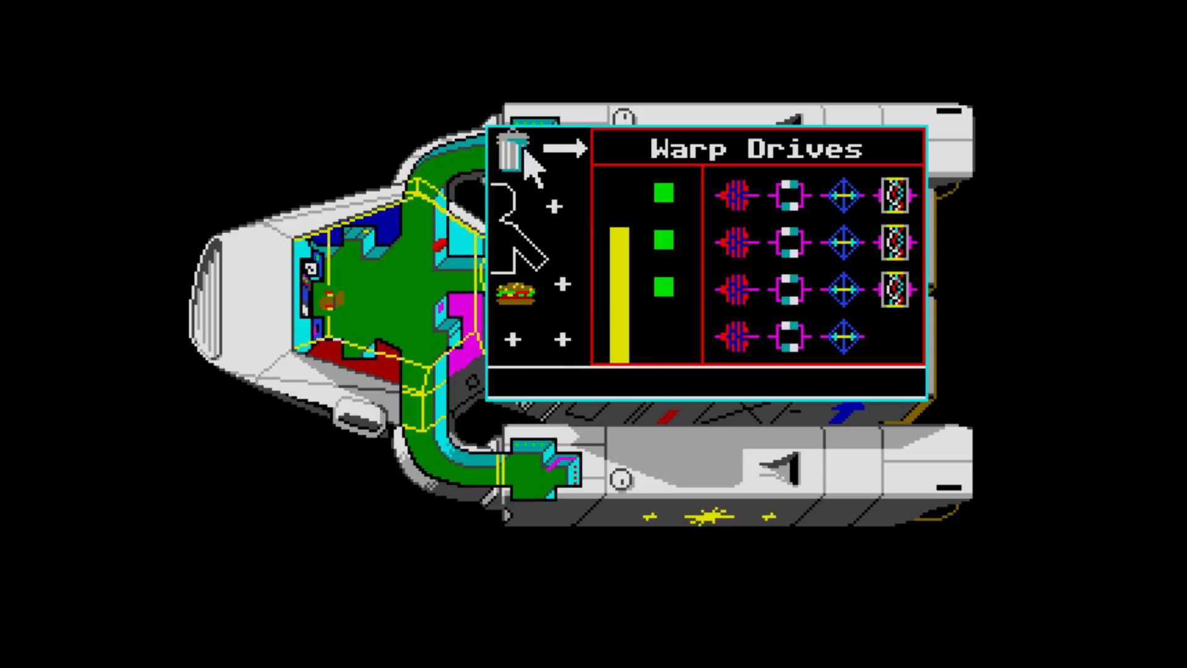
{"action": "mouse_move", "coordinate": [905, 307]}
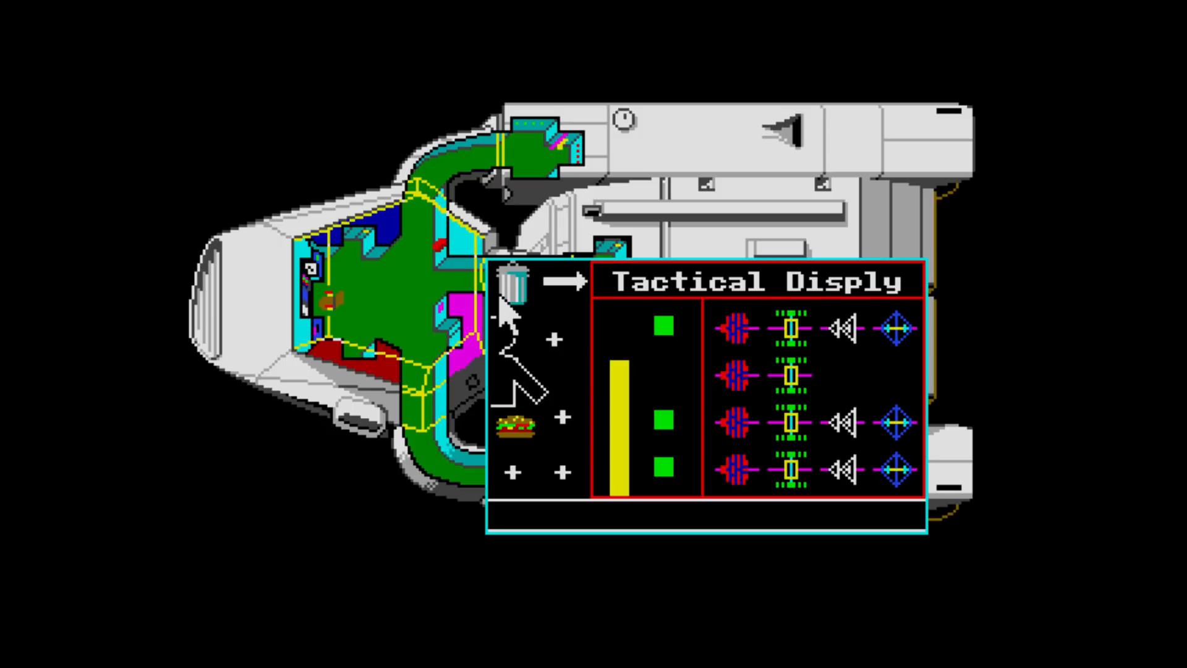
{"action": "mouse_move", "coordinate": [625, 318]}
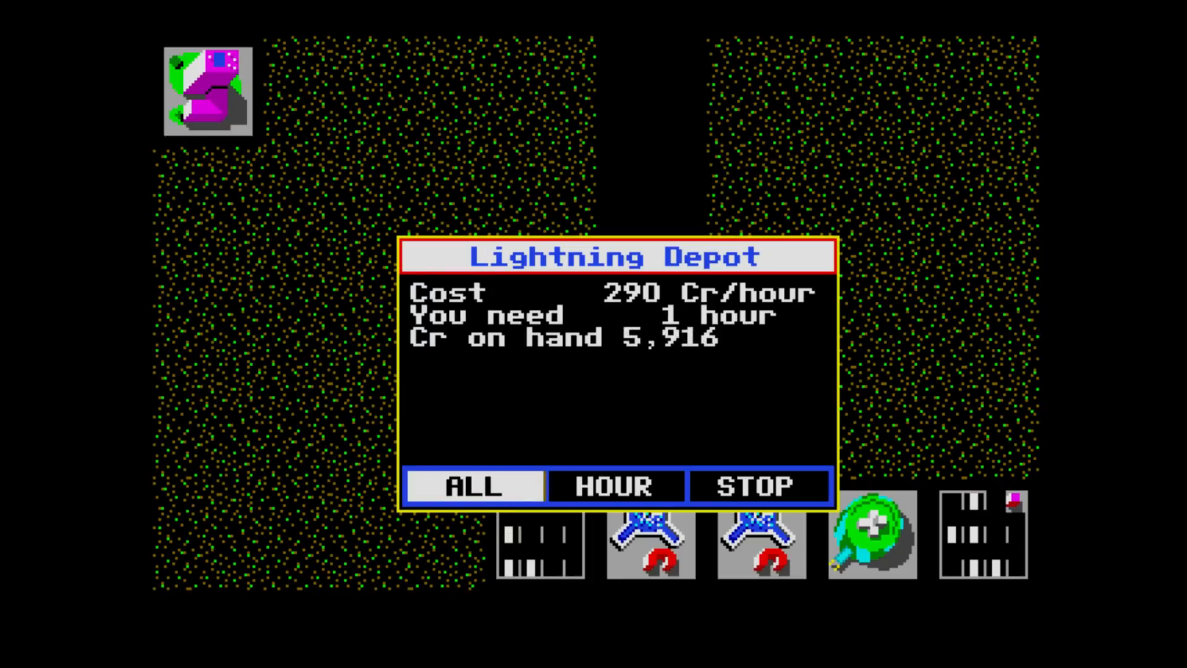
- Pay Lightning Depot for all repair hours and fill the fuel tanks
{"action": "left_click", "coordinate": [471, 486]}
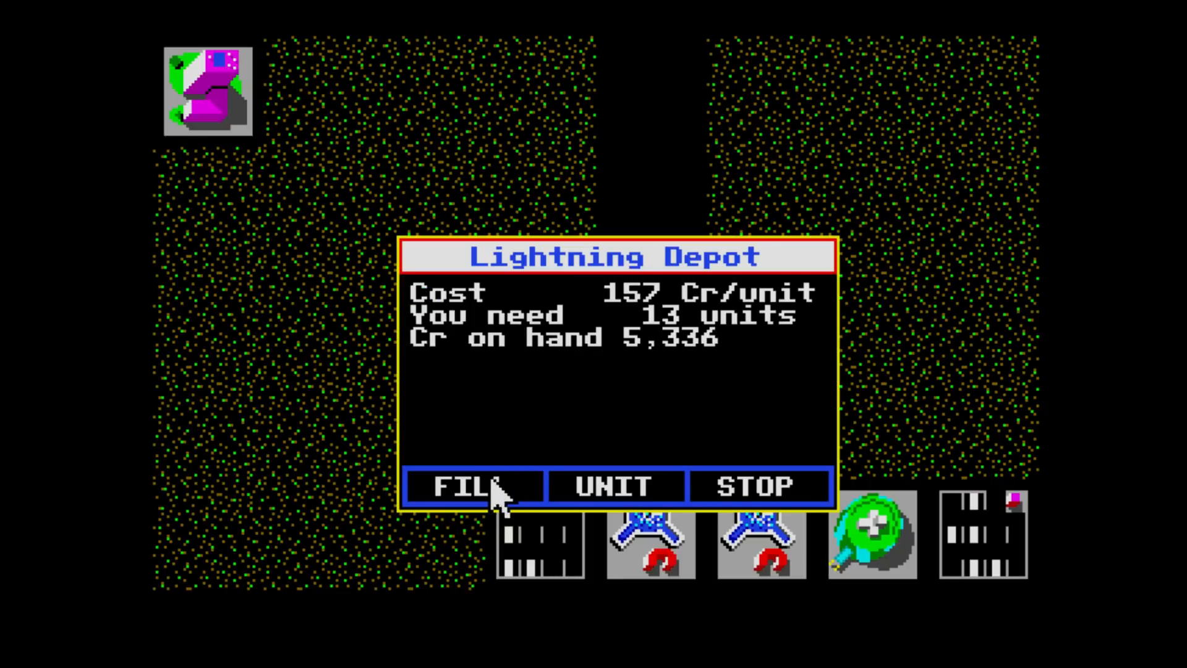
{"action": "left_click", "coordinate": [473, 486]}
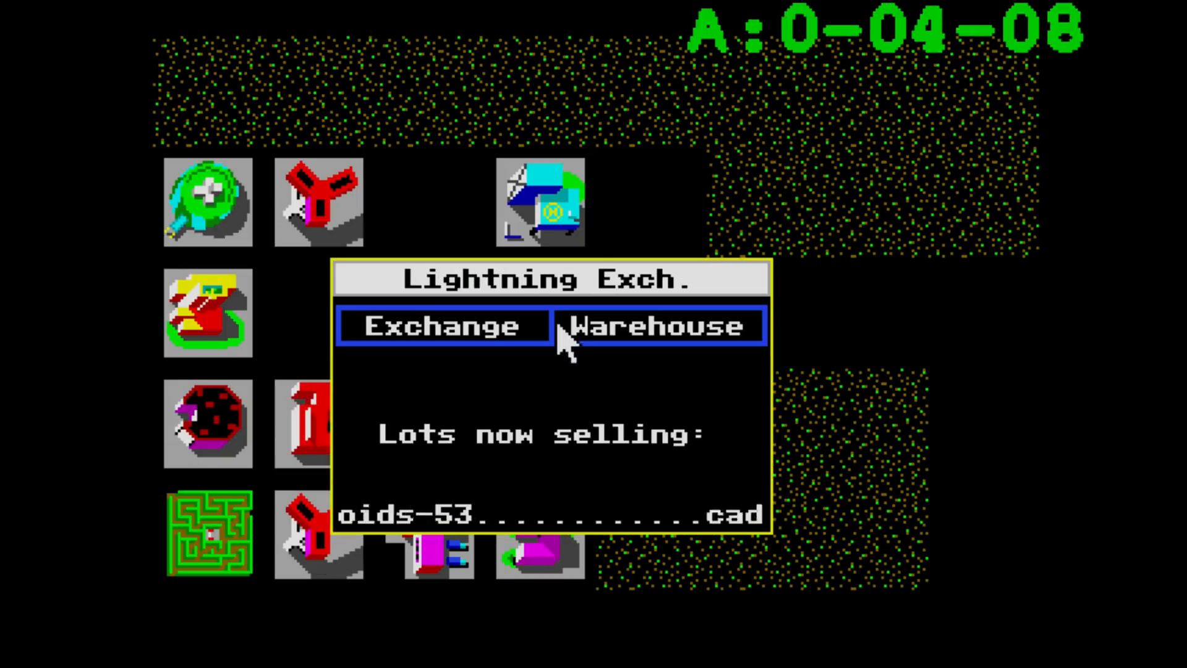
- Sell the pod's pharmaceuticals at Lightning Exchange, accepting the 8,700 offer
{"action": "left_click", "coordinate": [653, 326]}
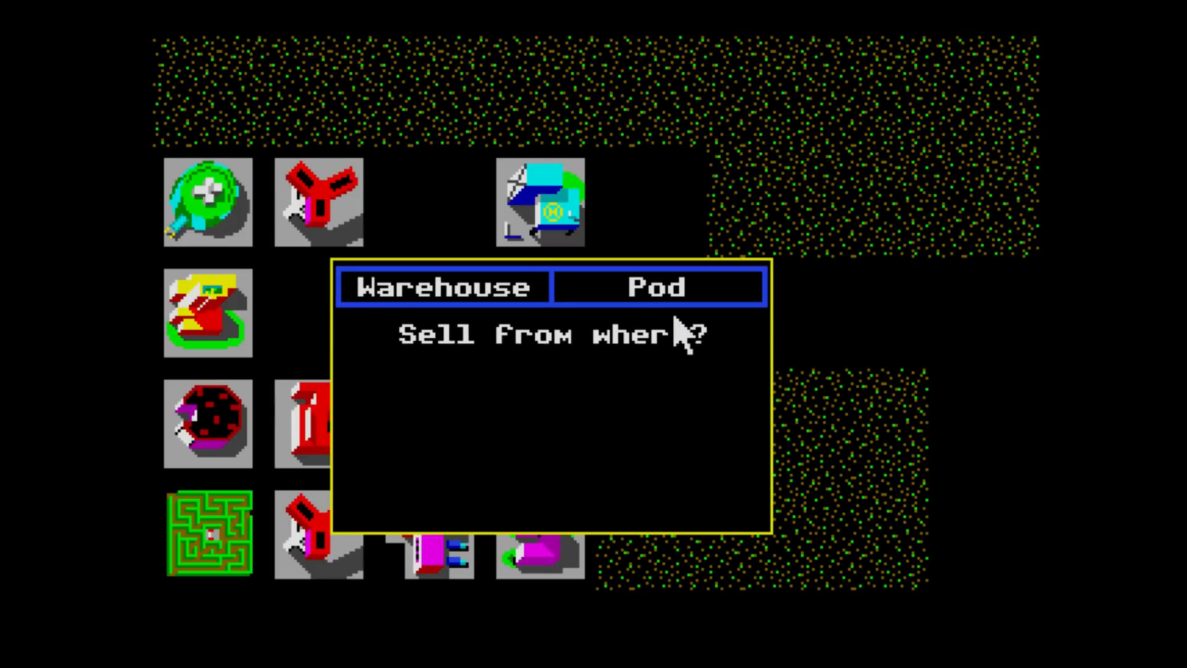
{"action": "left_click", "coordinate": [658, 287]}
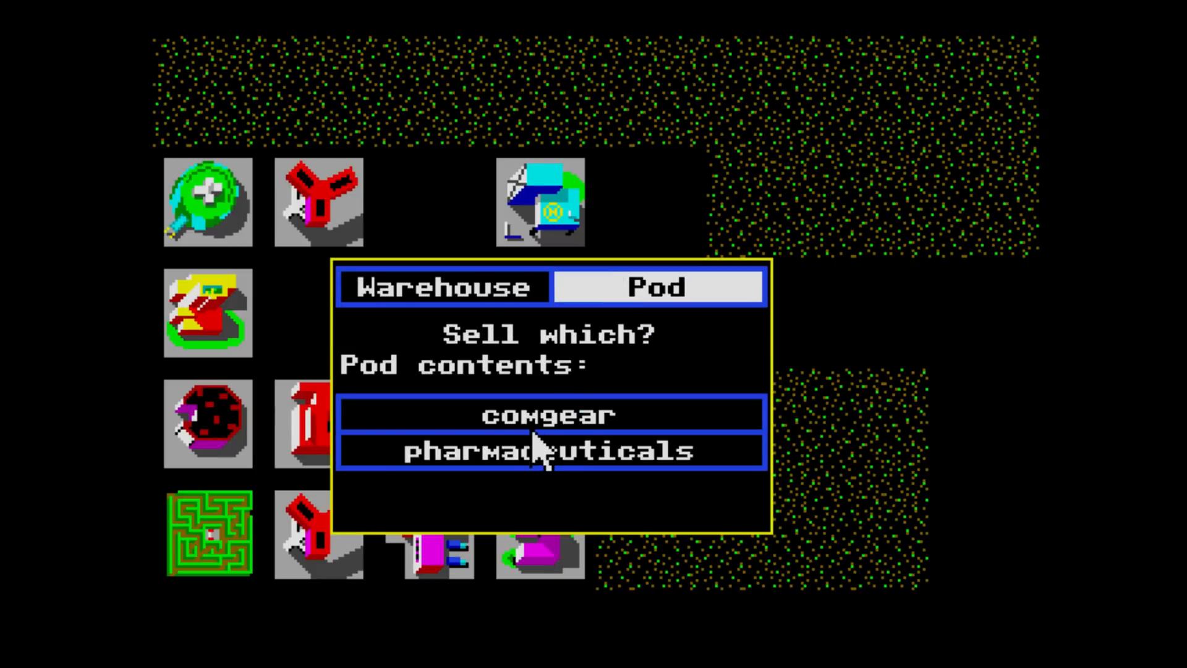
{"action": "left_click", "coordinate": [547, 414]}
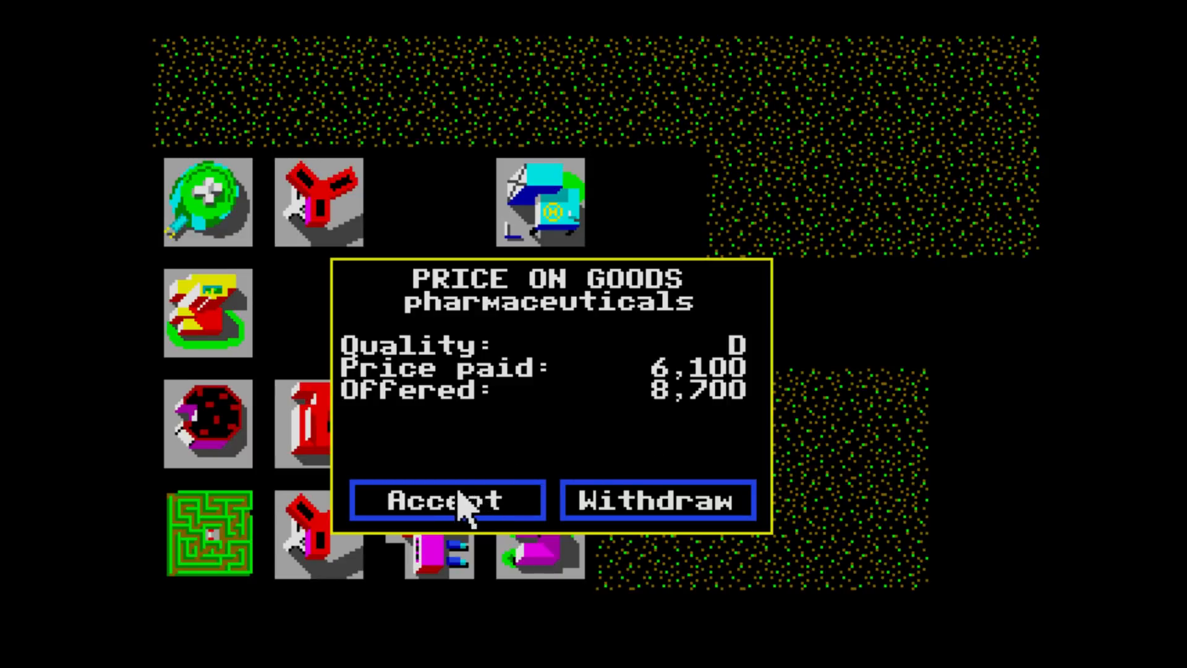
{"action": "left_click", "coordinate": [447, 499]}
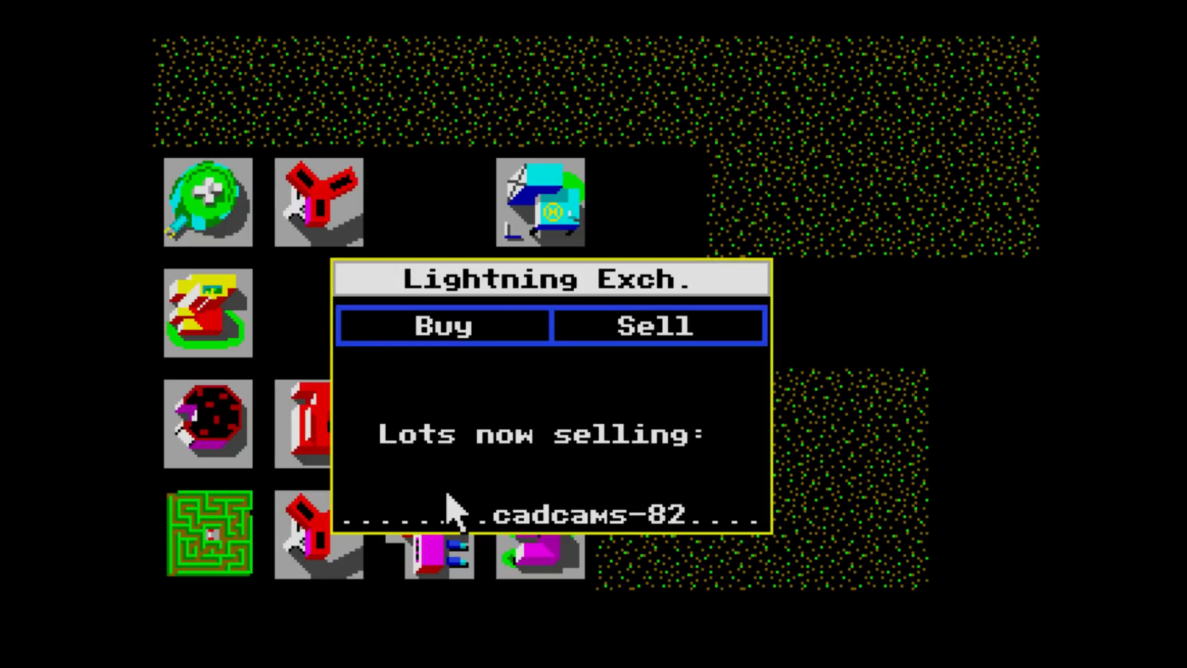
- Pass on the woods/fibers lot at 1,000 and buy the quality-D droids asking 6,400
{"action": "left_click", "coordinate": [658, 326]}
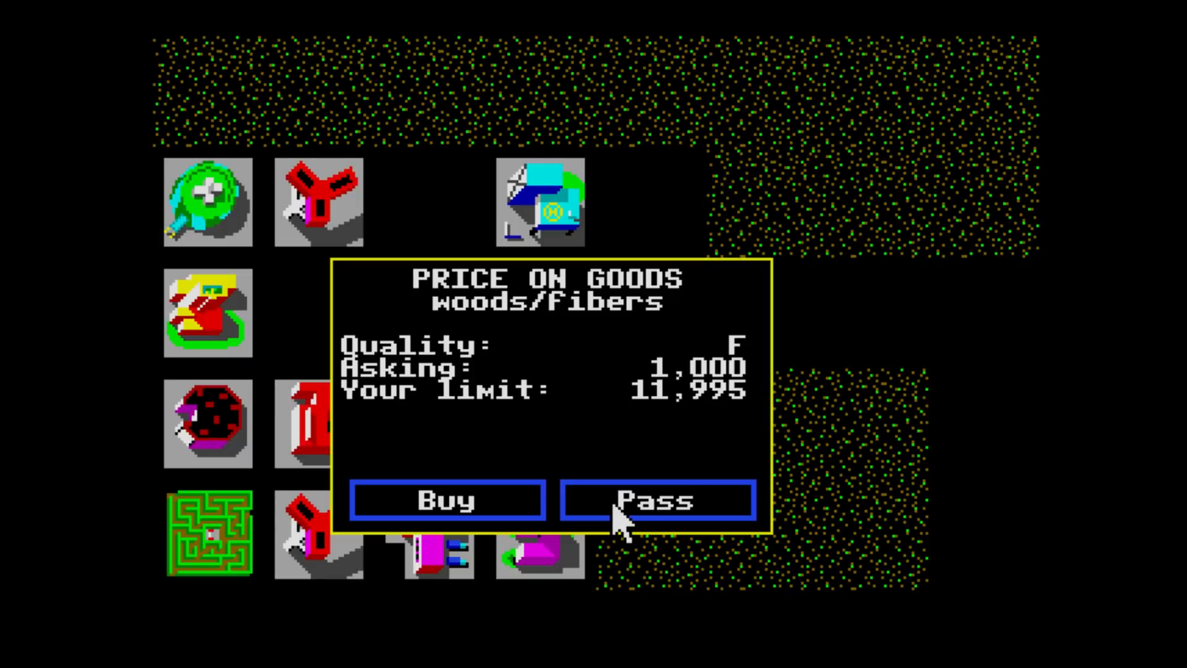
{"action": "mouse_move", "coordinate": [692, 526]}
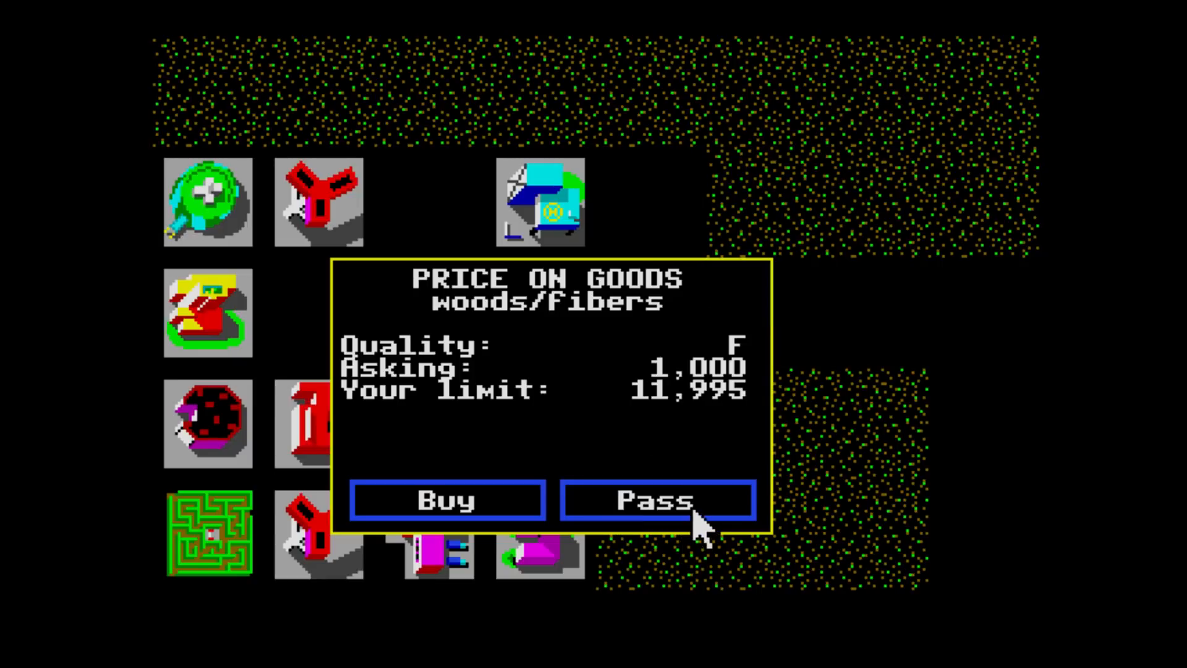
{"action": "left_click", "coordinate": [658, 500]}
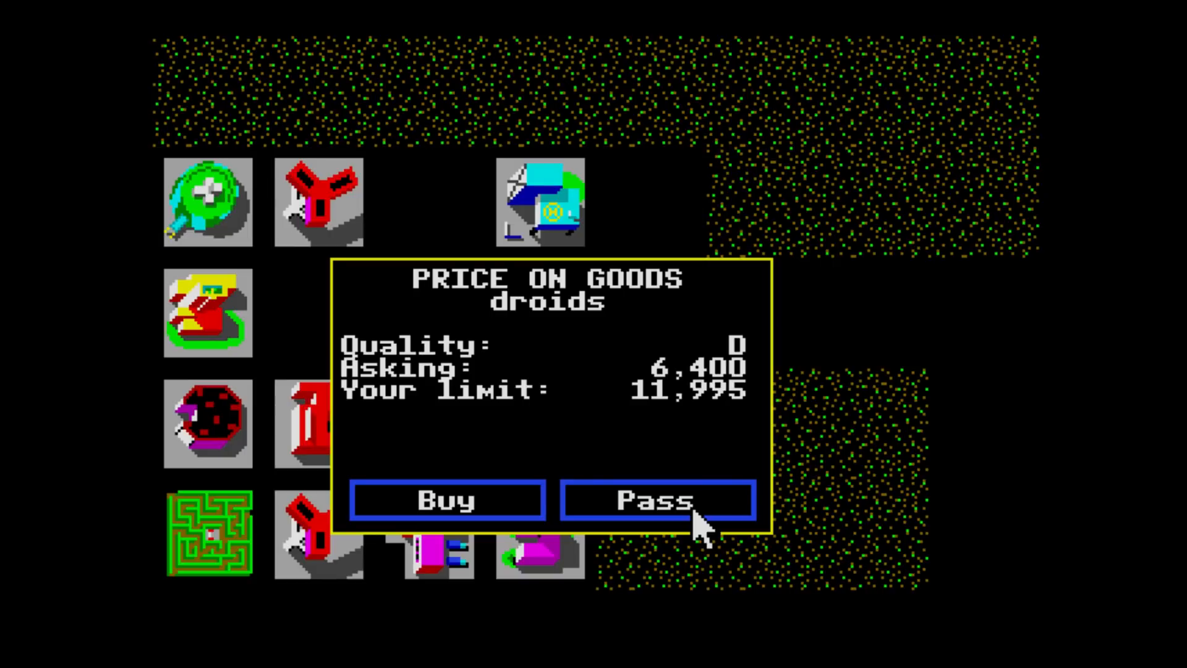
{"action": "mouse_move", "coordinate": [371, 507]}
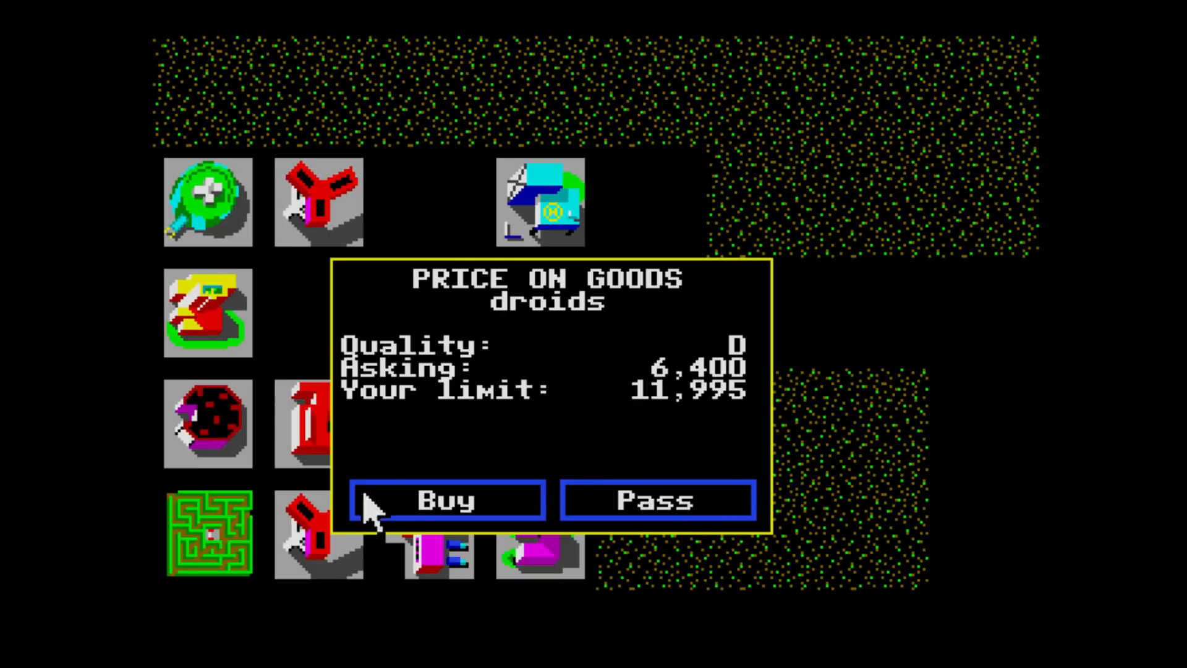
{"action": "left_click", "coordinate": [446, 499]}
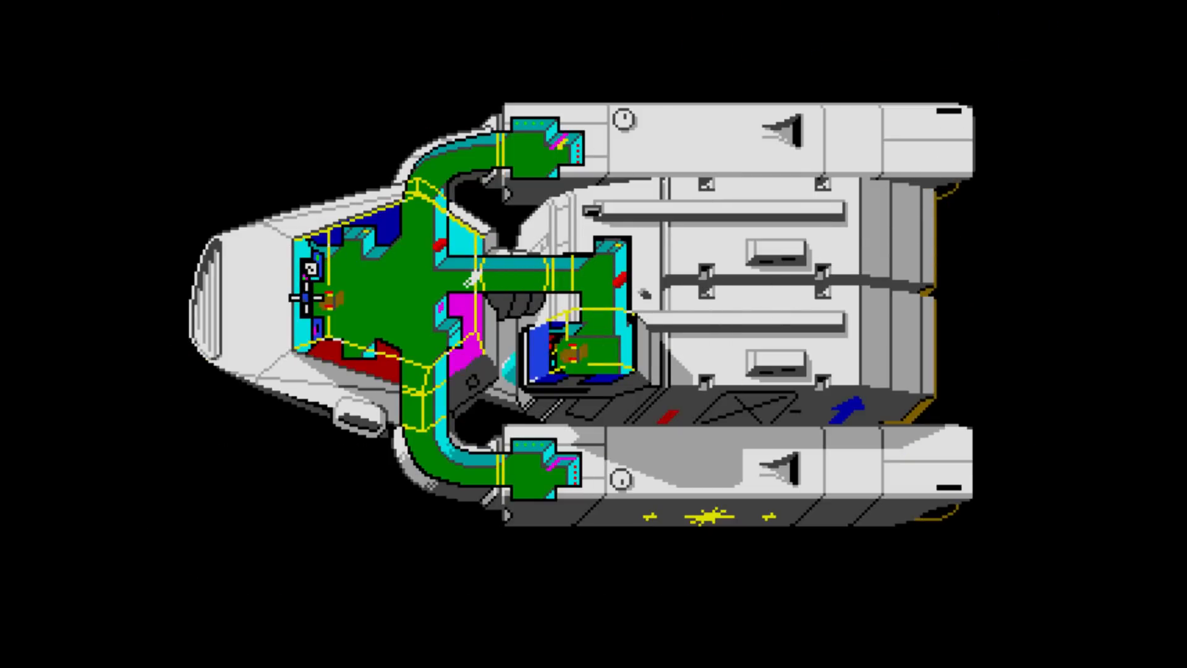
{"action": "mouse_move", "coordinate": [407, 326]}
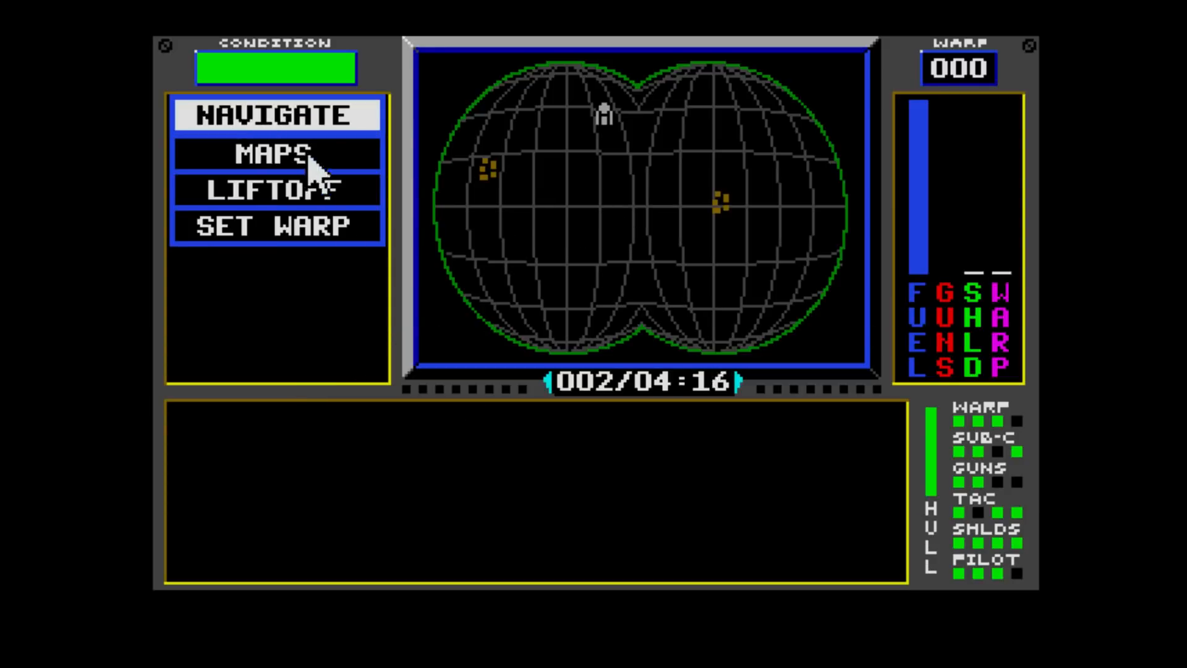
- Lift off from Lightning into orbit and set a sub-light course toward Jondd on the system map
{"action": "left_click", "coordinate": [277, 189]}
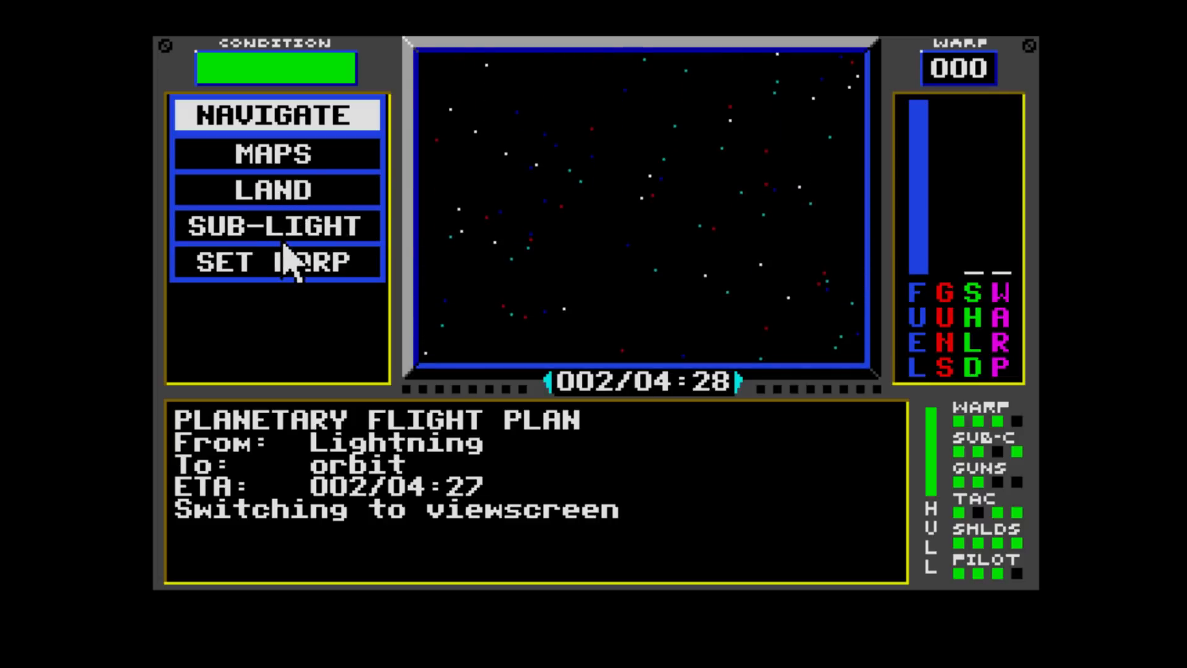
{"action": "left_click", "coordinate": [277, 226]}
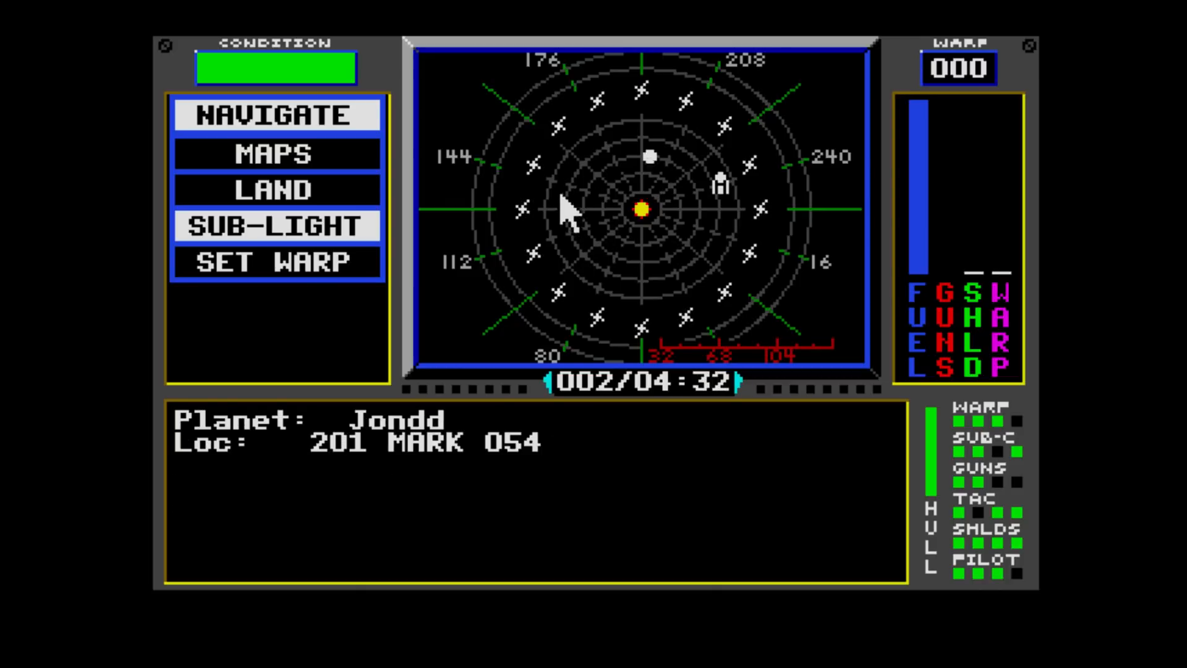
{"action": "left_click", "coordinate": [277, 115]}
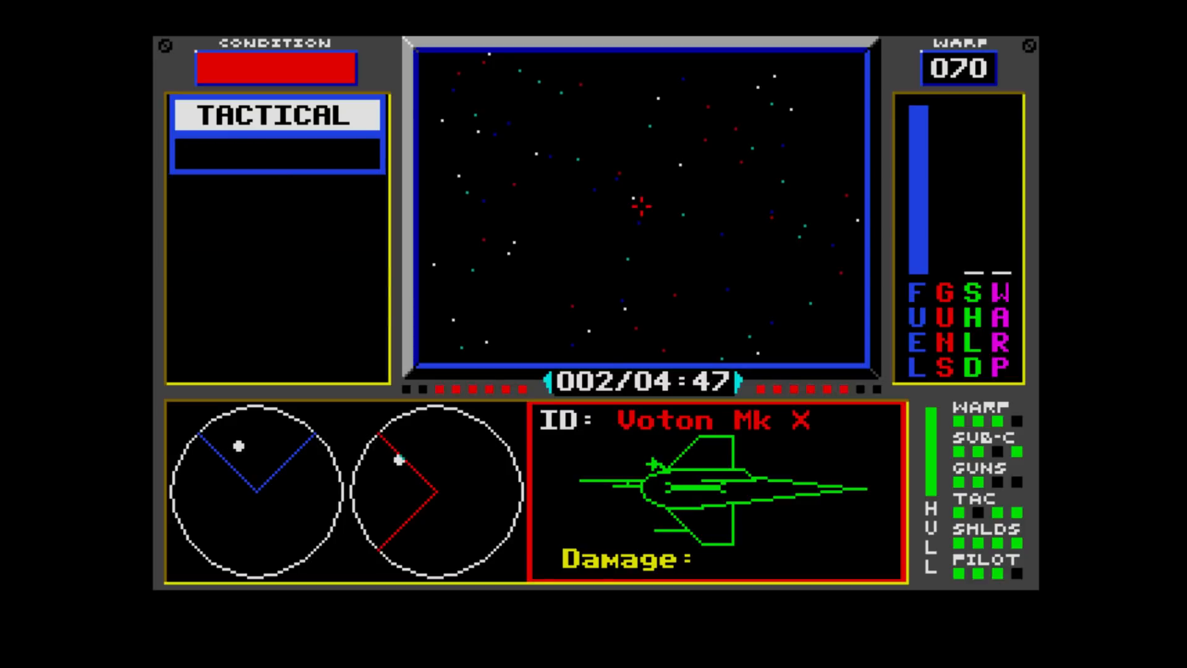
- Fire lasers at the attacking Voton Mk X, then leave tactical for navigation as the hull fails
{"action": "left_click", "coordinate": [277, 115]}
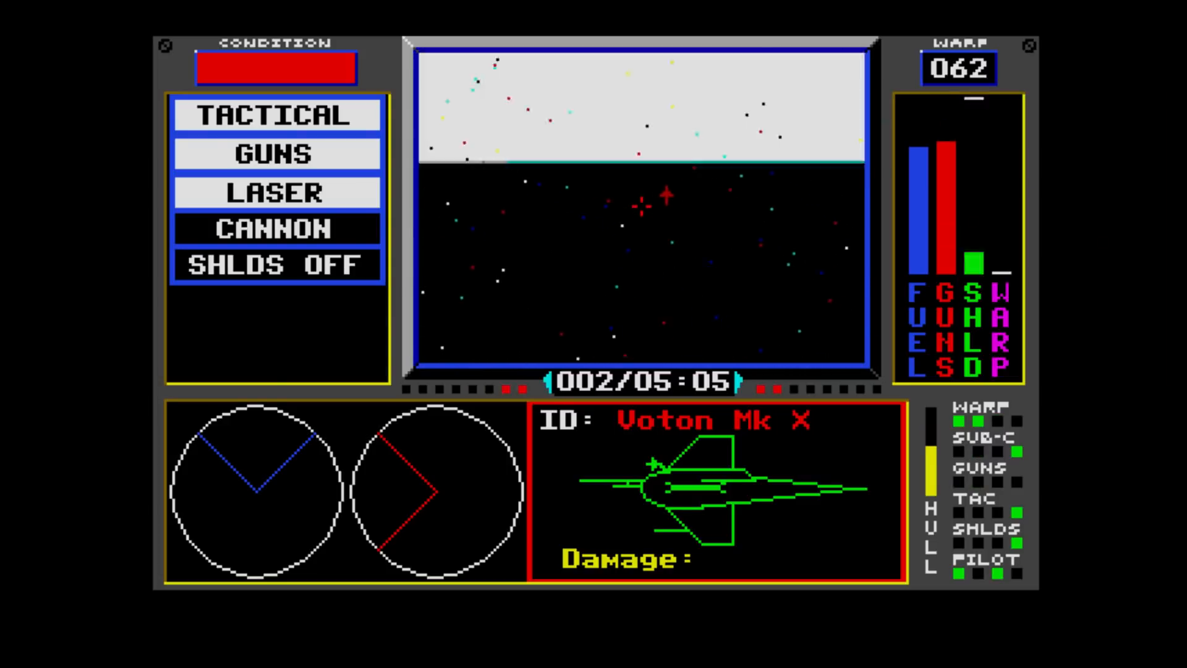
{"action": "left_click", "coordinate": [277, 155]}
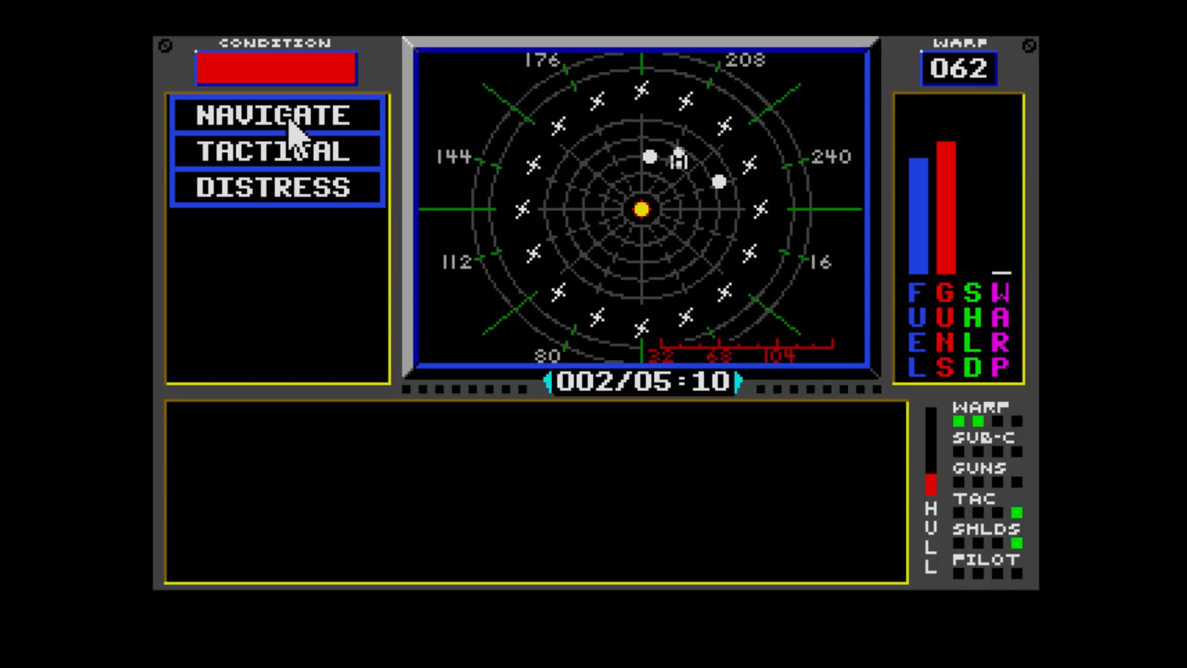
{"action": "left_click", "coordinate": [276, 115]}
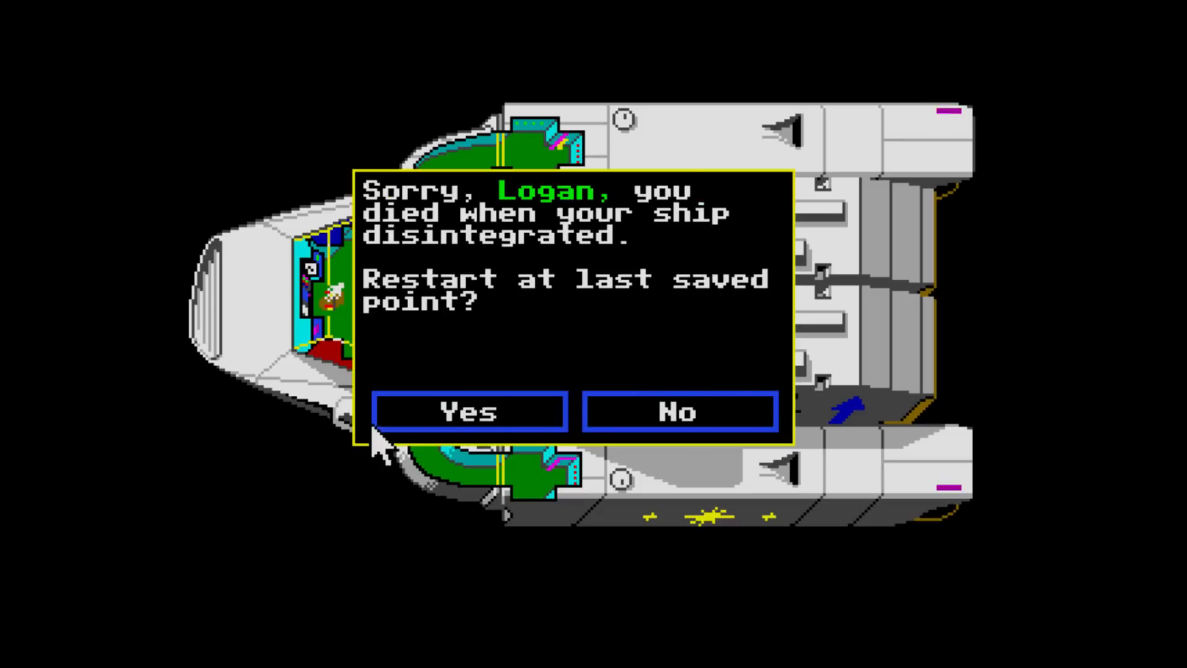
- Answer the restart-from-last-save prompt and choose Play SunDog on the title screen
{"action": "left_click", "coordinate": [469, 412]}
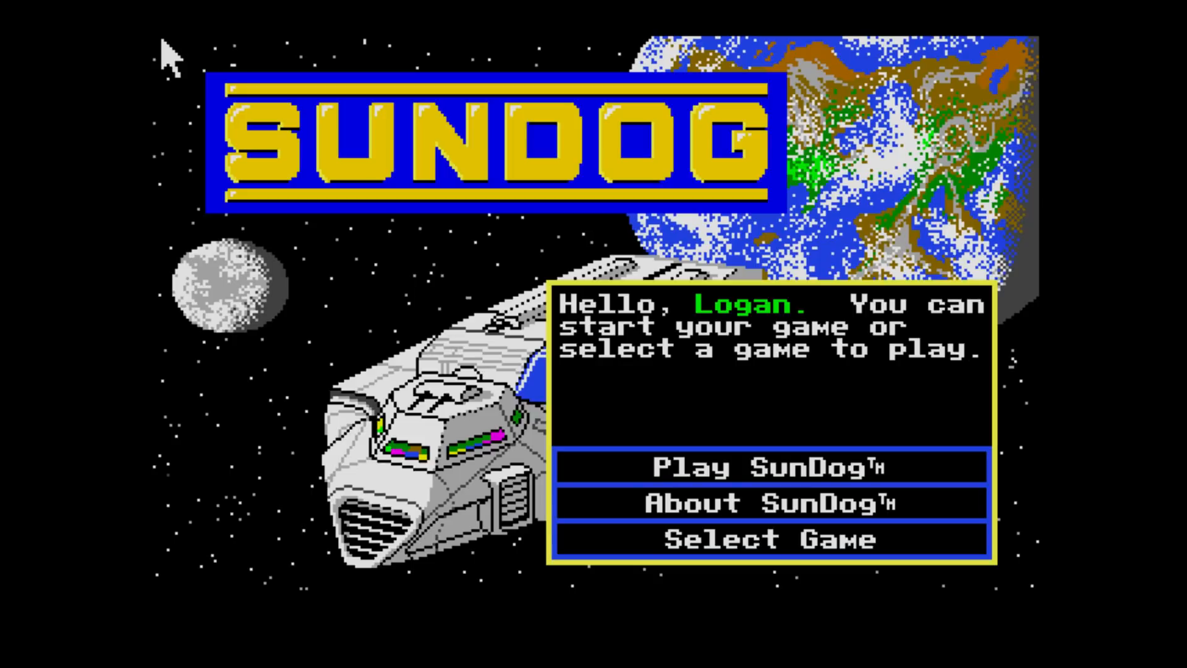
{"action": "left_click", "coordinate": [764, 539]}
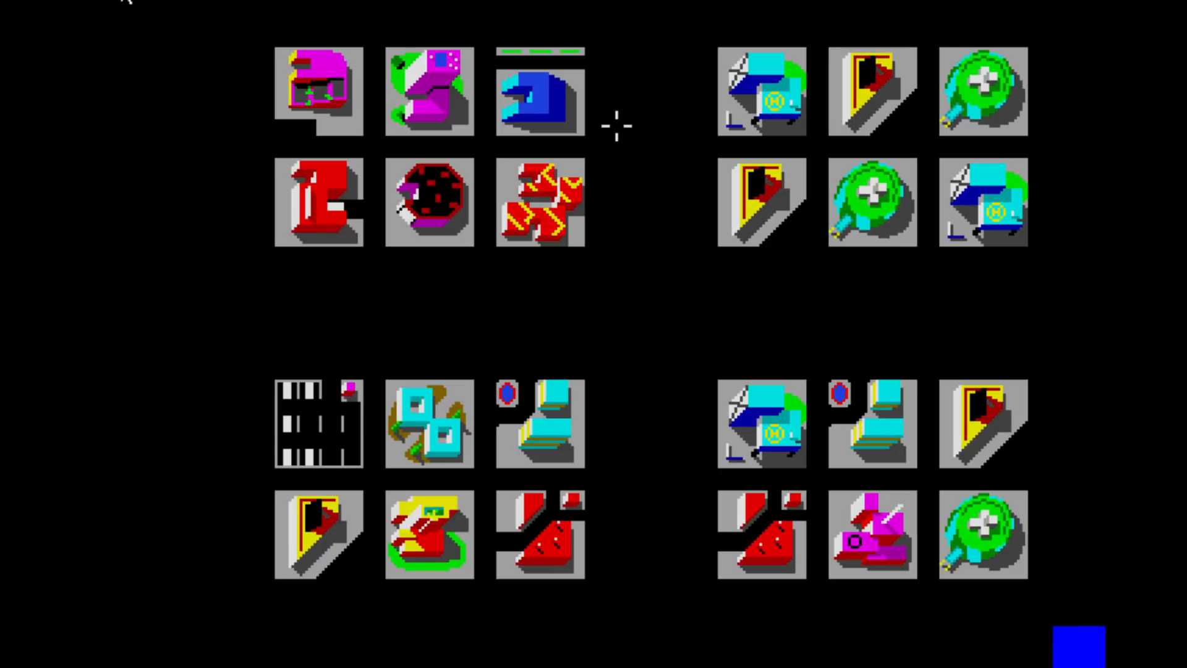
{"action": "mouse_move", "coordinate": [667, 188]}
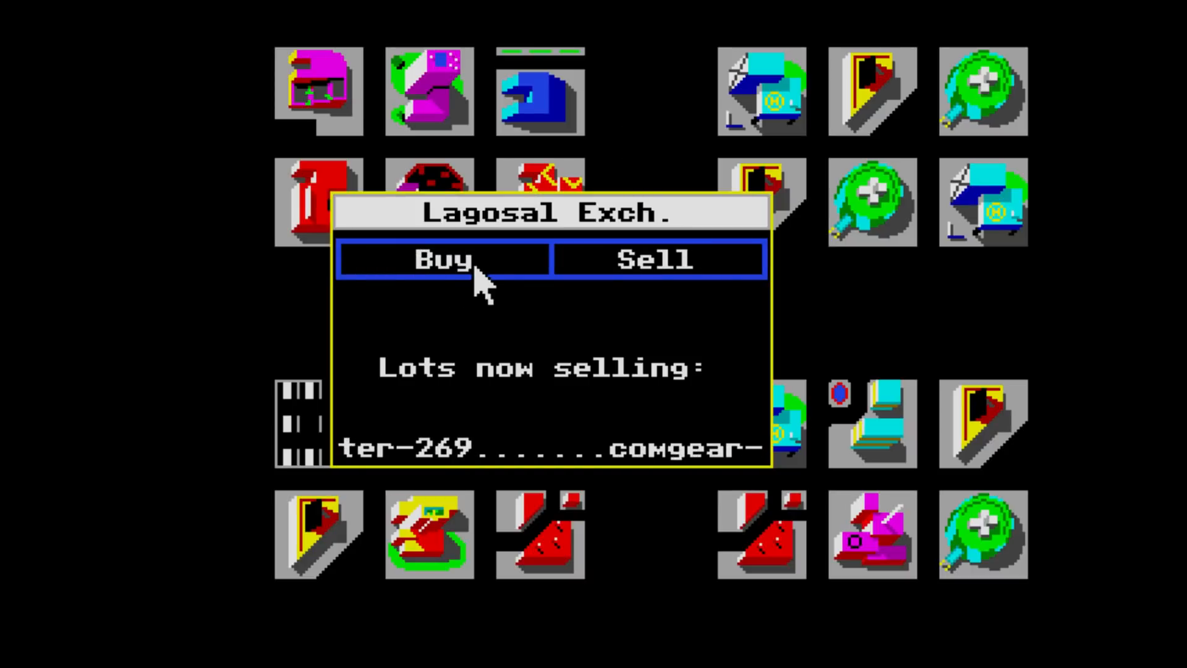
- Browse the lots for sale, passing on comgear, gems/crystals, chronographs and synthesizers
{"action": "left_click", "coordinate": [446, 260]}
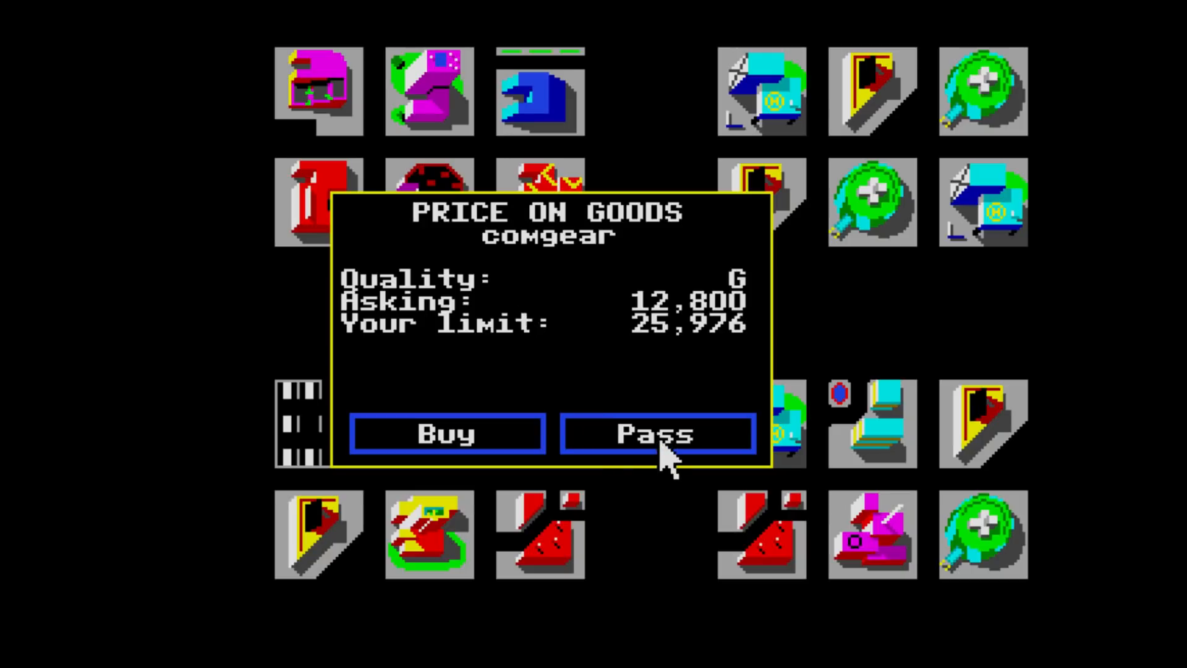
{"action": "left_click", "coordinate": [657, 434]}
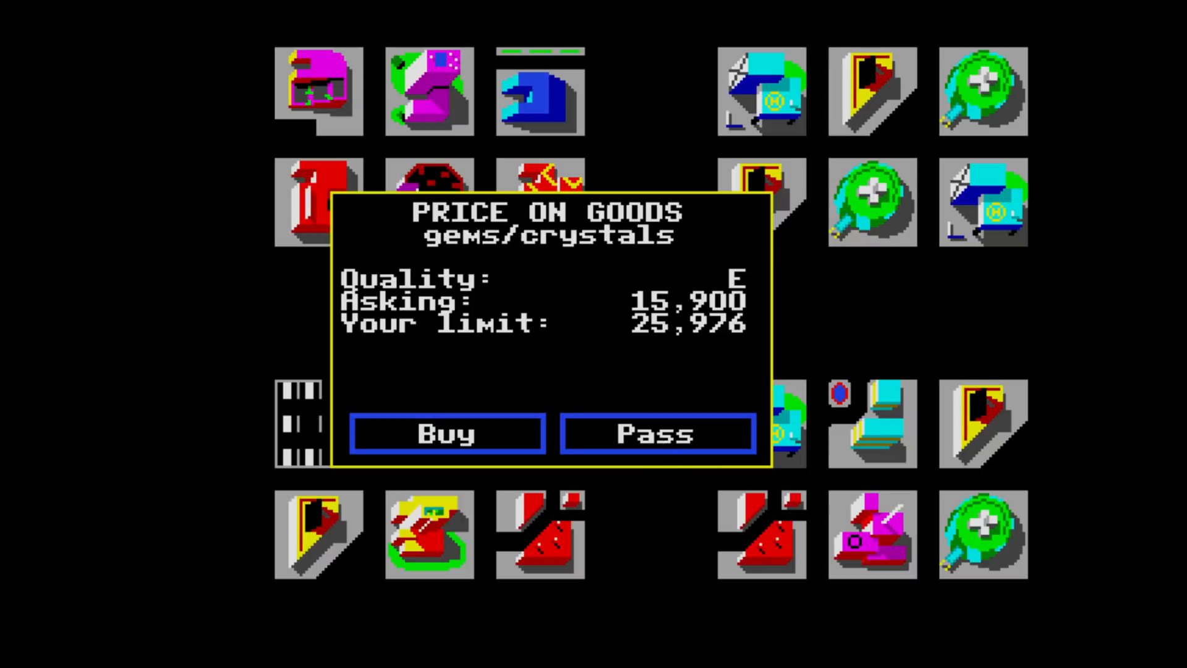
{"action": "left_click", "coordinate": [657, 434]}
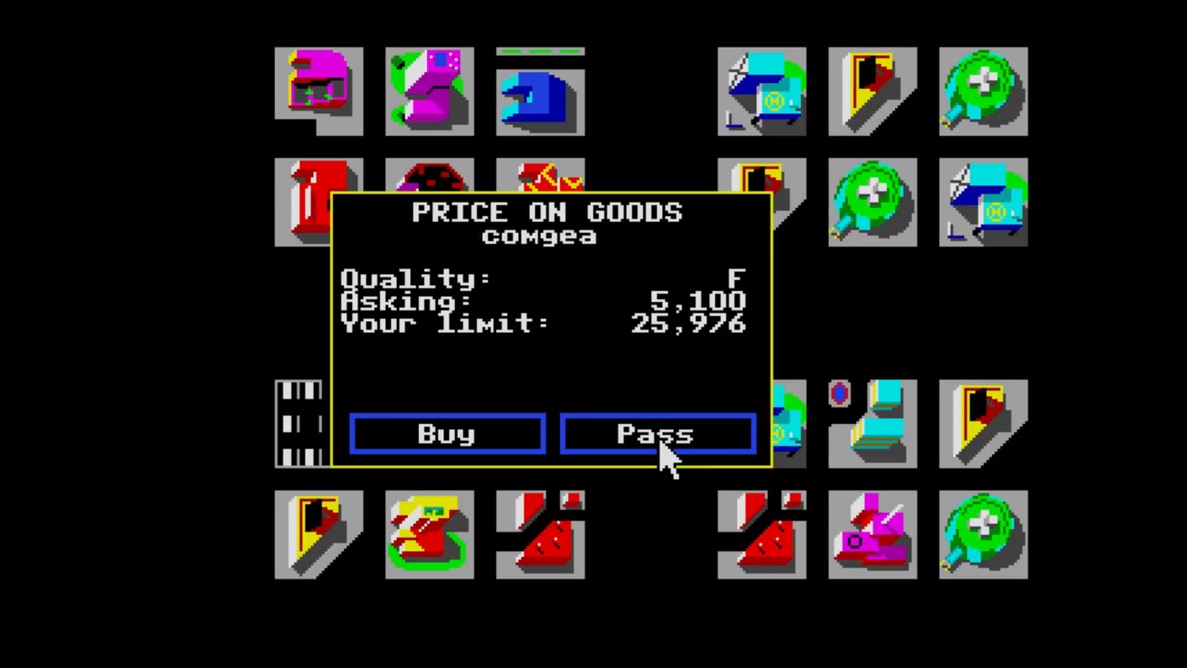
{"action": "left_click", "coordinate": [657, 434]}
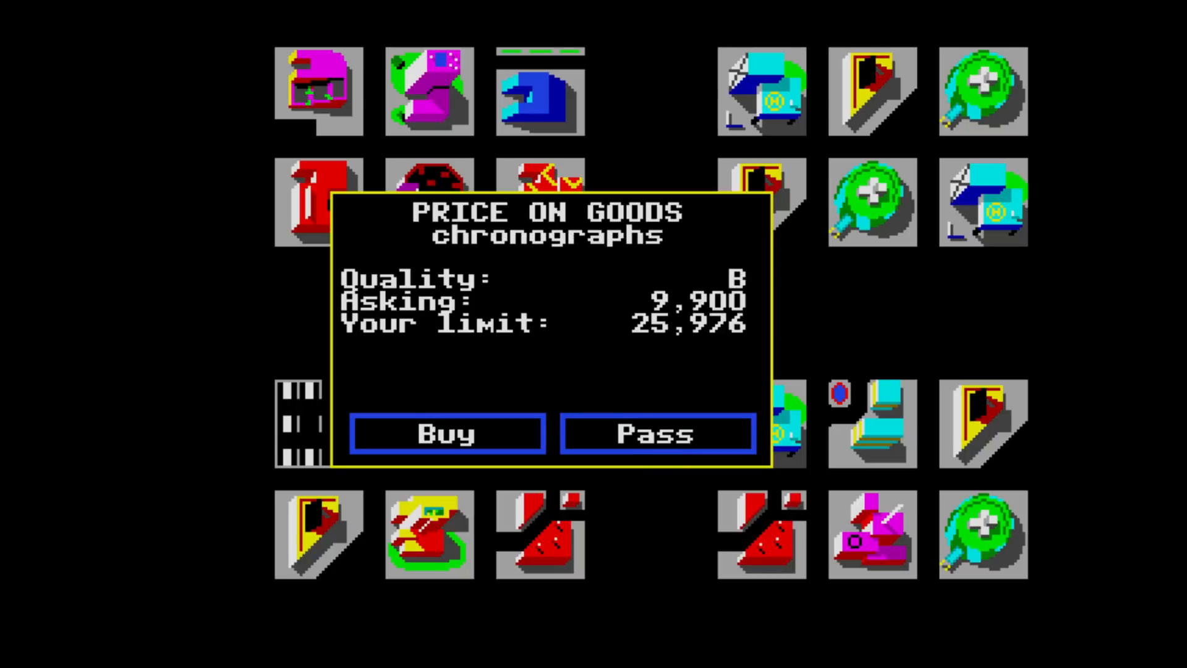
{"action": "left_click", "coordinate": [657, 434]}
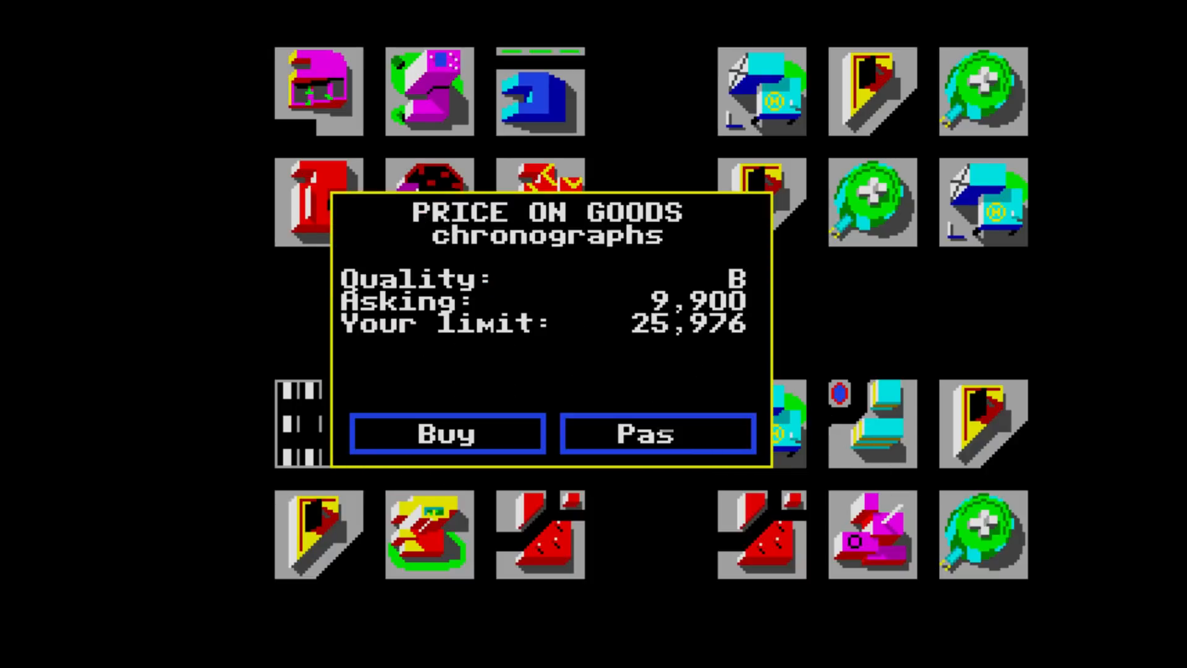
{"action": "left_click", "coordinate": [657, 434]}
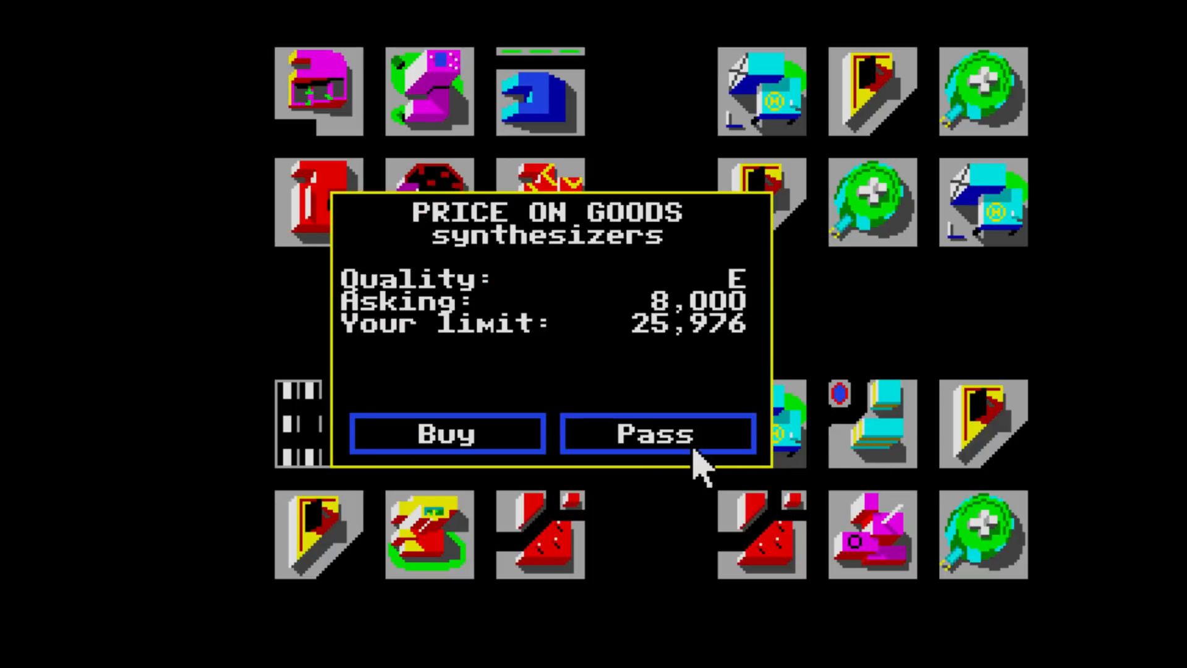
{"action": "left_click", "coordinate": [656, 434]}
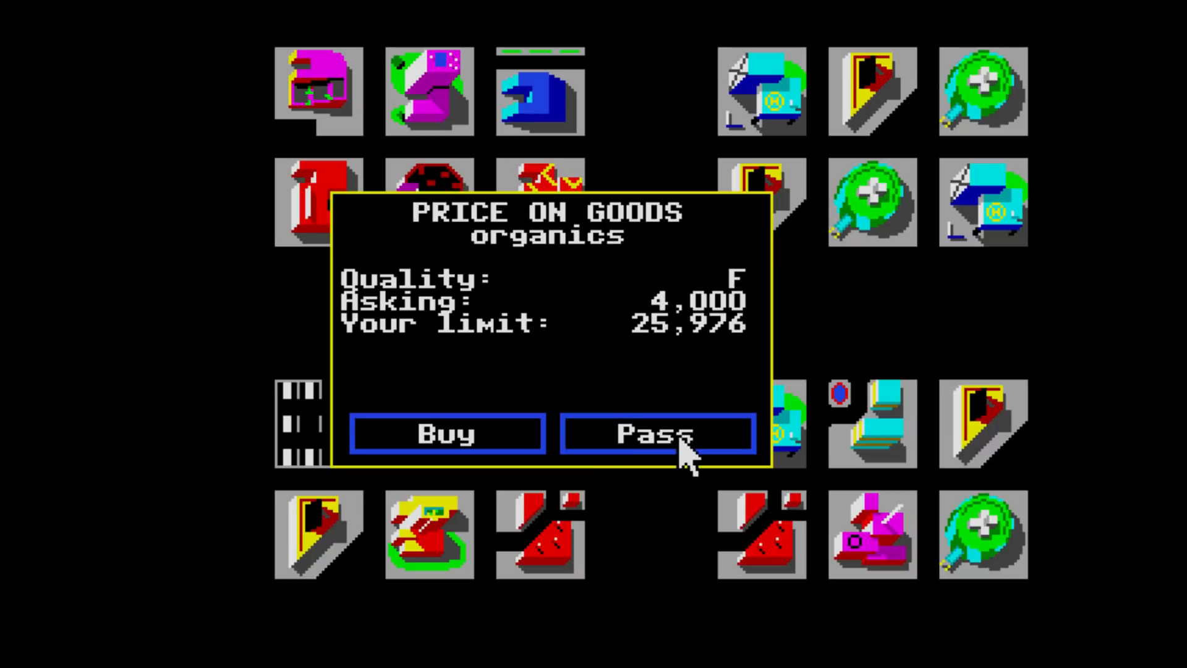
- Buy the organics lot for 4,000 into storage, pass comgear again, and buy the grade-B chronographs
{"action": "left_click", "coordinate": [447, 434]}
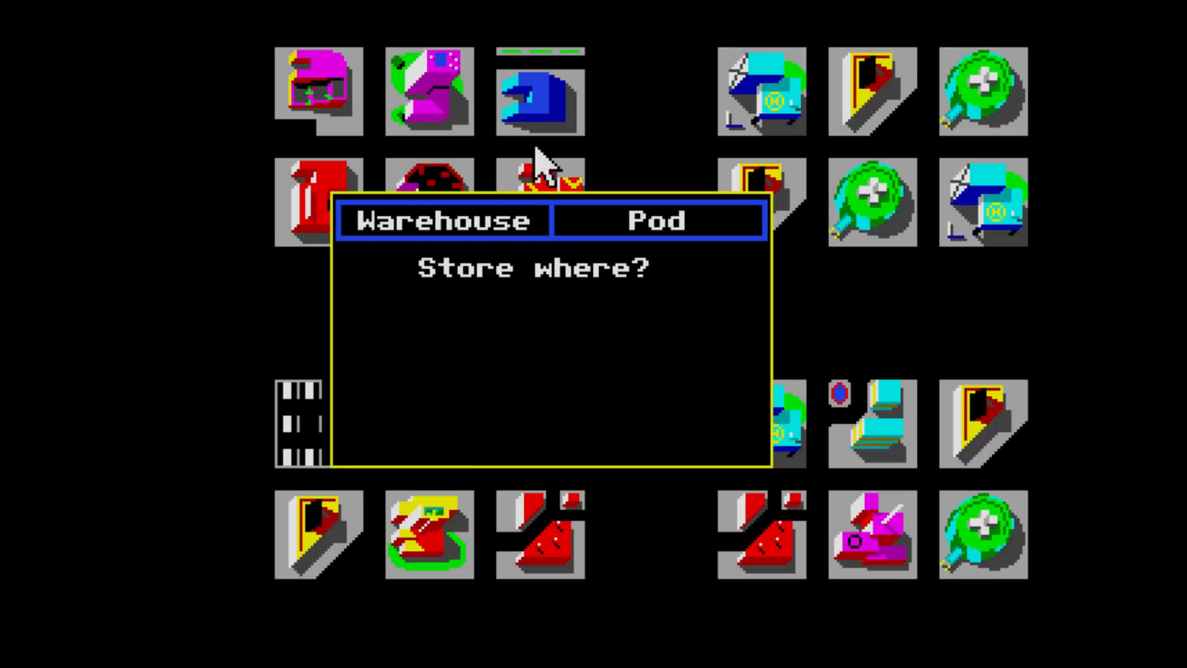
{"action": "left_click", "coordinate": [658, 220]}
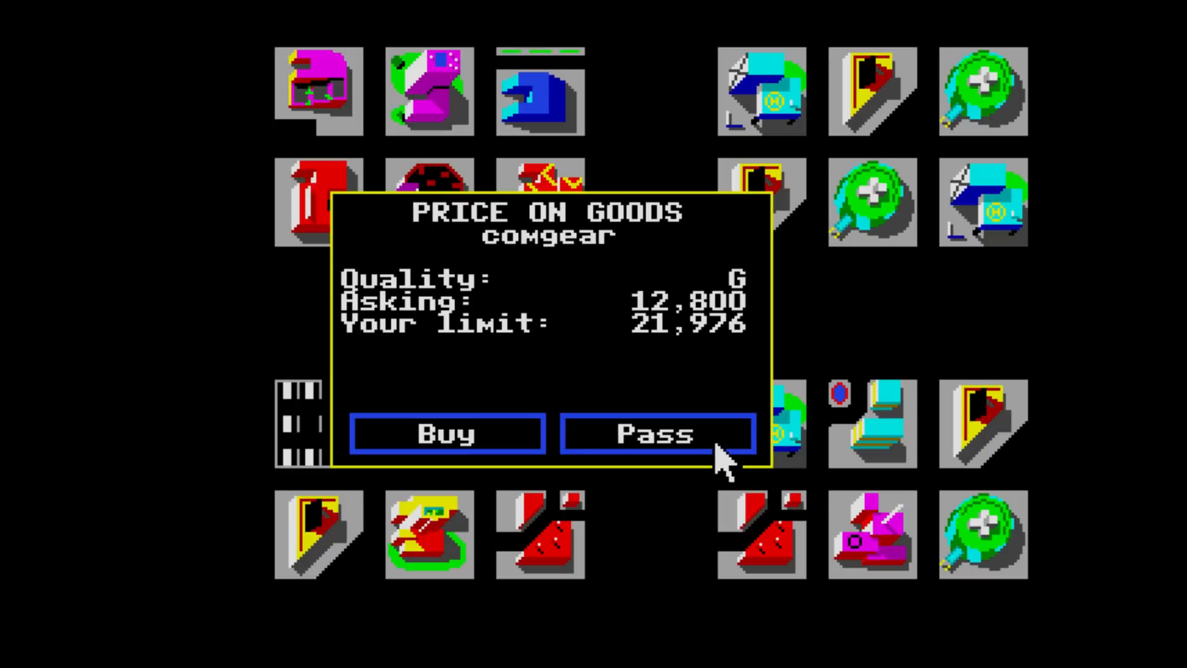
{"action": "left_click", "coordinate": [657, 434]}
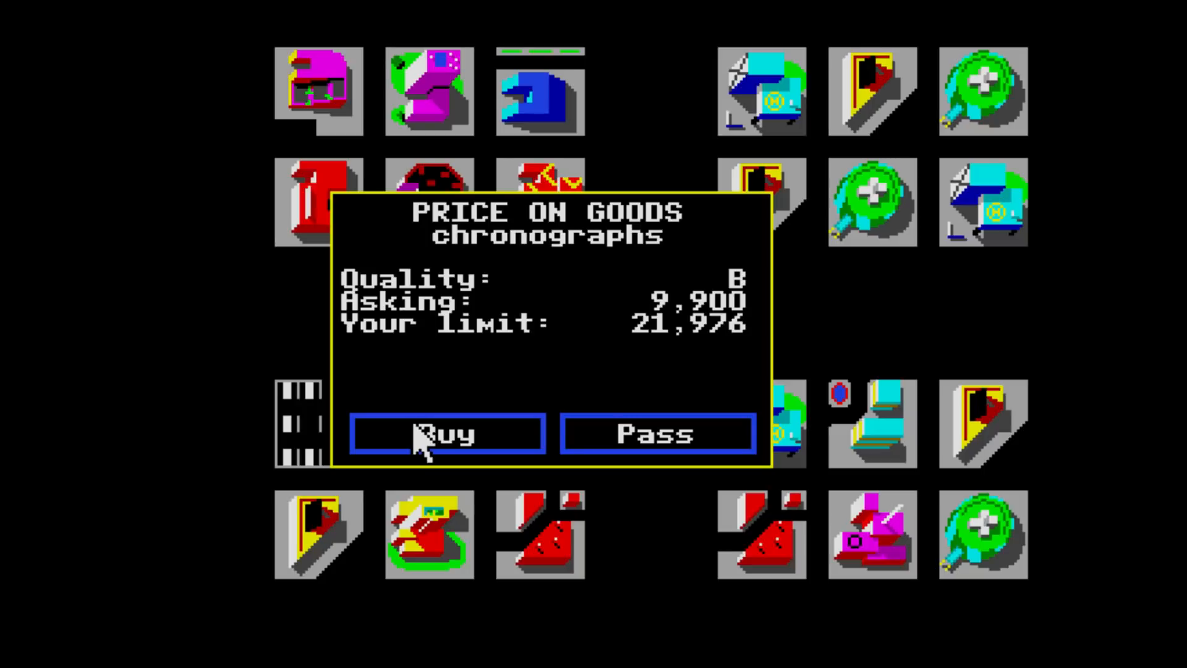
{"action": "left_click", "coordinate": [446, 434]}
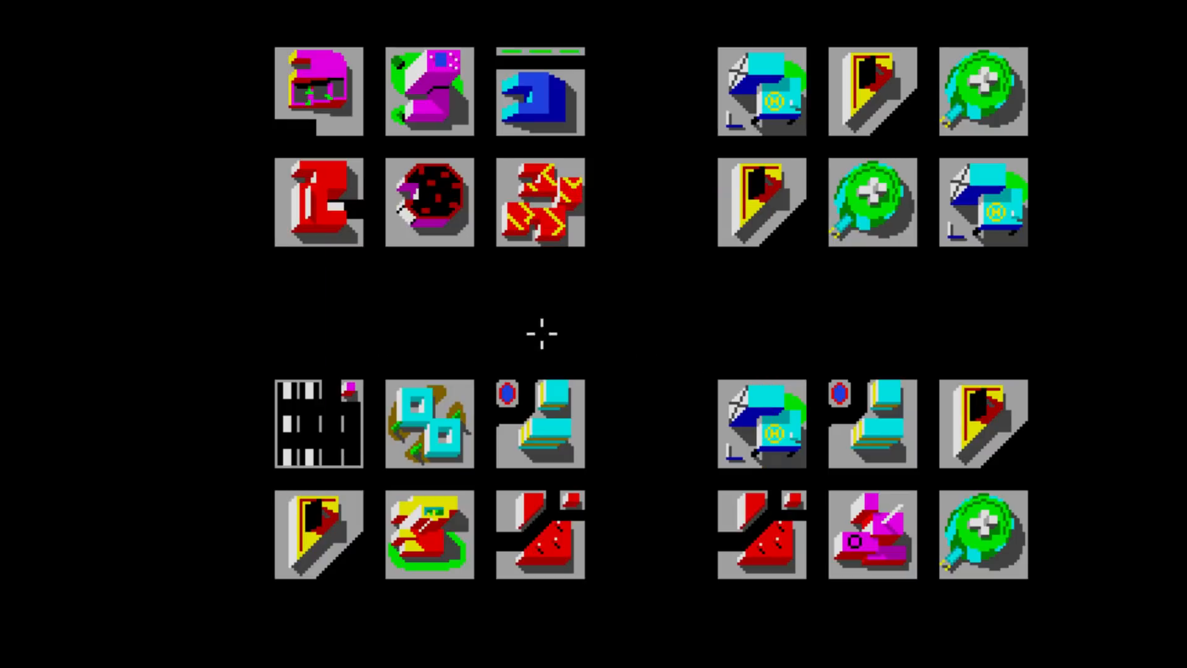
{"action": "mouse_move", "coordinate": [159, 481]}
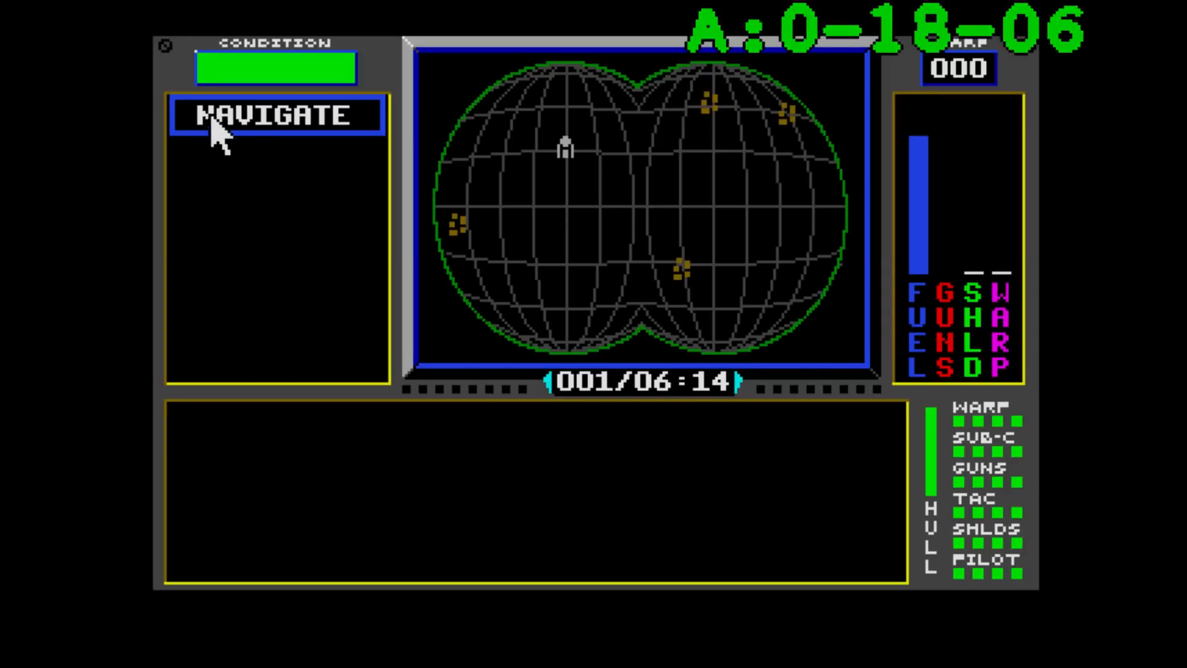
- Lift off into orbit, pick Jondd as warp destination, and set sub-light course for Glory I's warp point
{"action": "left_click", "coordinate": [276, 116]}
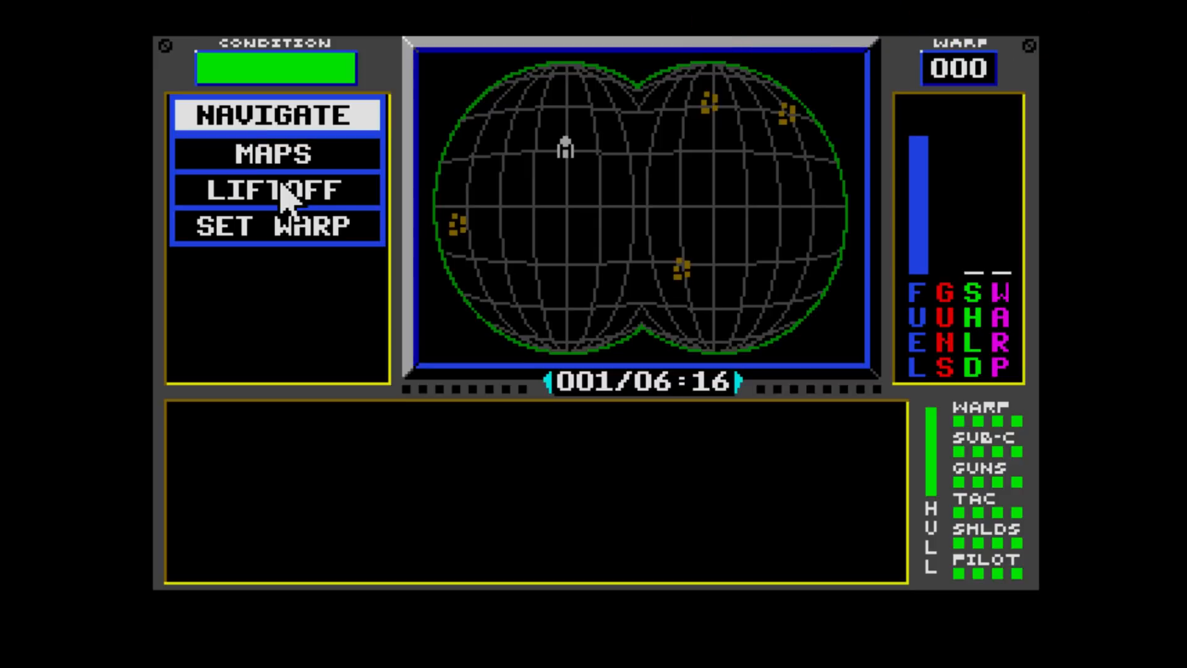
{"action": "left_click", "coordinate": [277, 190]}
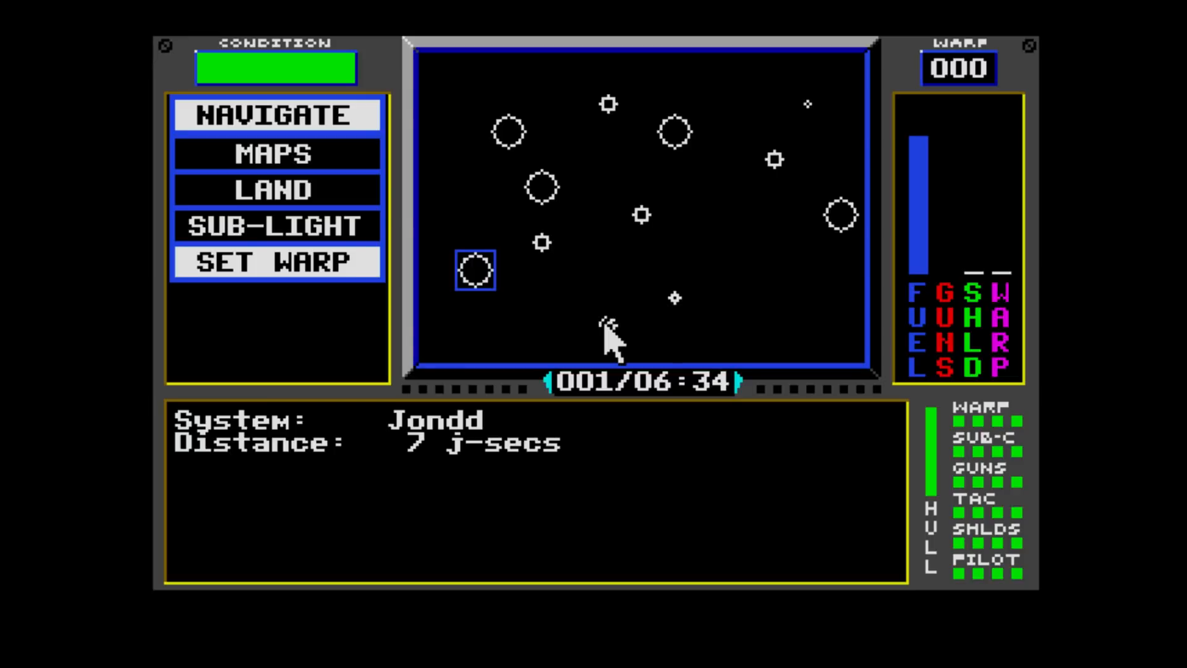
{"action": "left_click", "coordinate": [276, 261]}
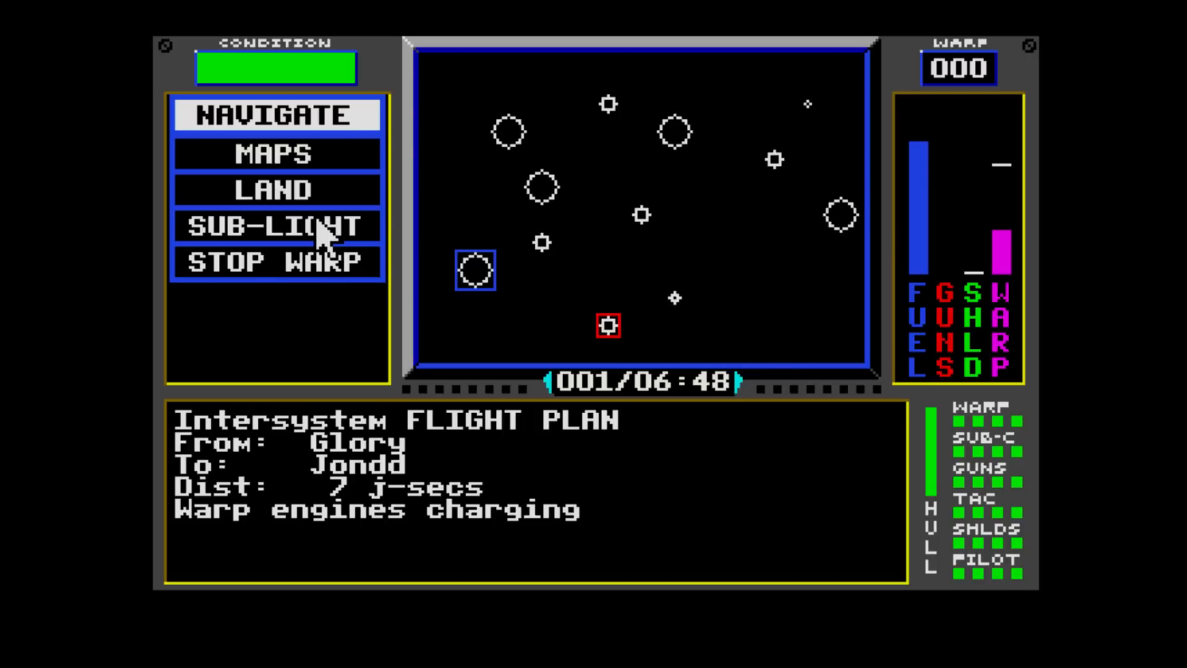
{"action": "left_click", "coordinate": [277, 225]}
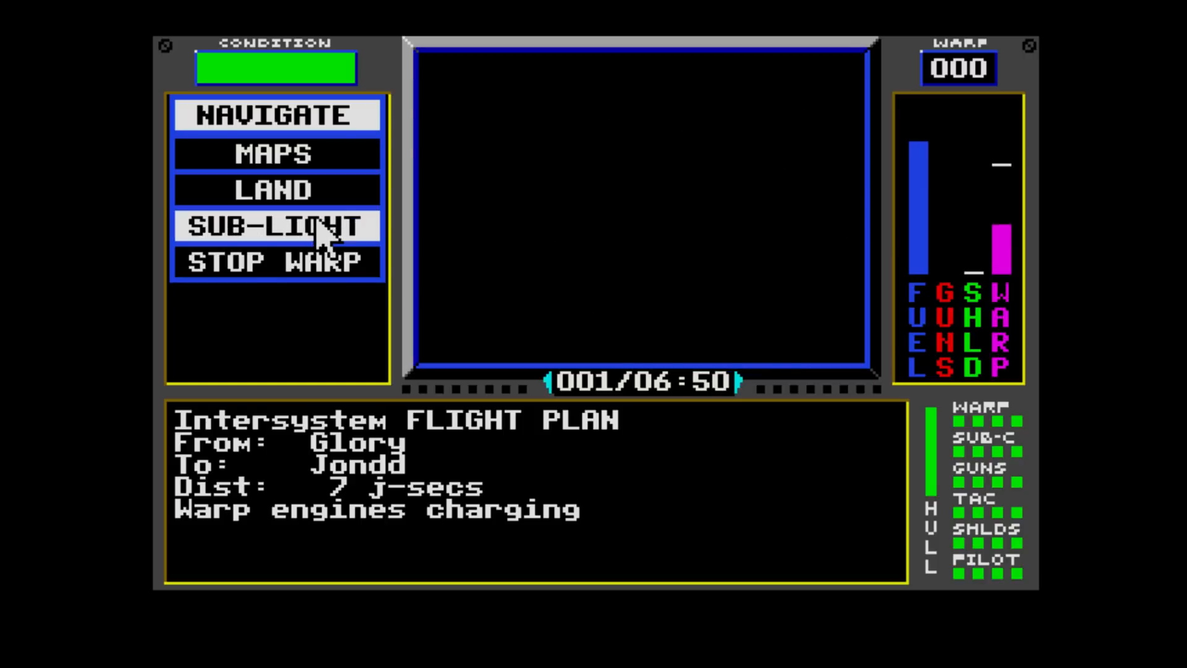
{"action": "left_click", "coordinate": [277, 225]}
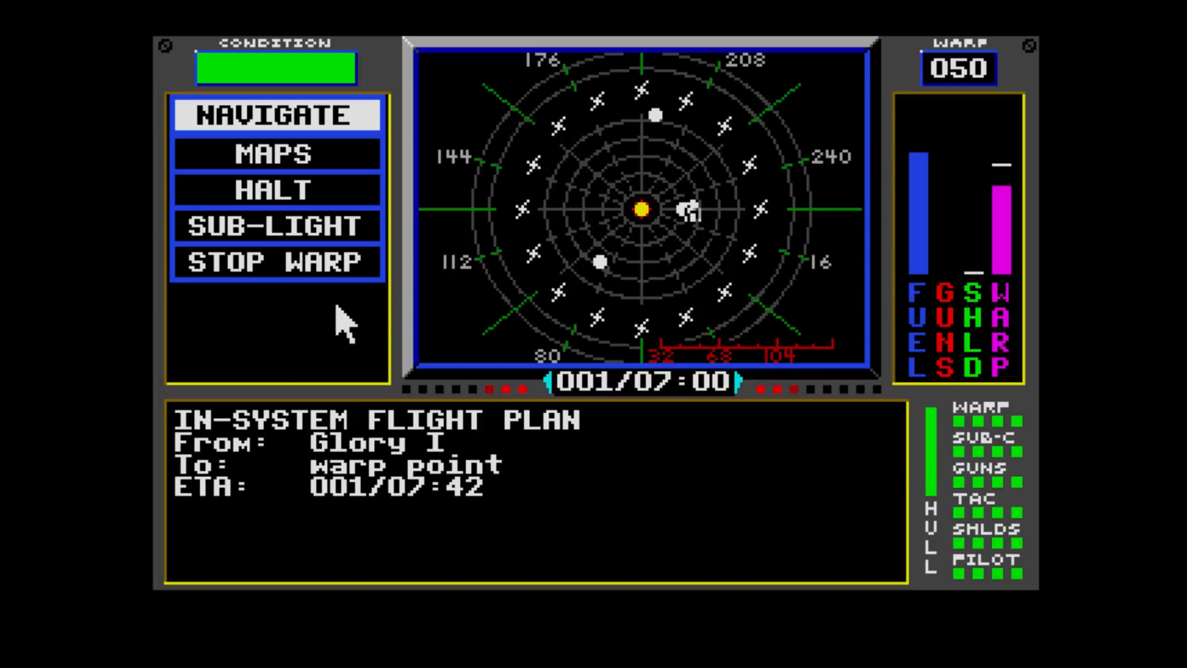
{"action": "mouse_move", "coordinate": [291, 352]}
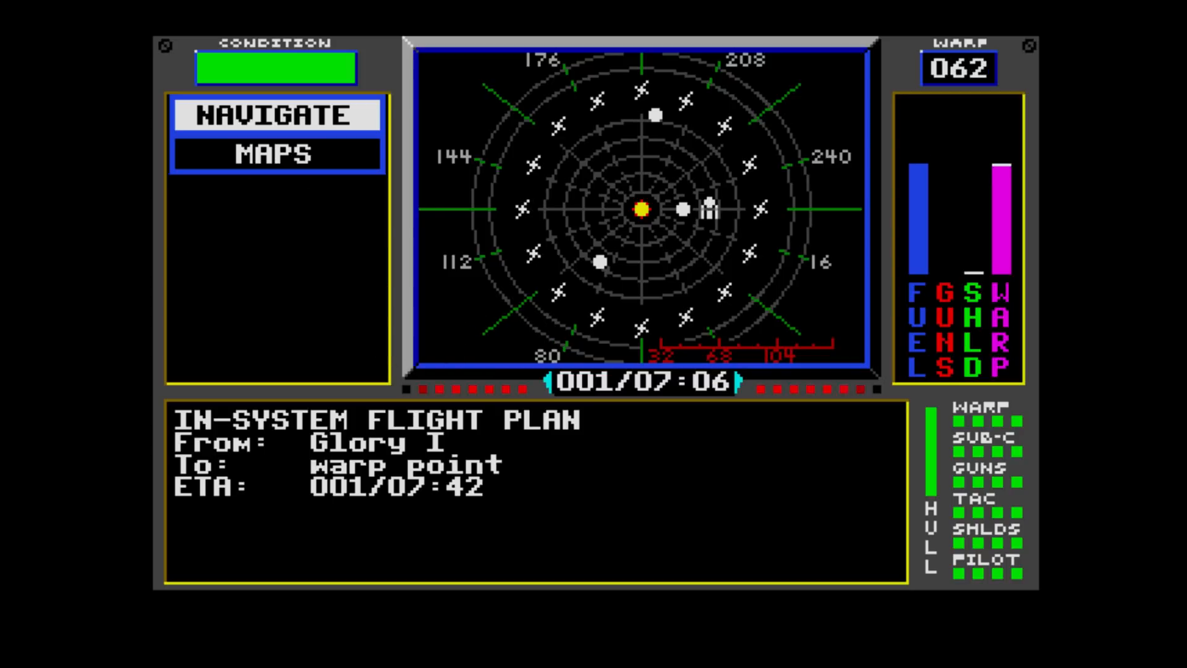
- Make the warp jump from Glory's warp point once the engines are charged
{"action": "left_click", "coordinate": [275, 115]}
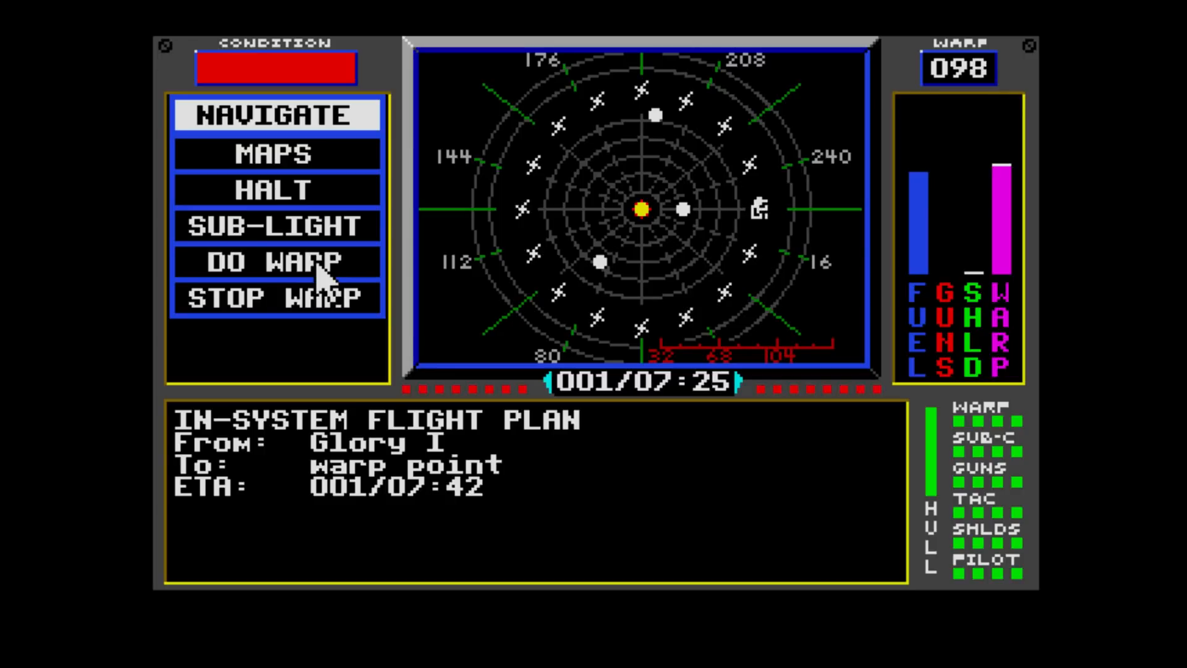
{"action": "left_click", "coordinate": [276, 261]}
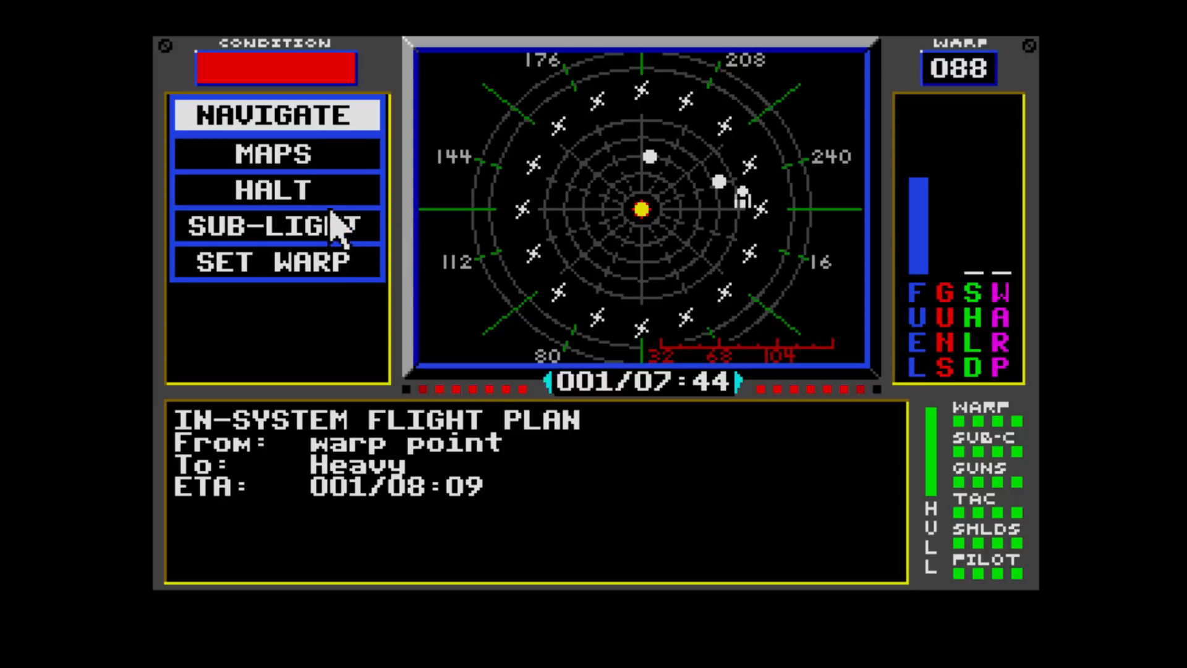
- Switch to the tactical view of the Annihilator encounter and ready the ship's guns
{"action": "left_click", "coordinate": [276, 115]}
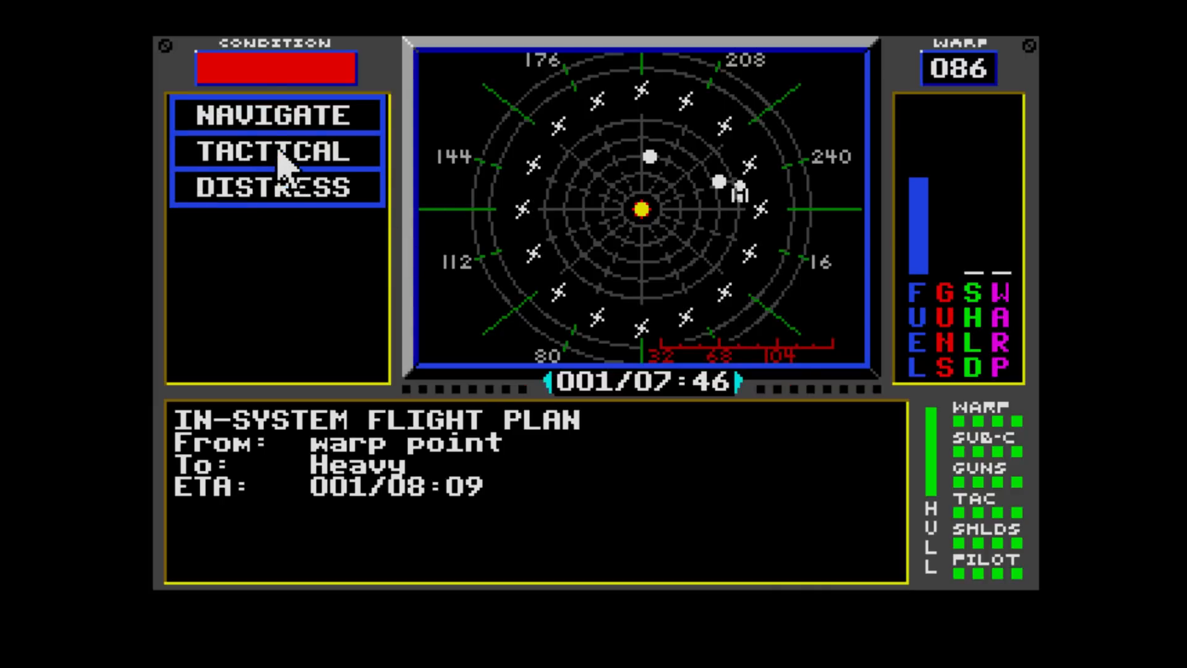
{"action": "left_click", "coordinate": [276, 151]}
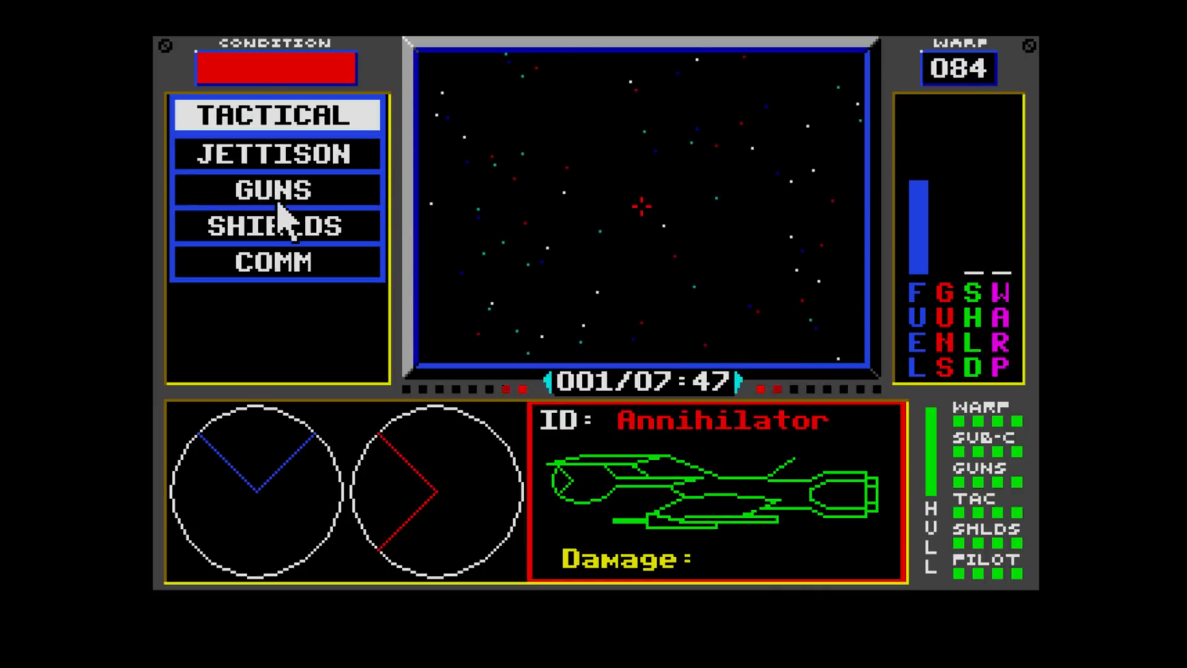
{"action": "left_click", "coordinate": [277, 190]}
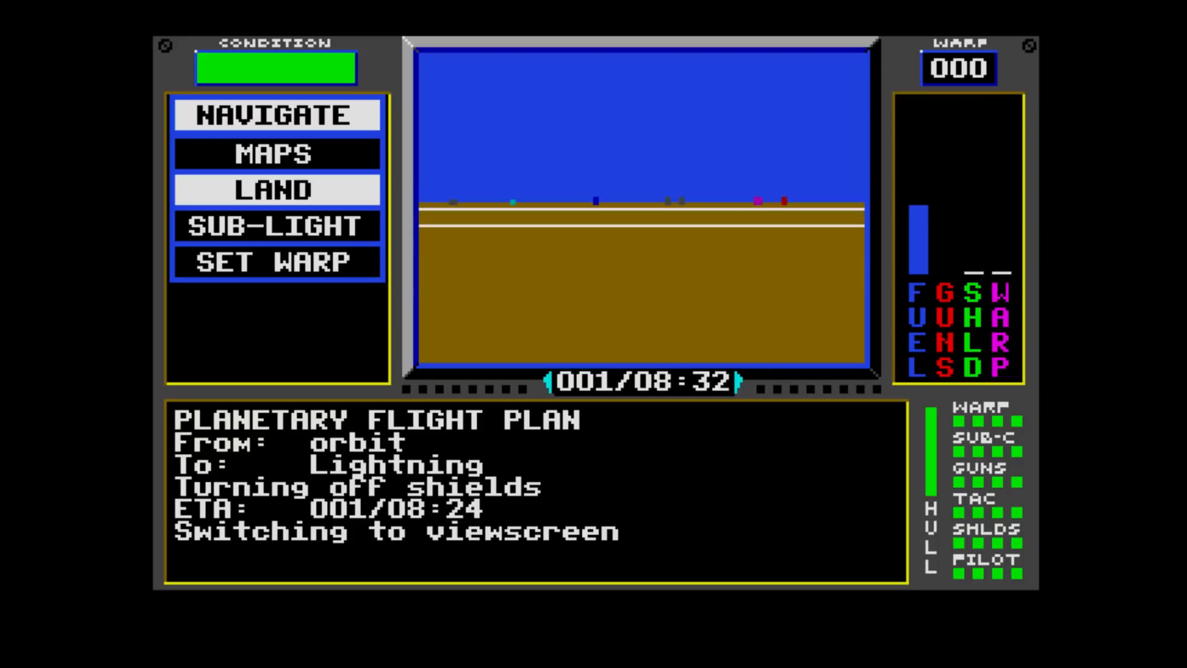
- Land the ship at Lightning and enter the exchange to sell
{"action": "left_click", "coordinate": [276, 115]}
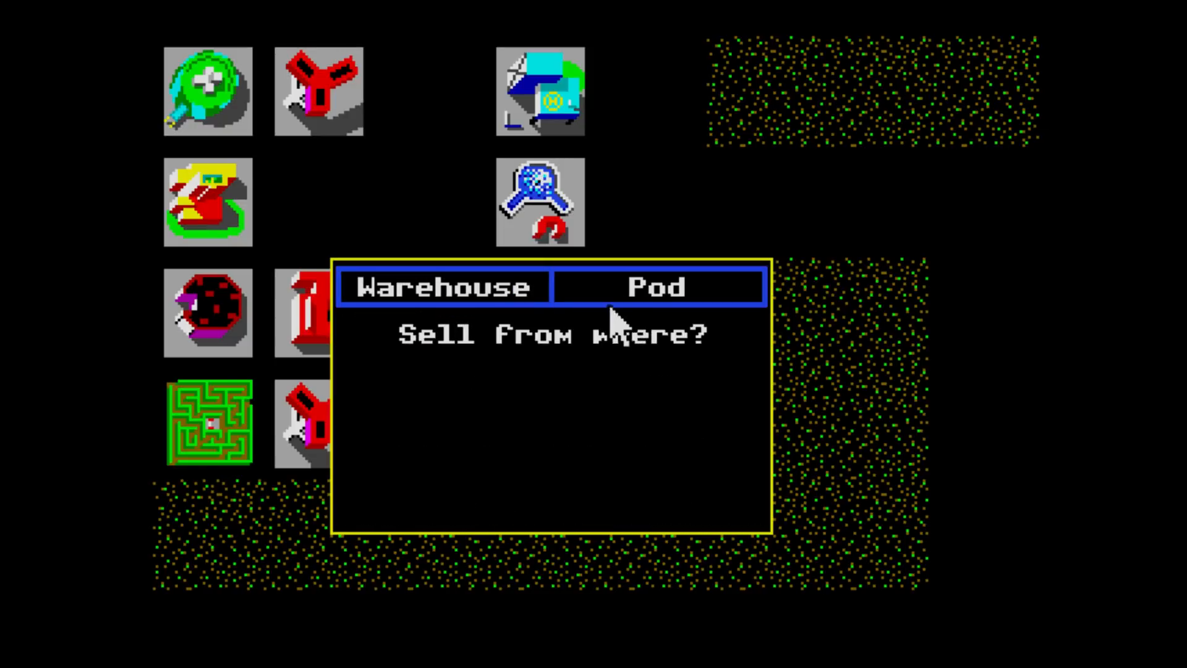
- Sell the pod's organics at the Lightning exchange, accepting the 4,400 offer
{"action": "left_click", "coordinate": [658, 287]}
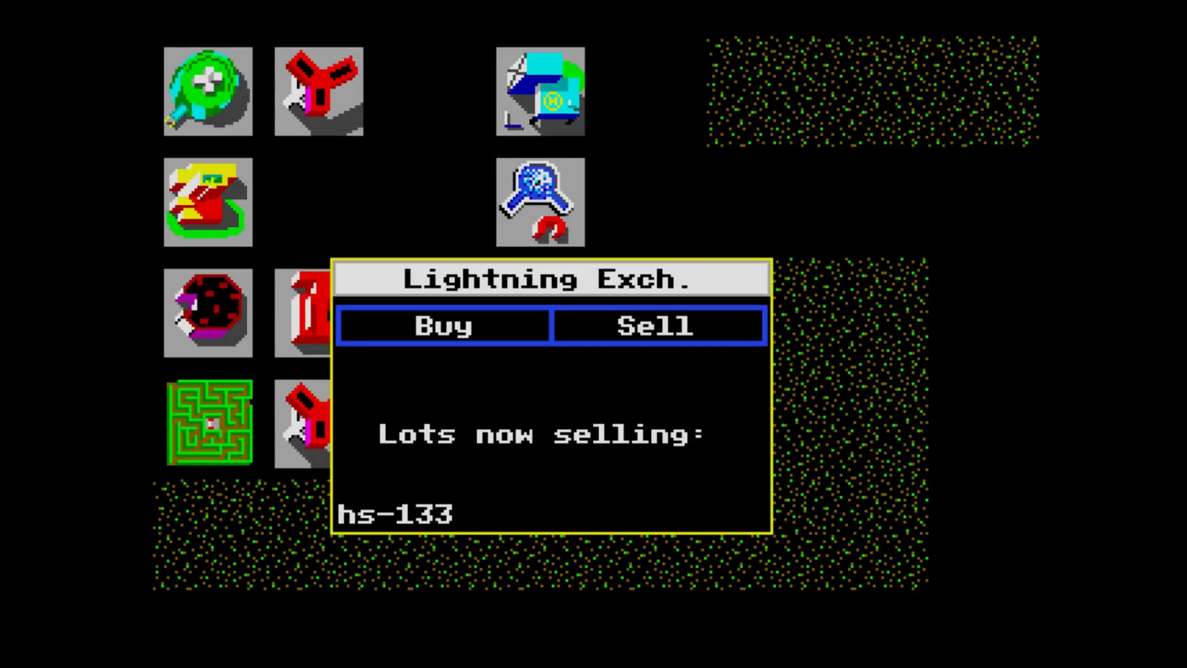
{"action": "left_click", "coordinate": [658, 326]}
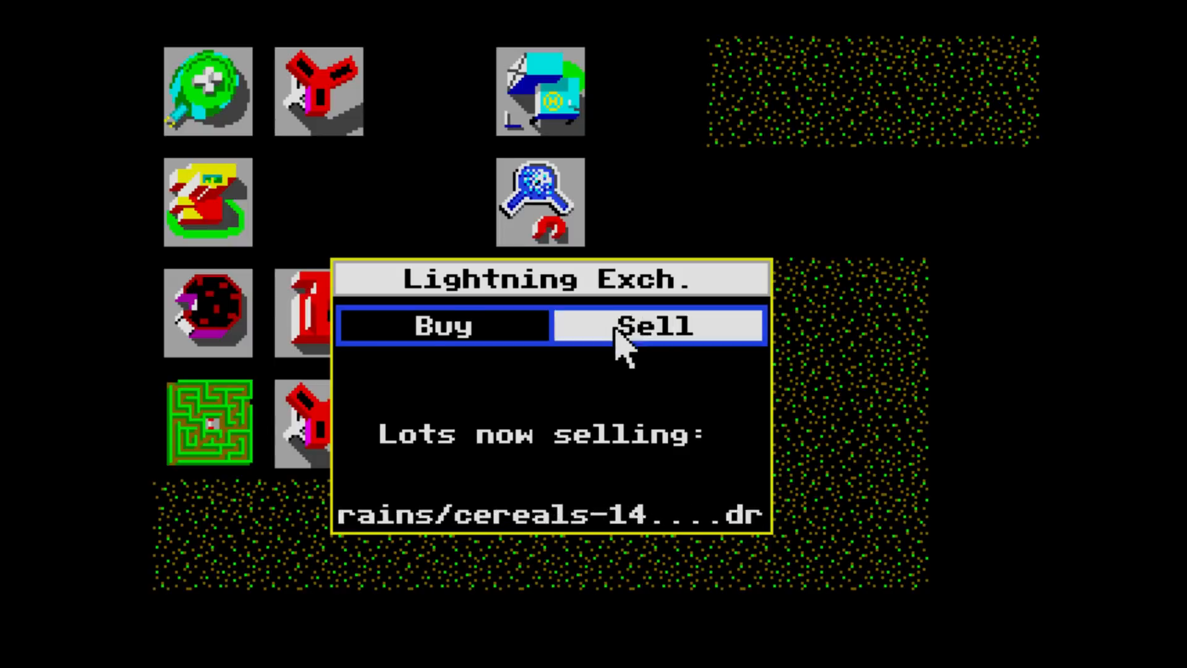
{"action": "left_click", "coordinate": [658, 326]}
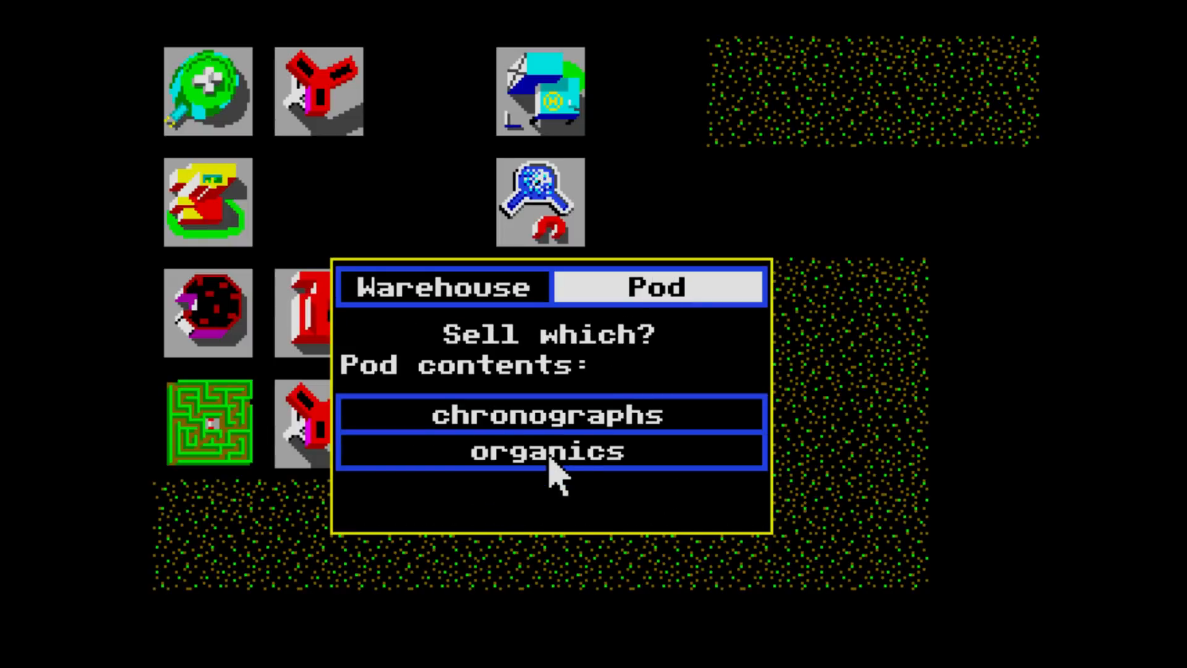
{"action": "left_click", "coordinate": [550, 451]}
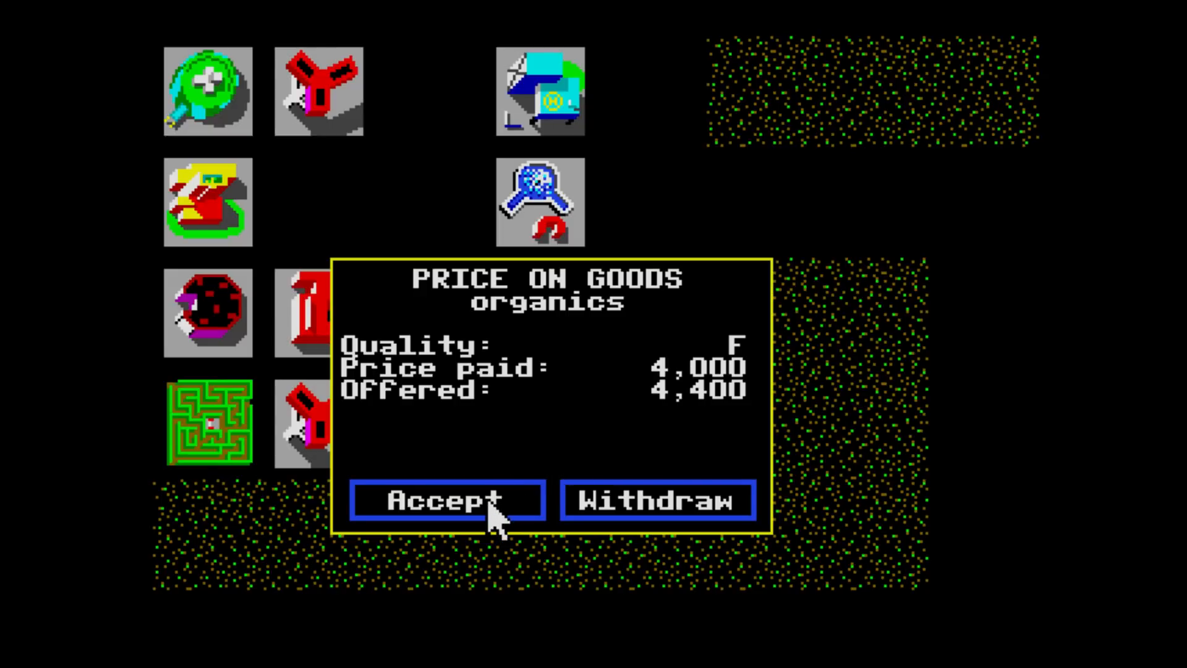
{"action": "left_click", "coordinate": [445, 500]}
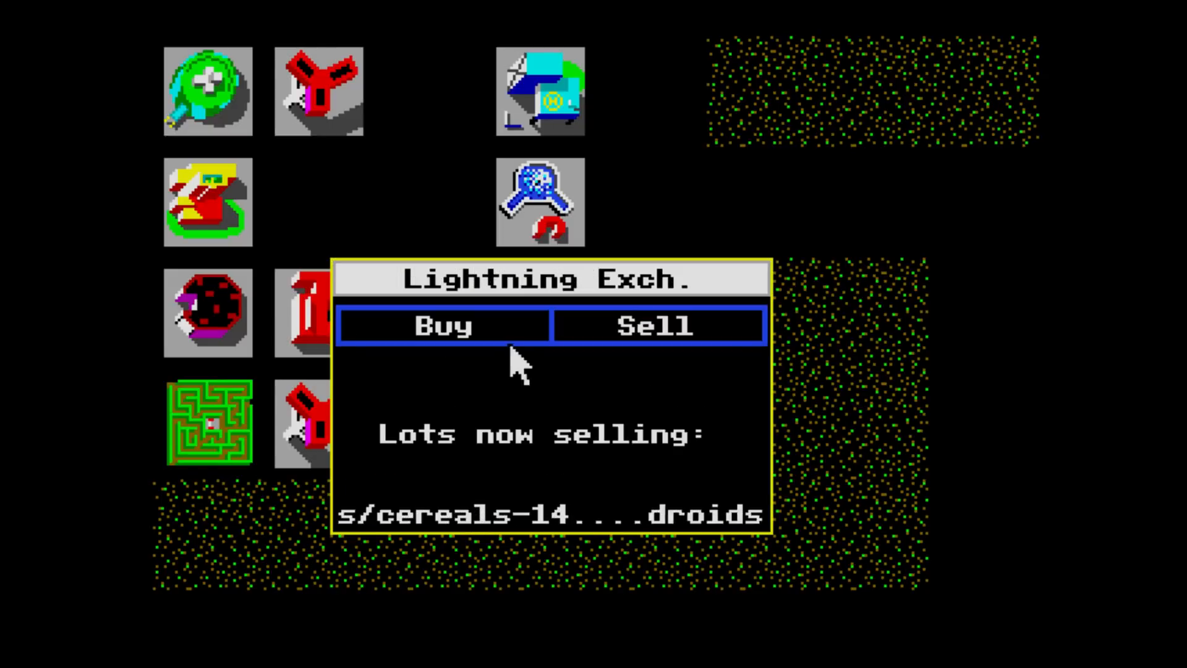
- Review the grains/cereals and droids lots on offer and choose storage for the goods
{"action": "left_click", "coordinate": [445, 326]}
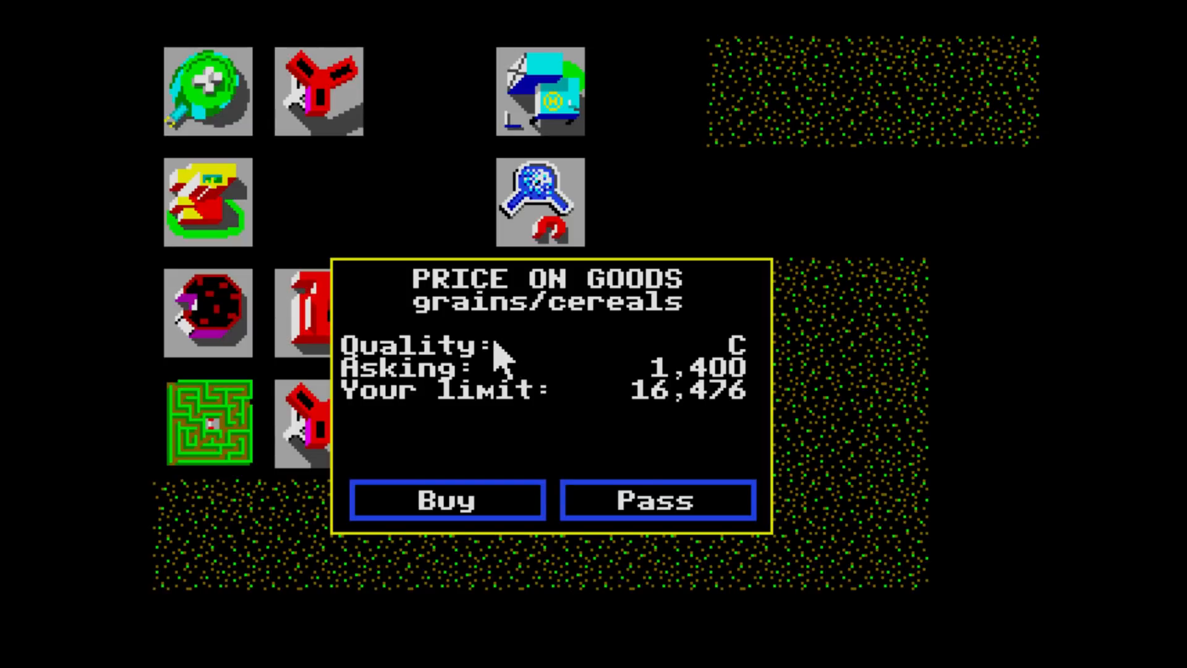
{"action": "left_click", "coordinate": [658, 499]}
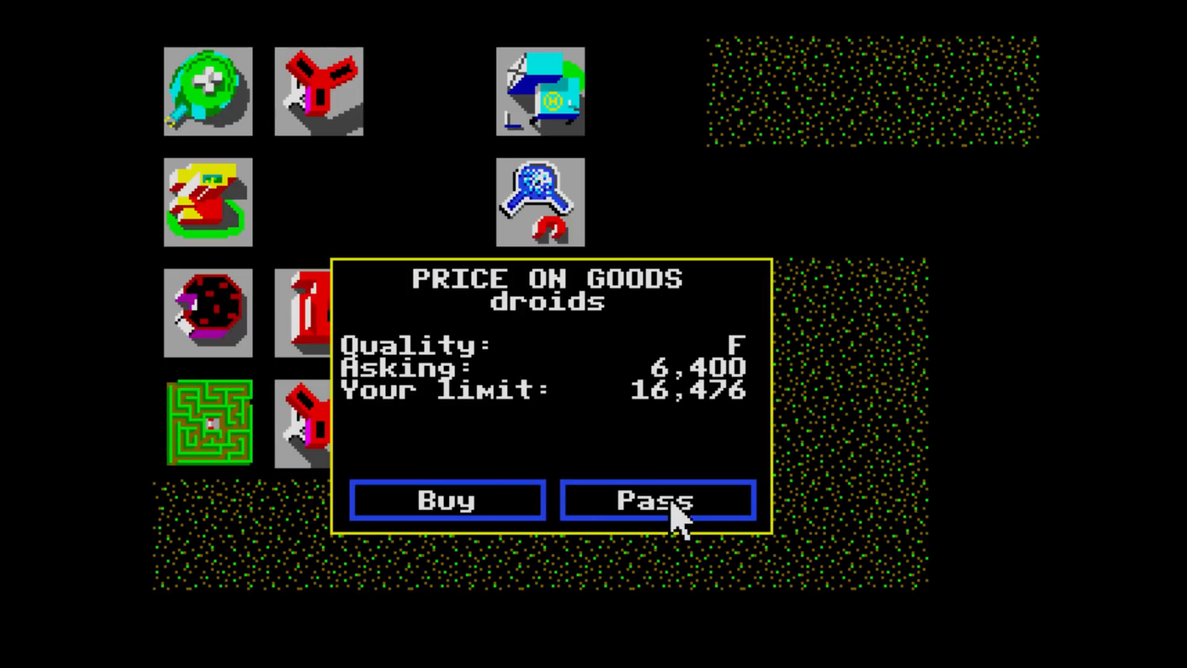
{"action": "left_click", "coordinate": [448, 500]}
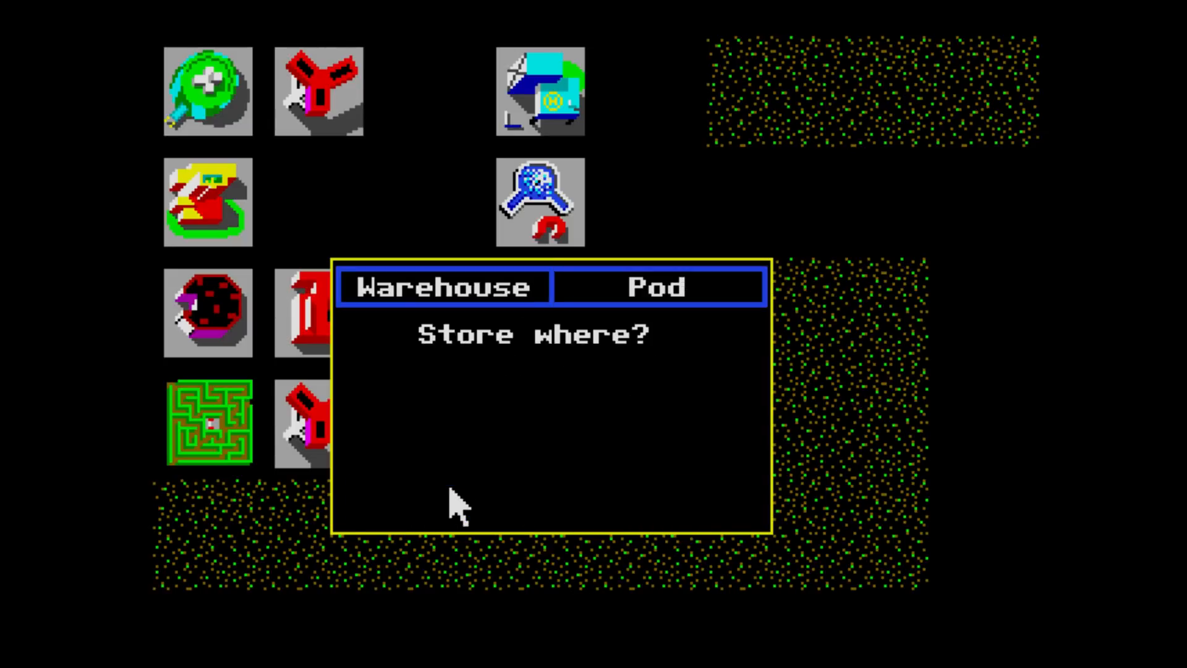
{"action": "left_click", "coordinate": [658, 287]}
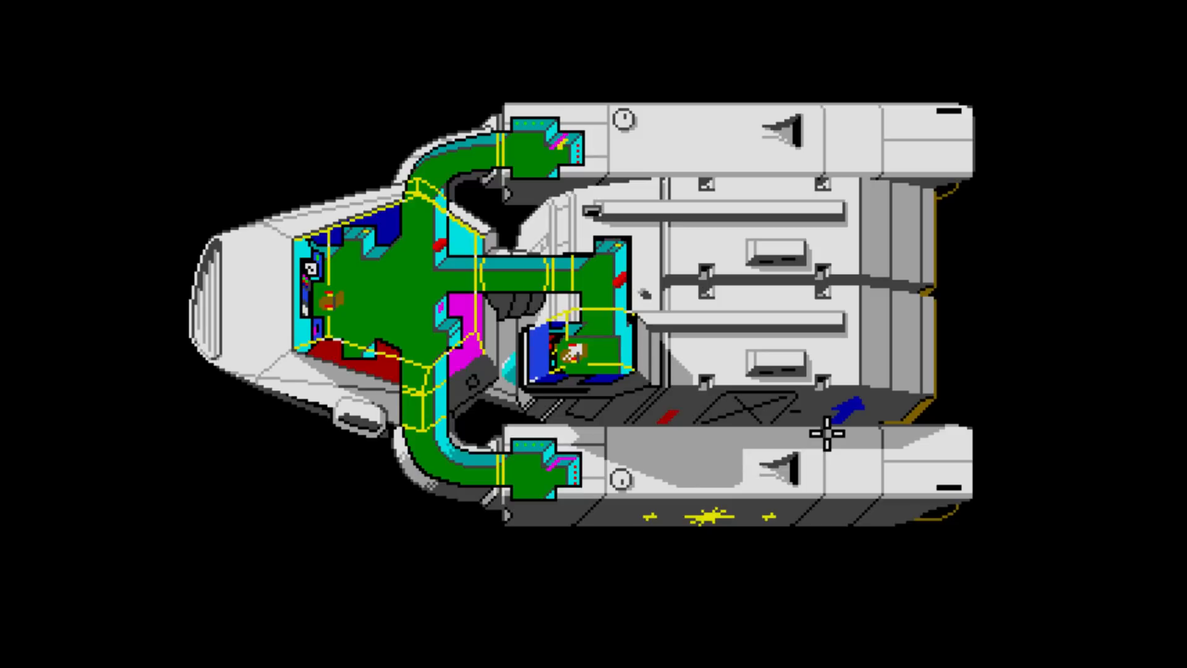
{"action": "mouse_move", "coordinate": [712, 66]}
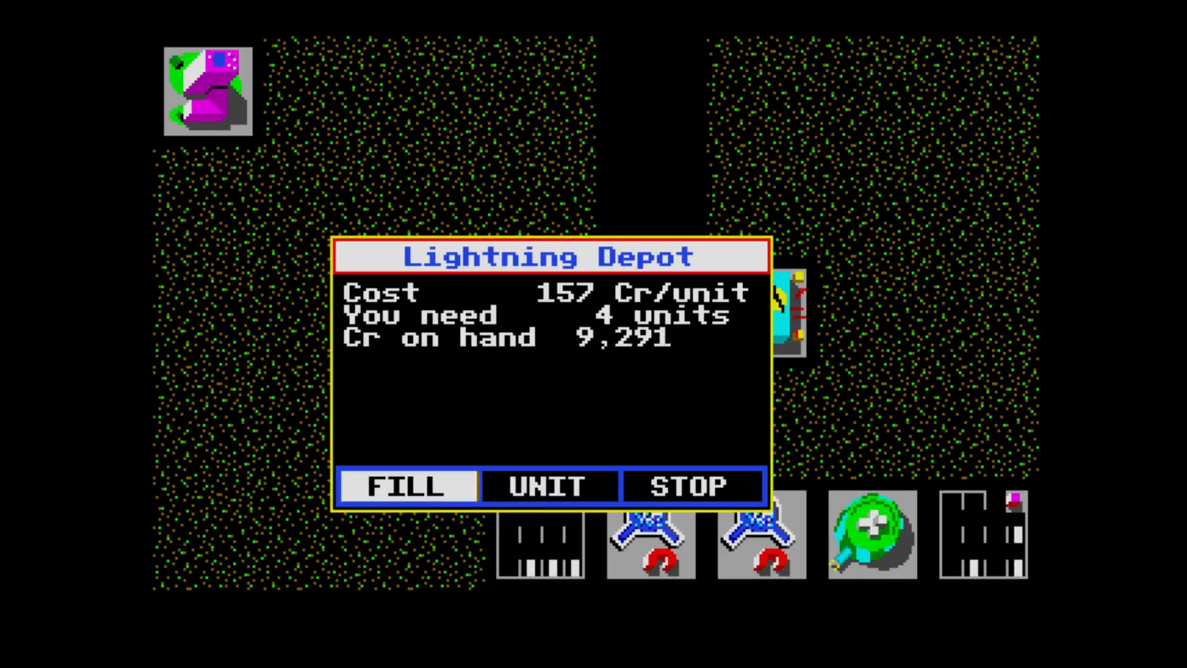
- Fill the fuel tanks completely at the Lightning Depot at 157 Cr/unit for 4 units
{"action": "left_click", "coordinate": [691, 486]}
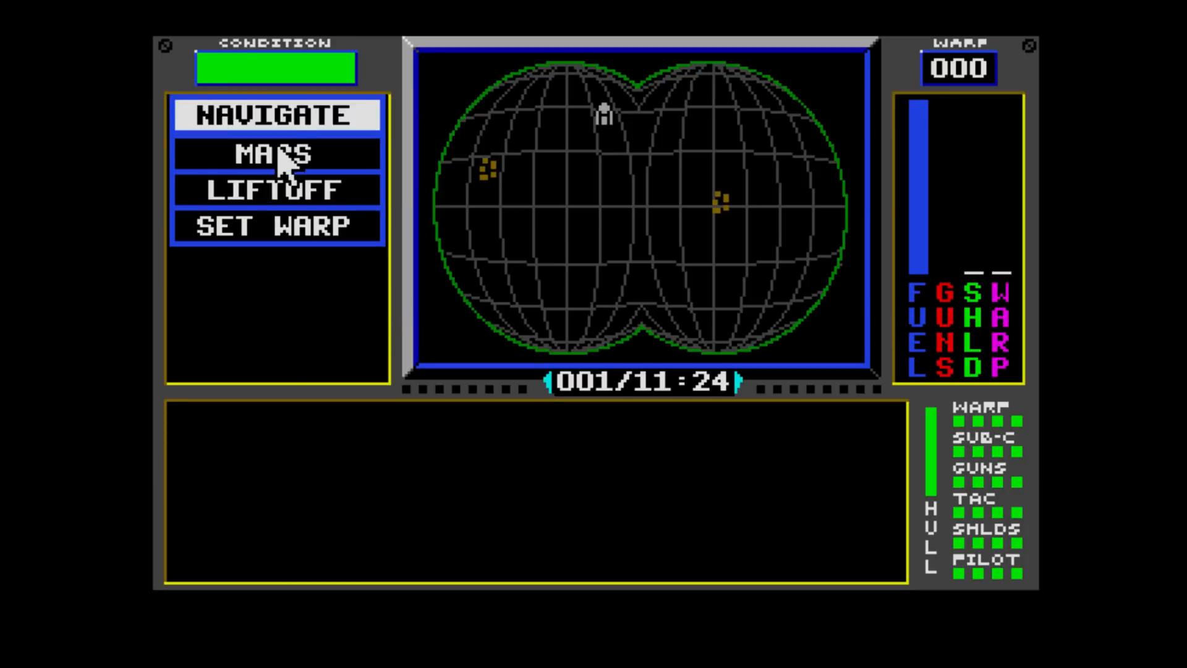
- Fly the Heavy-to-Jondd plan on the Tactical viewscreen, then return to Navigate beside the planet
{"action": "left_click", "coordinate": [277, 189]}
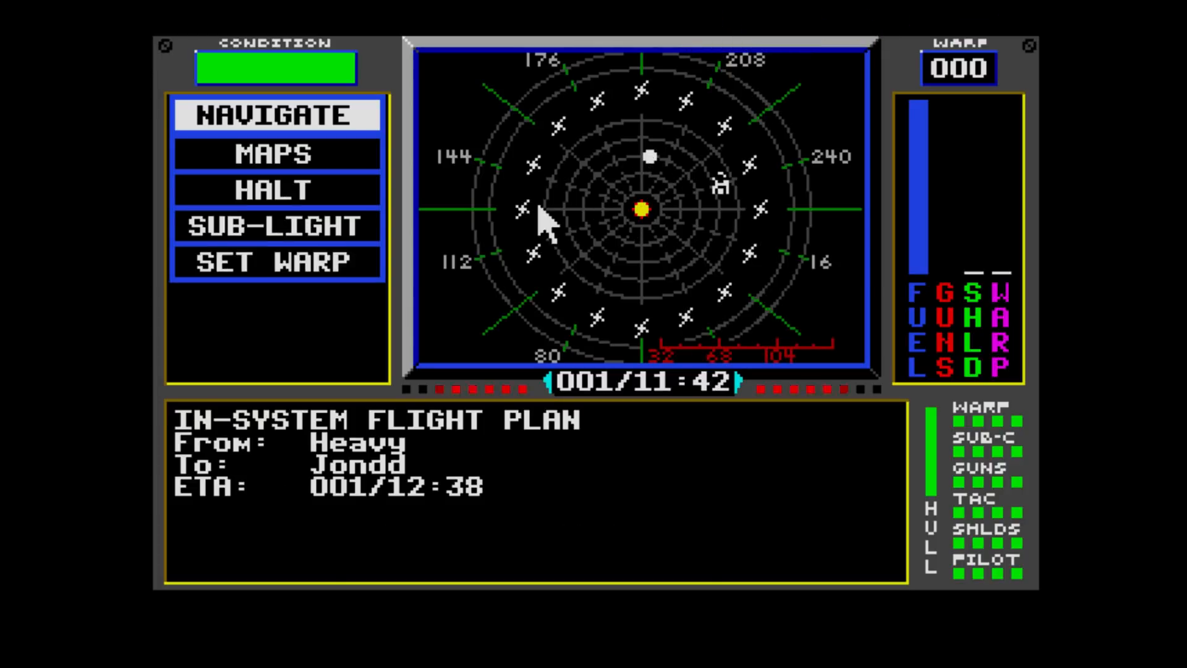
{"action": "left_click", "coordinate": [277, 115]}
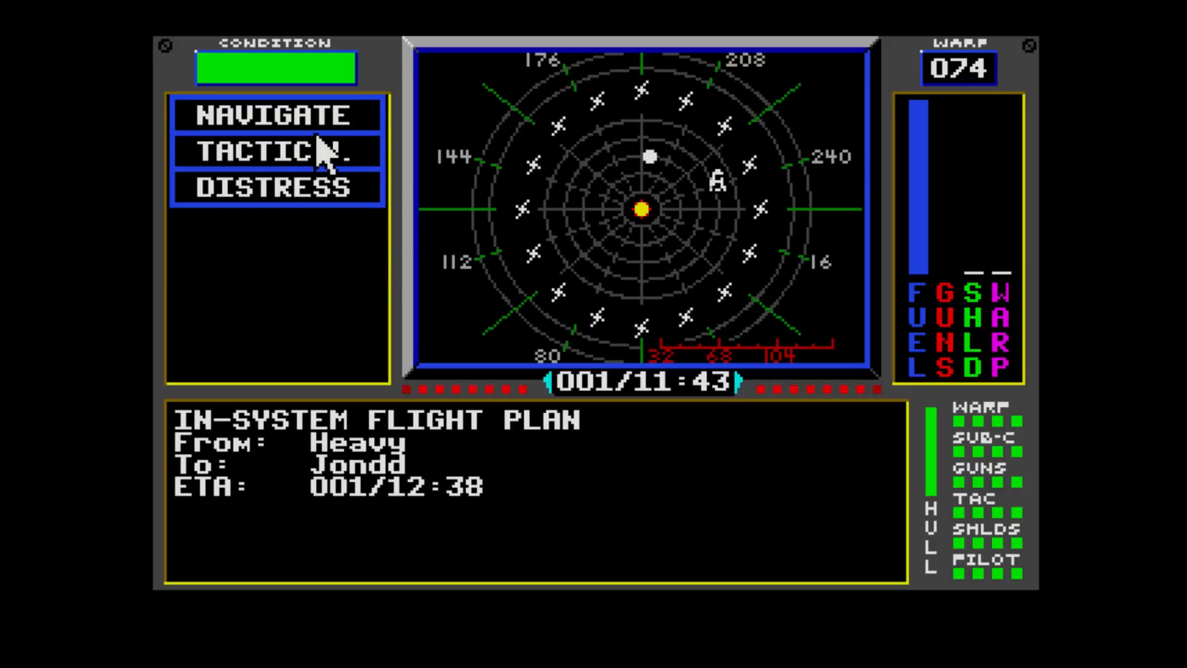
{"action": "left_click", "coordinate": [277, 151]}
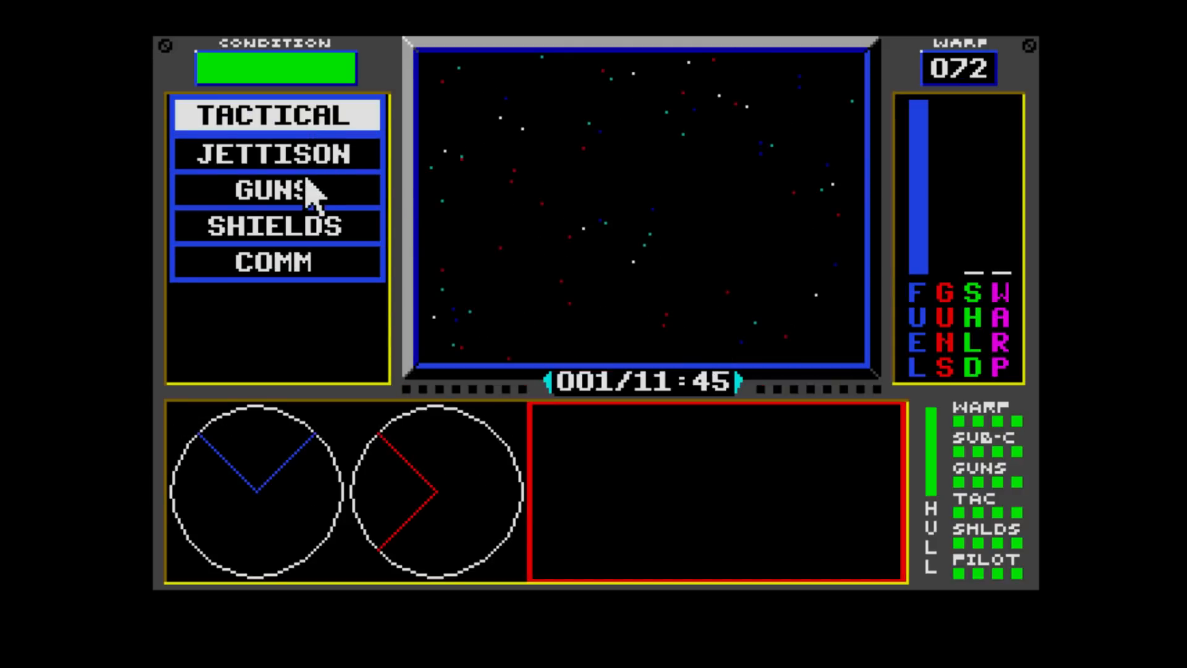
{"action": "mouse_move", "coordinate": [348, 235]}
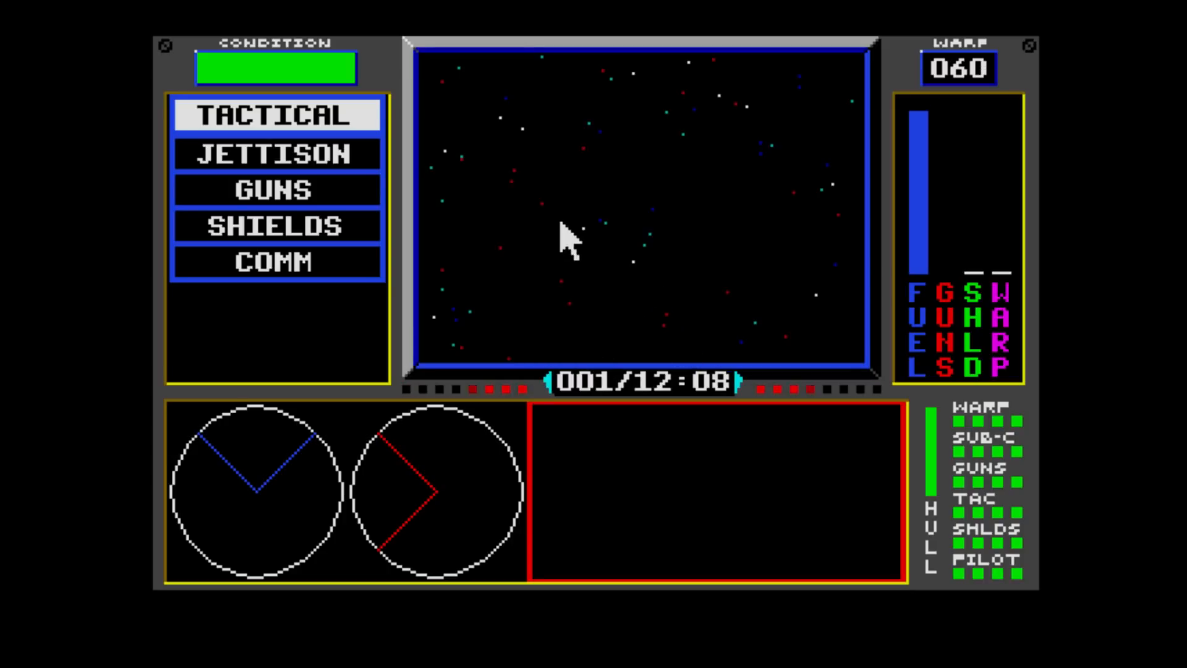
{"action": "left_click", "coordinate": [277, 116]}
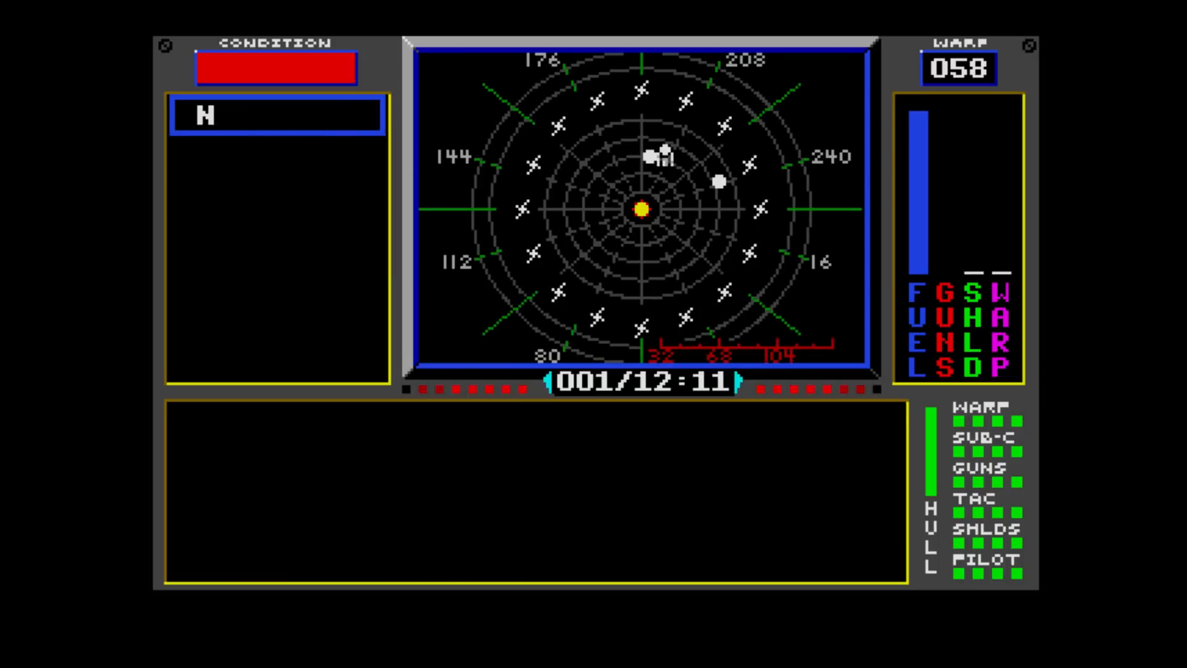
{"action": "left_click", "coordinate": [277, 114]}
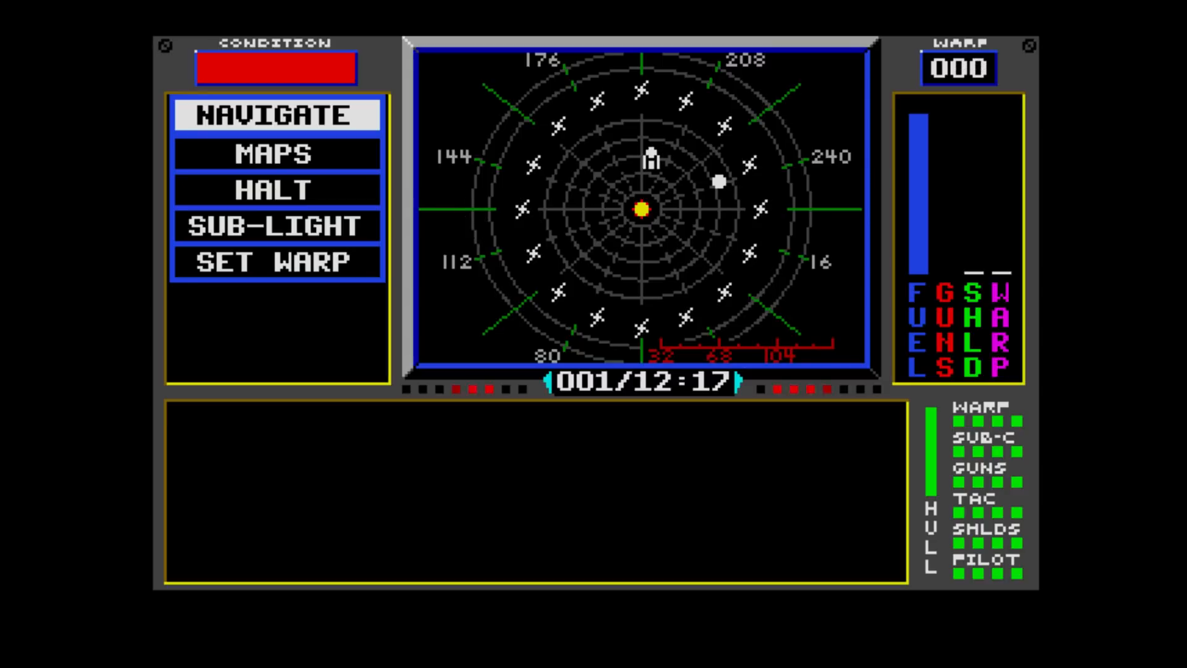
- Halt in orbit and land on Drahew, bringing up the Drahew Depot's 157 Cr/unit fuel quote
{"action": "left_click", "coordinate": [276, 189]}
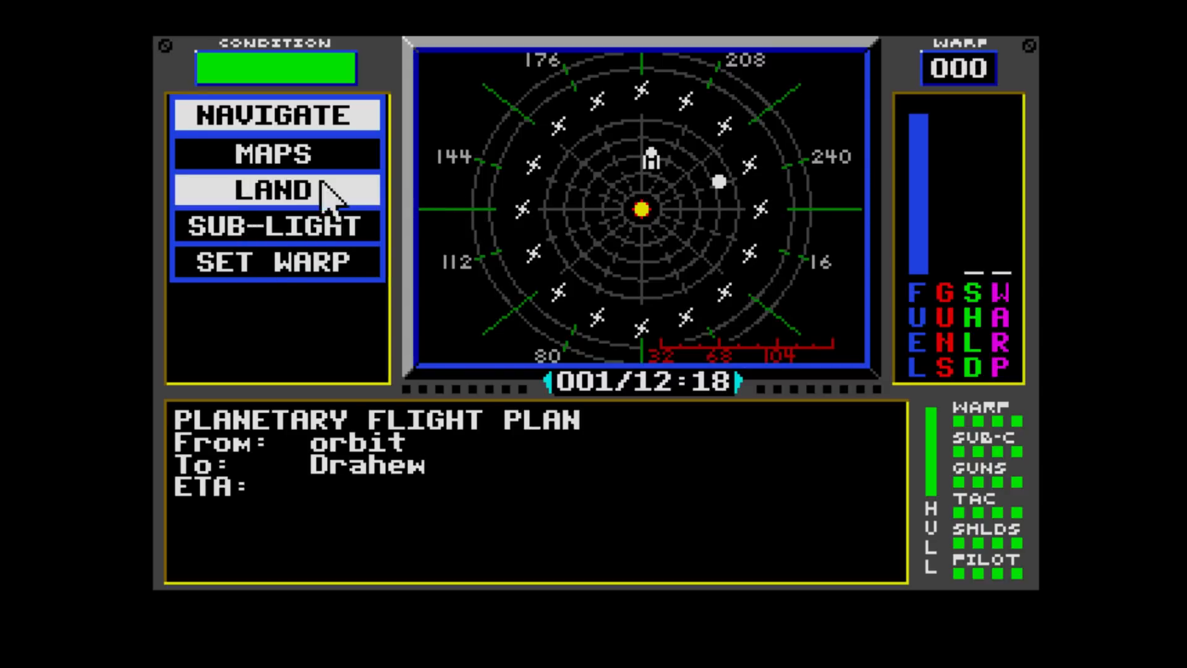
{"action": "left_click", "coordinate": [277, 190]}
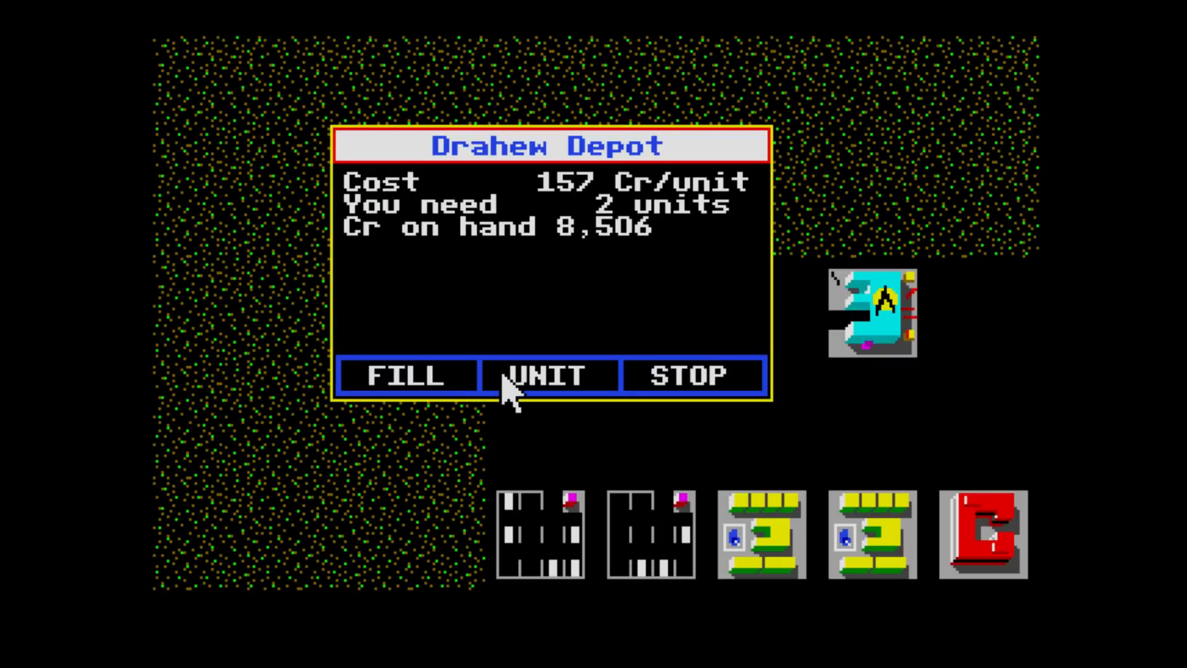
- Buy the 2 units of fuel at the Drahew Depot and walk into the city
{"action": "left_click", "coordinate": [550, 375]}
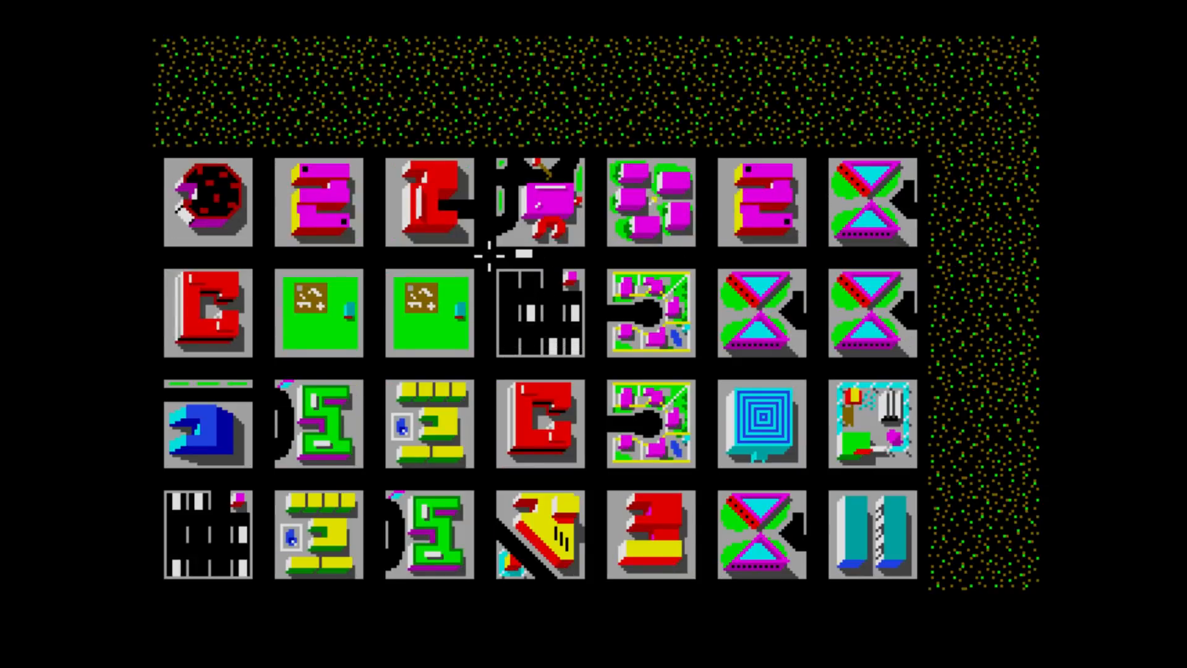
- Enter the Drahew exchange and offer a quality-D comgear lot from the ship's pod for sale
{"action": "left_click", "coordinate": [539, 200]}
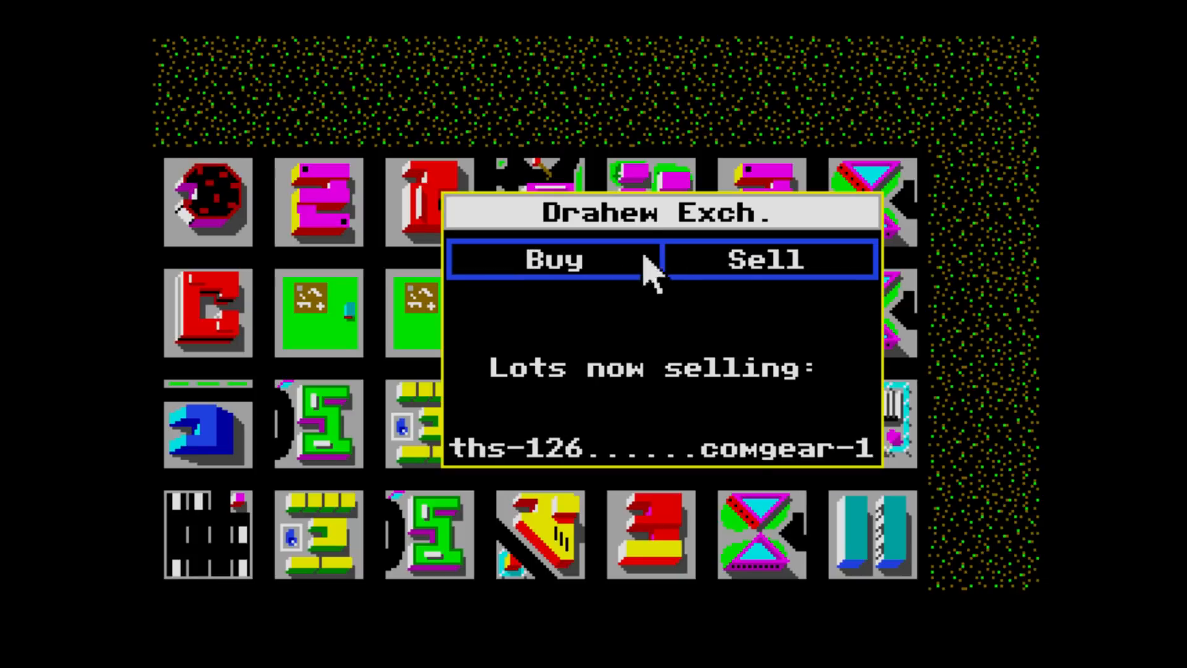
{"action": "left_click", "coordinate": [768, 260]}
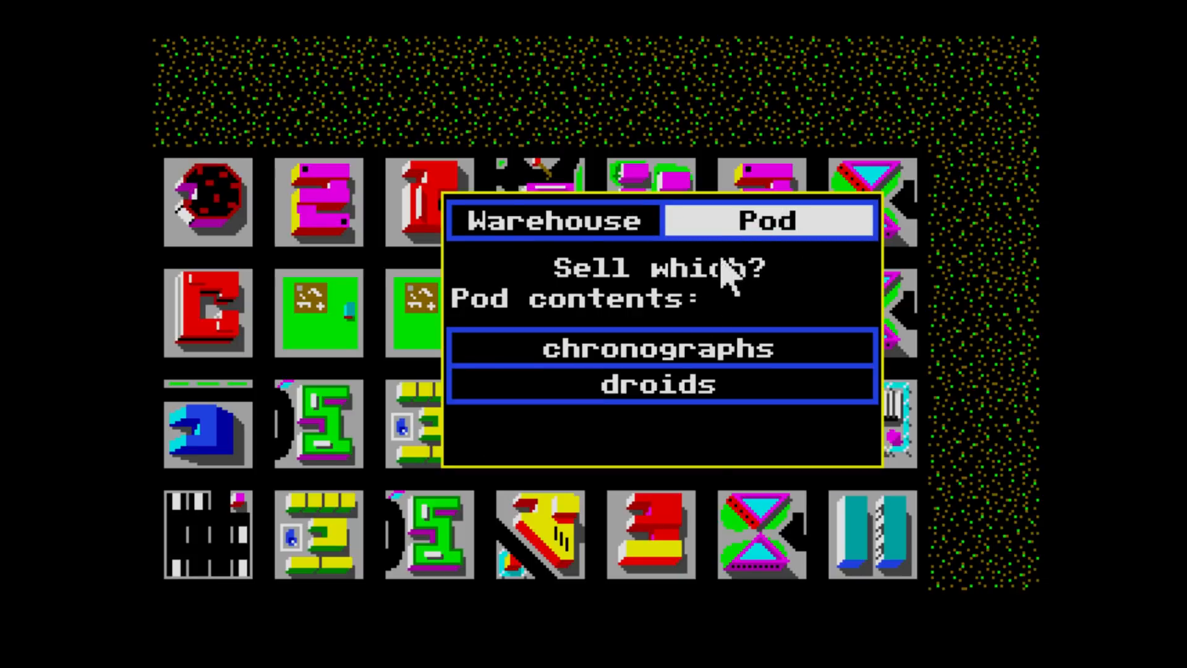
{"action": "left_click", "coordinate": [657, 348]}
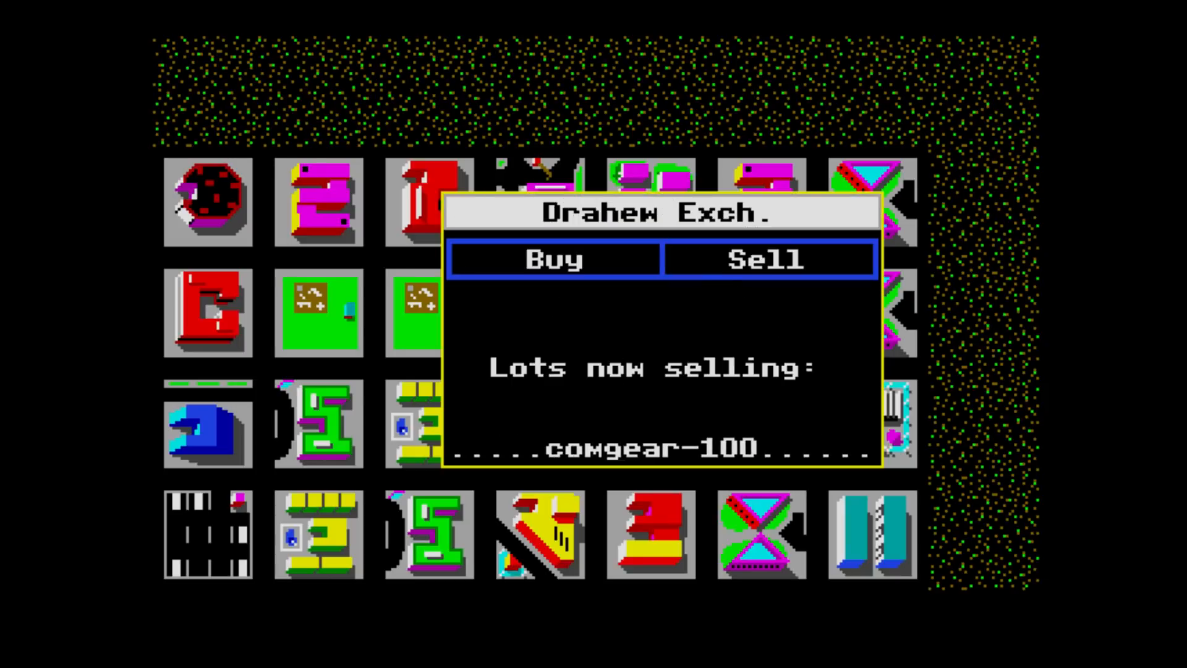
{"action": "left_click", "coordinate": [769, 260]}
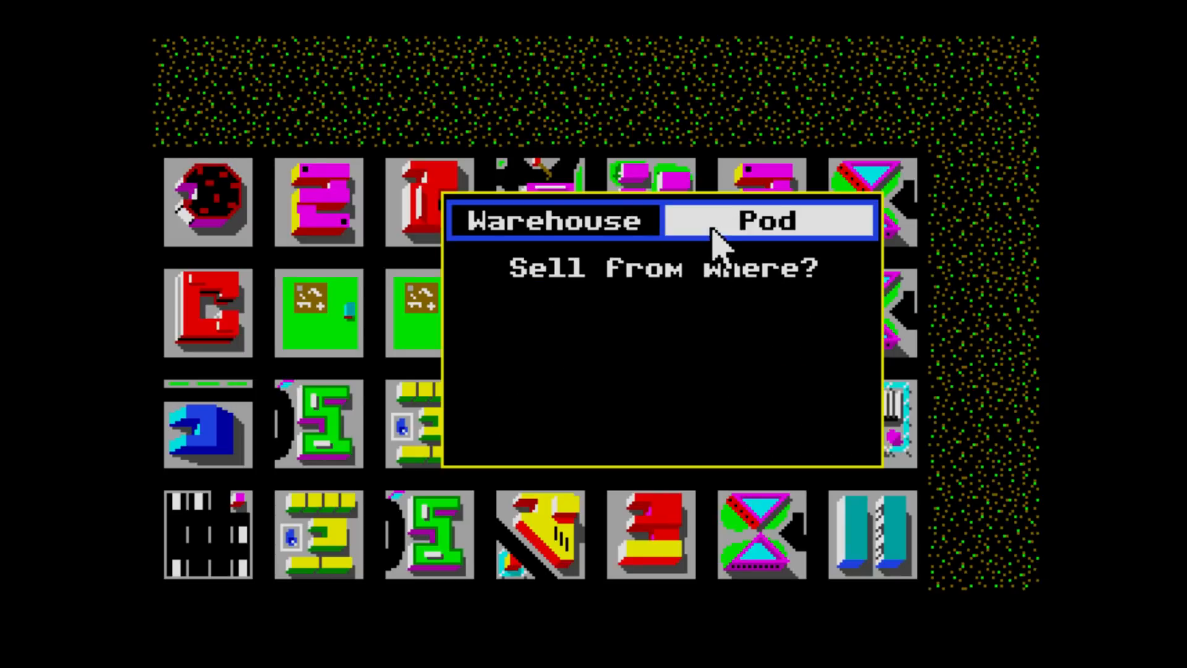
{"action": "left_click", "coordinate": [769, 220]}
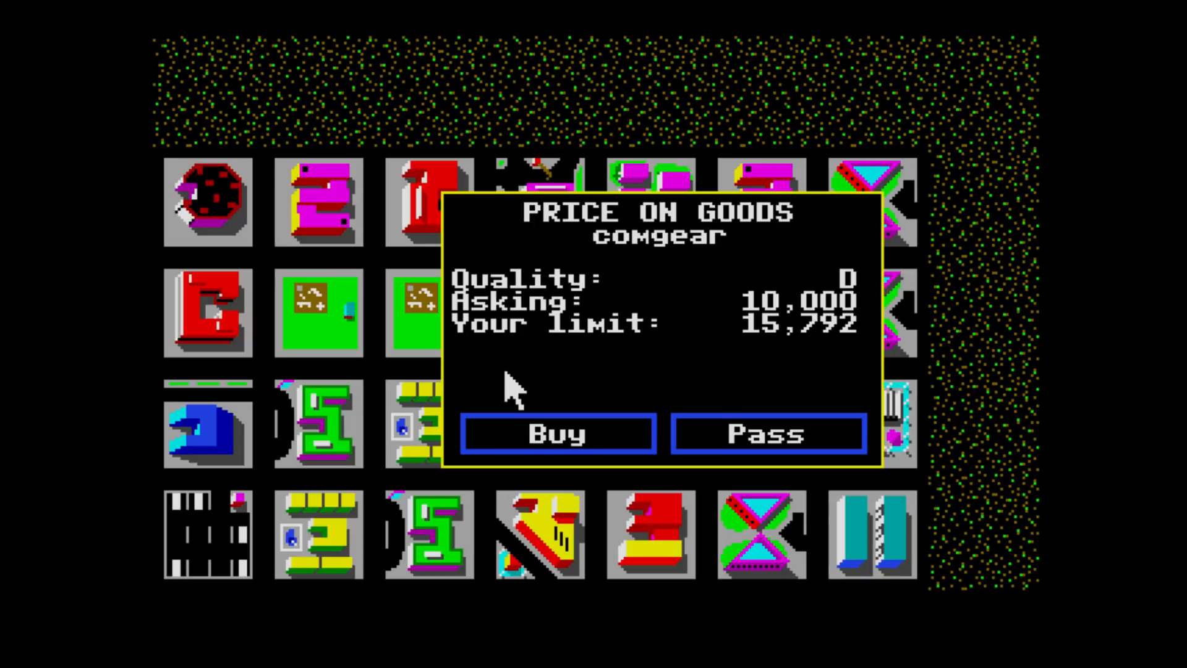
{"action": "mouse_move", "coordinate": [594, 344]}
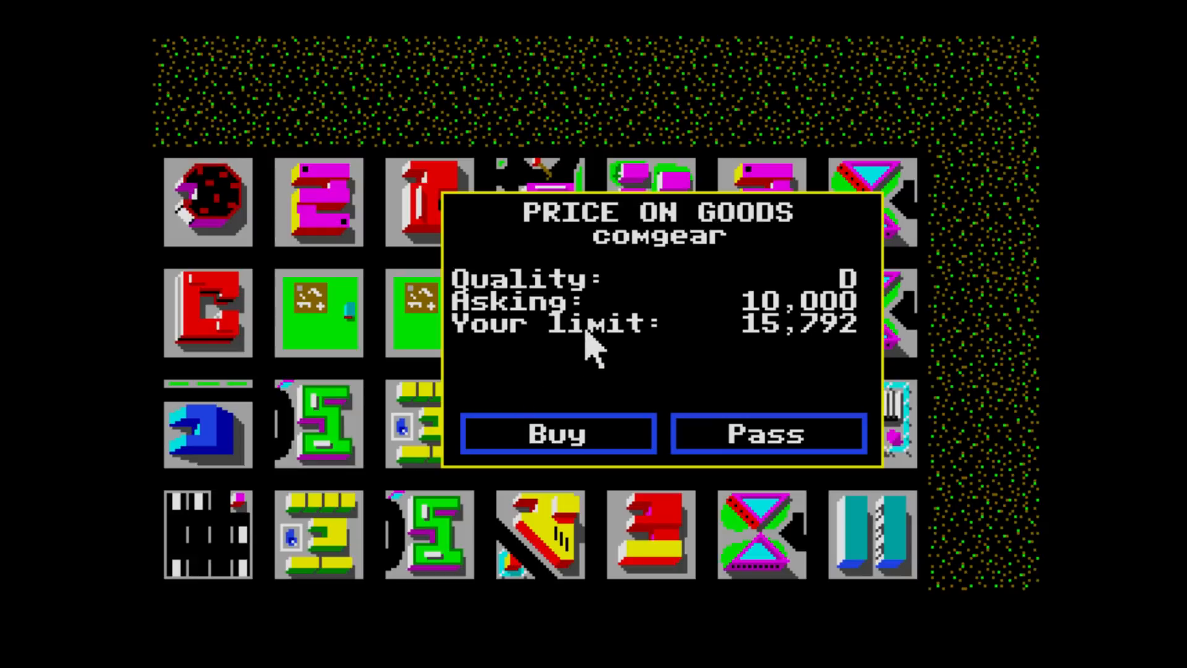
{"action": "mouse_move", "coordinate": [788, 344]}
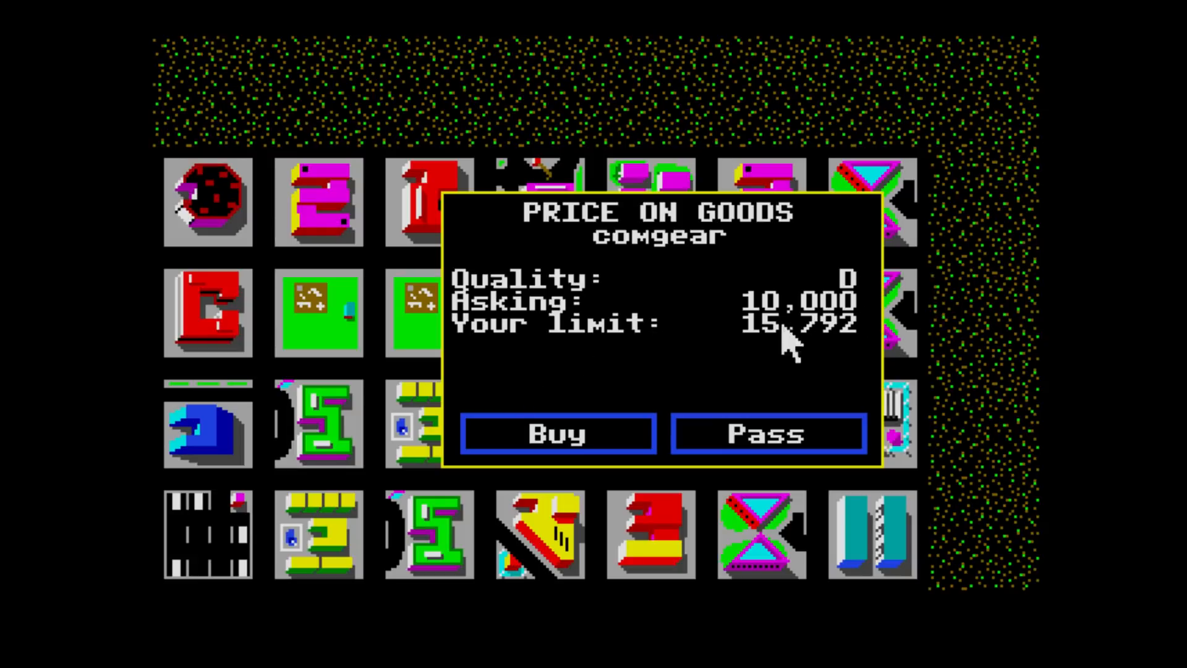
{"action": "mouse_move", "coordinate": [772, 337]}
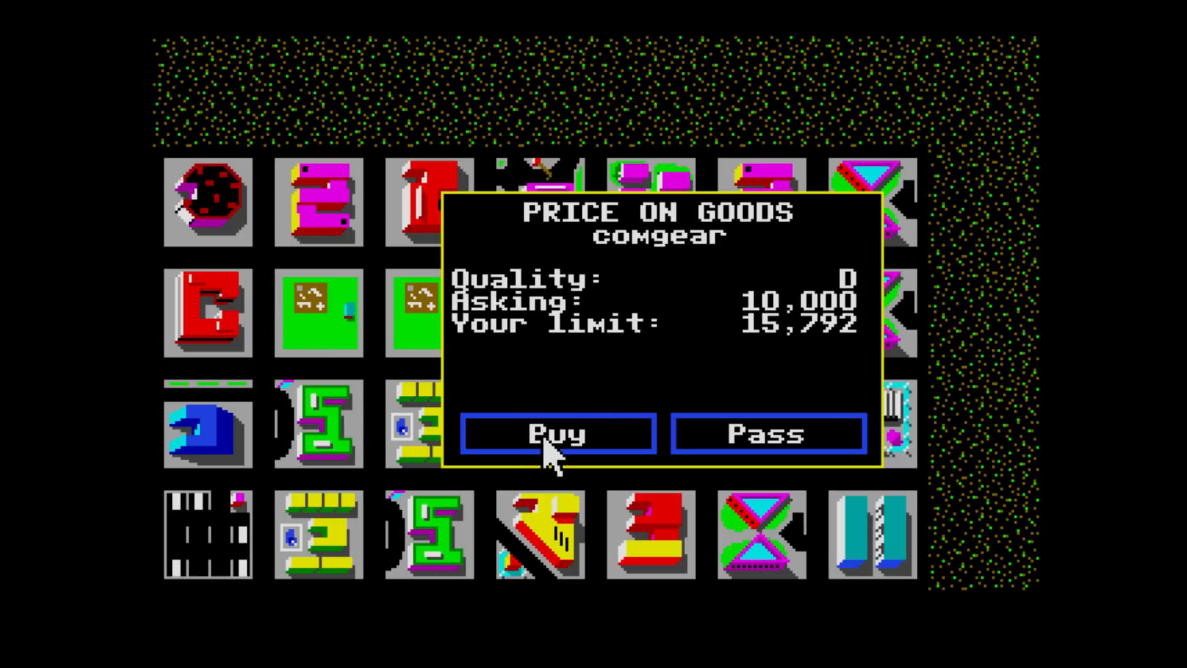
- Accept the comgear lot at its 10,000 asking price and walk back to the ship
{"action": "left_click", "coordinate": [558, 434]}
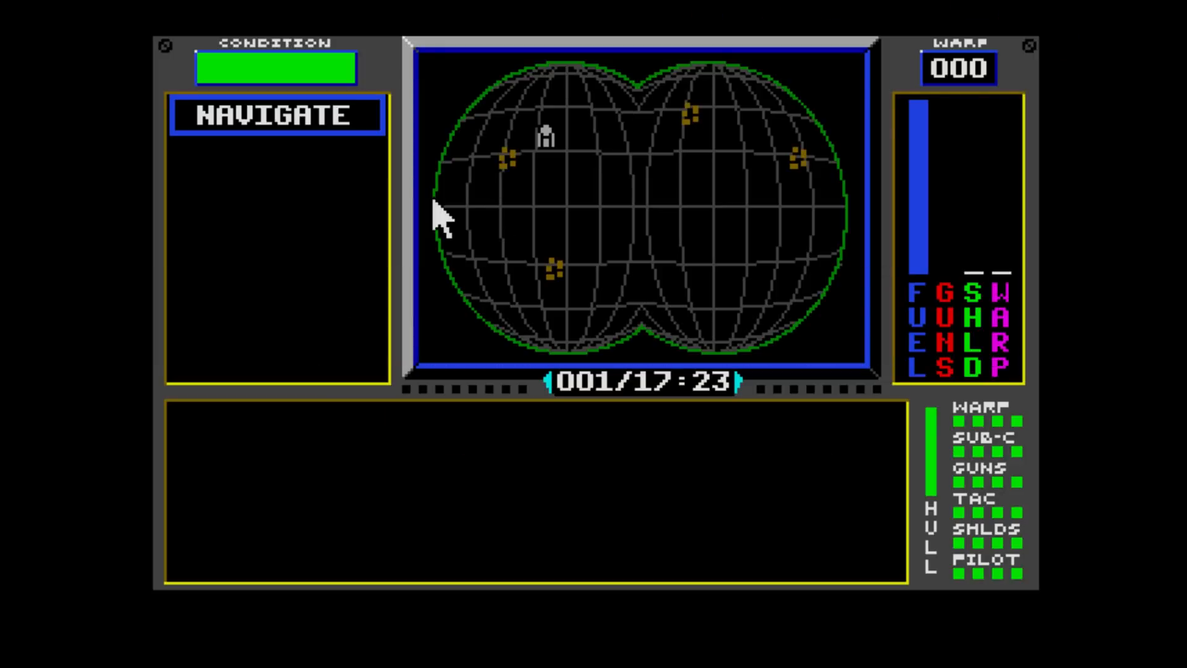
- Lift off from Drahew into orbit and bring up the star map via SET WARP
{"action": "left_click", "coordinate": [277, 115]}
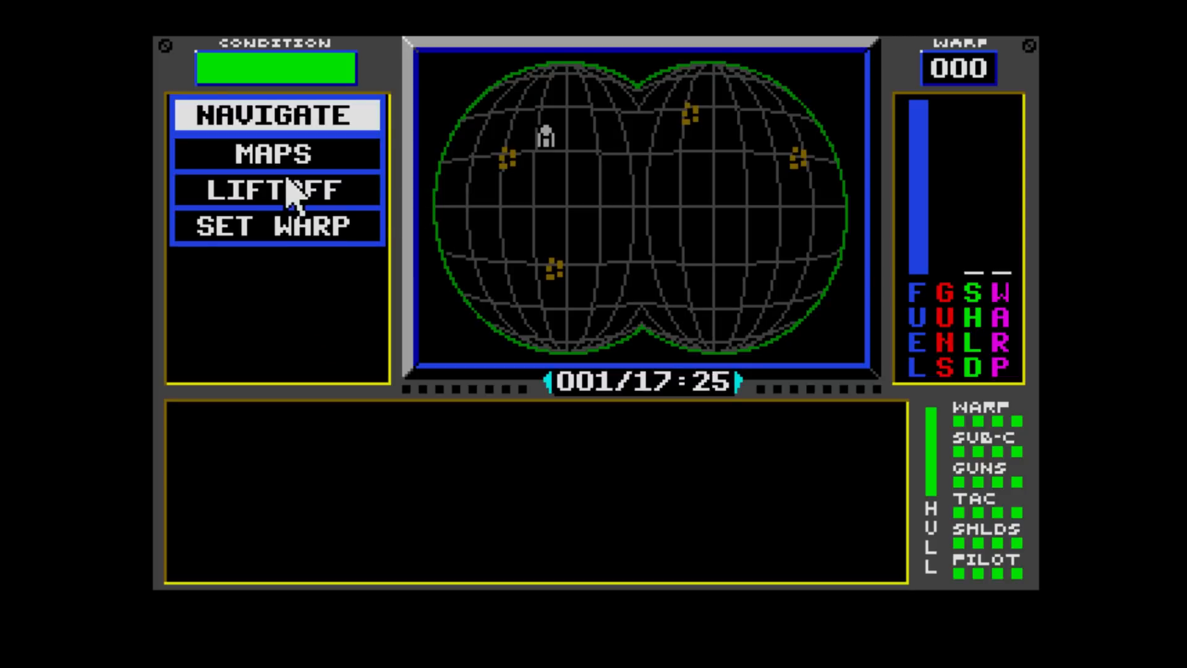
{"action": "left_click", "coordinate": [277, 190]}
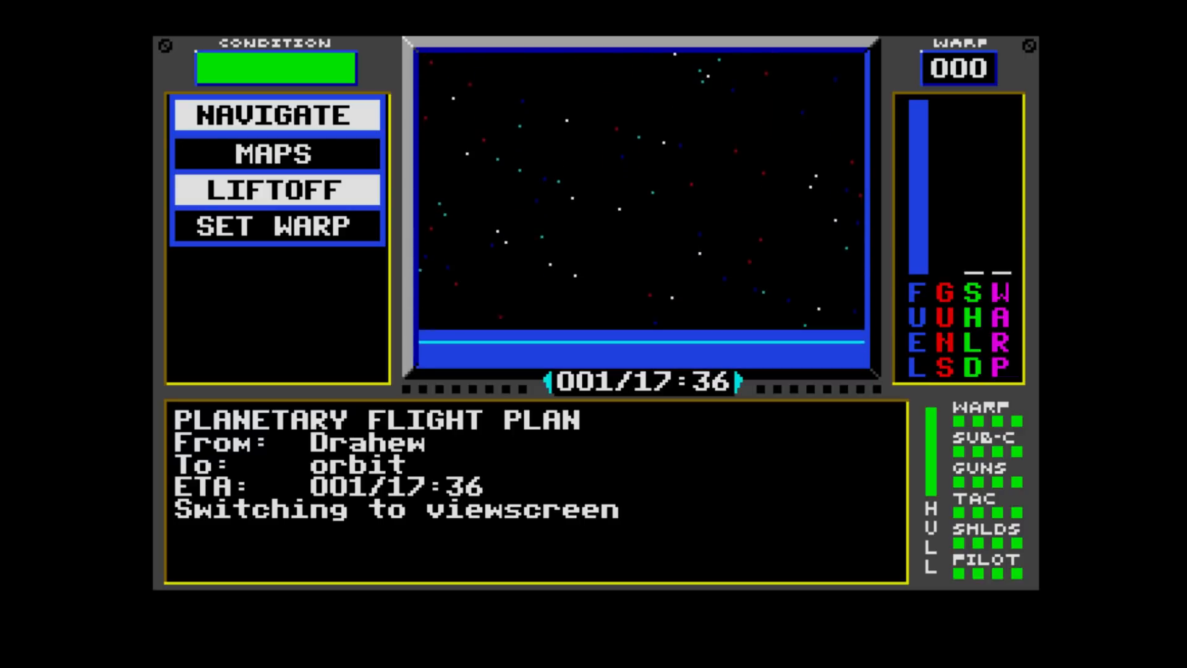
{"action": "left_click", "coordinate": [276, 115]}
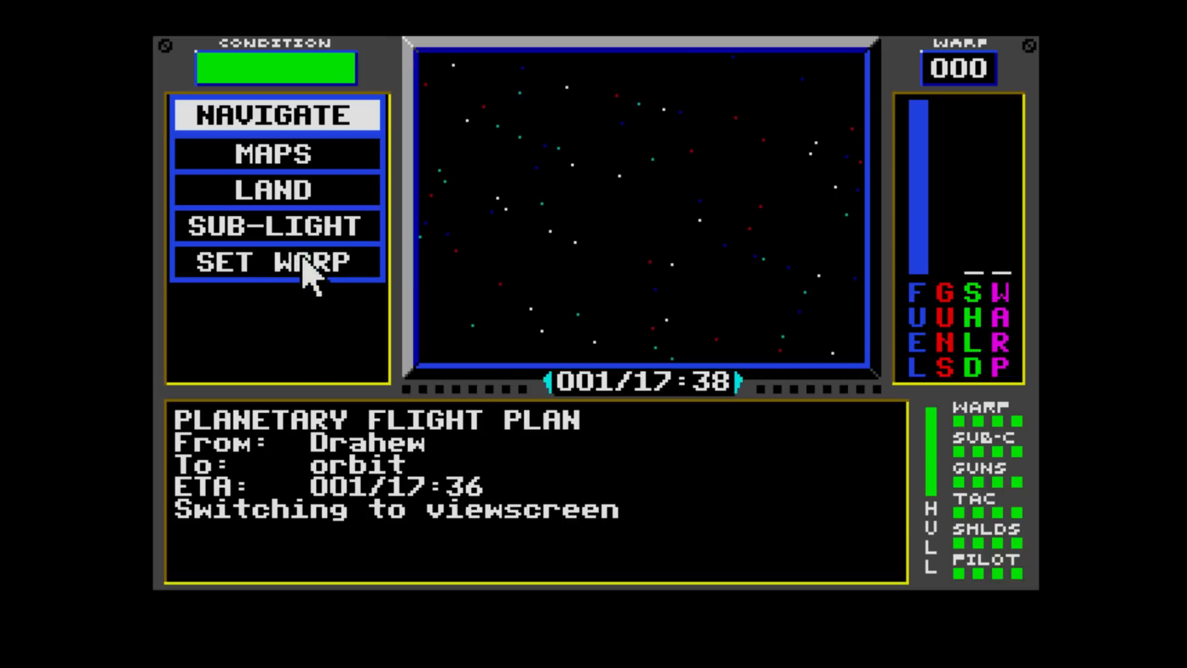
{"action": "left_click", "coordinate": [276, 262]}
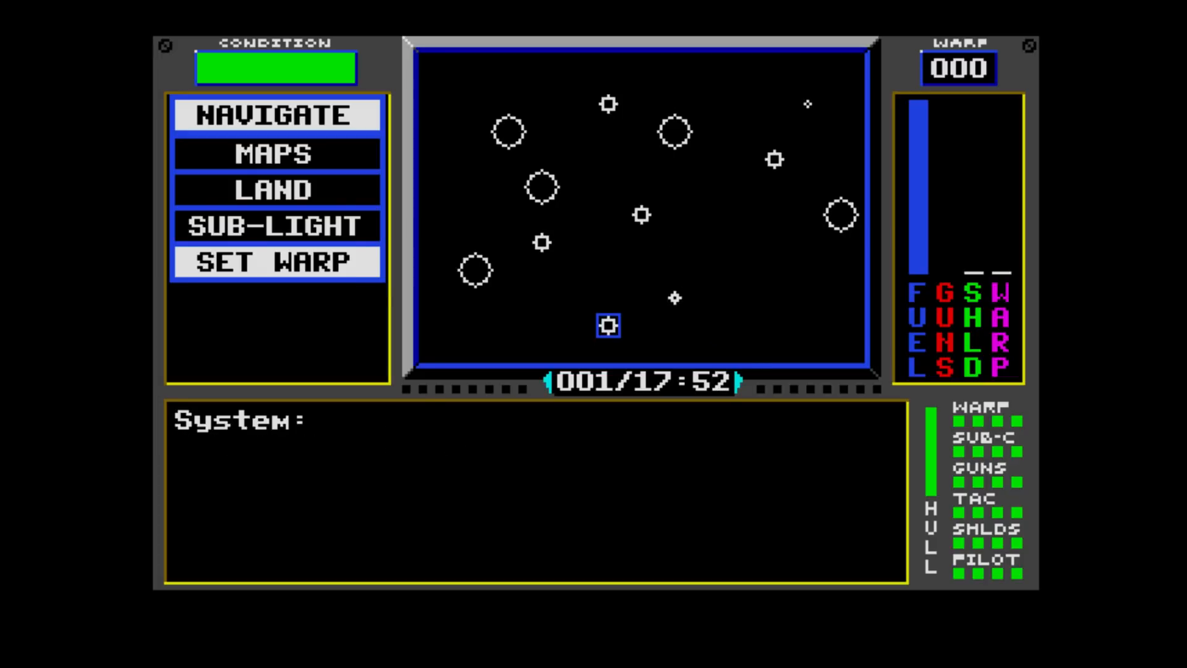
- Choose Lafser as the warp destination and fly sub-light toward the warp point
{"action": "left_click", "coordinate": [675, 296]}
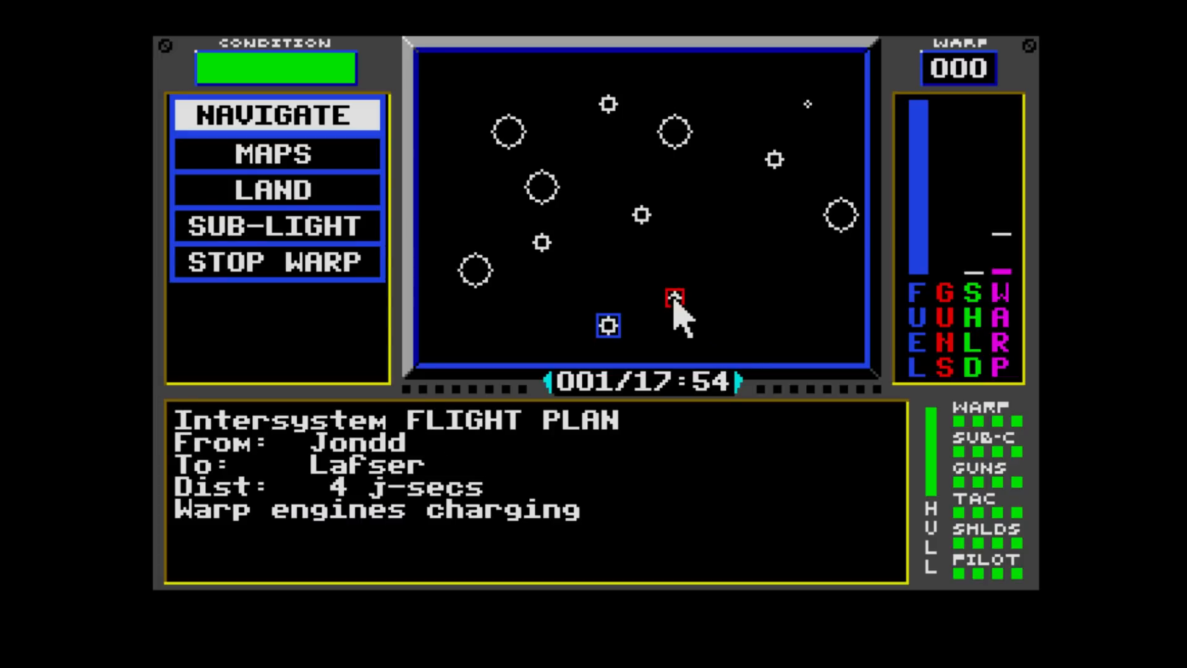
{"action": "mouse_move", "coordinate": [624, 68]}
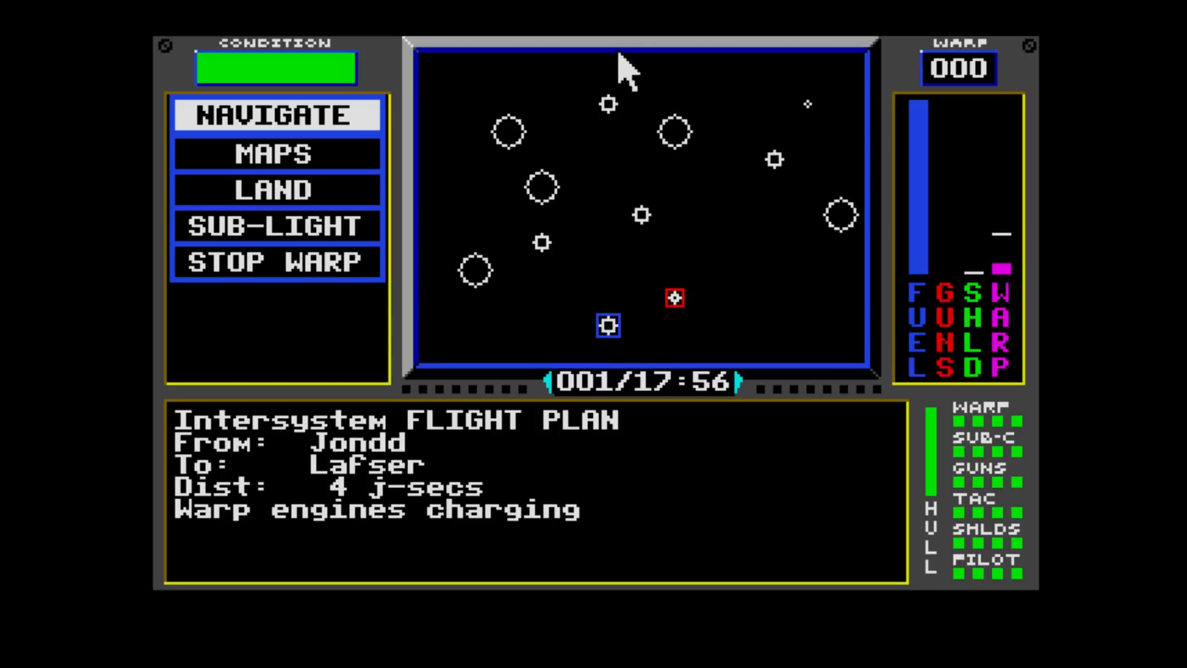
{"action": "mouse_move", "coordinate": [606, 225]}
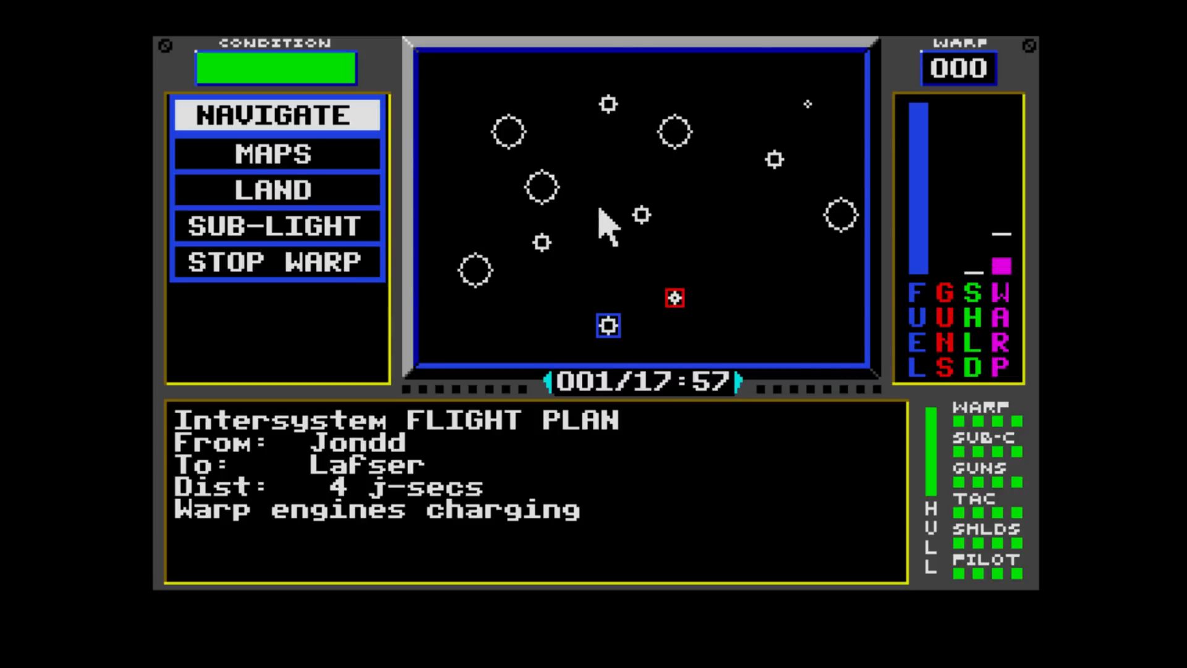
{"action": "mouse_move", "coordinate": [326, 239]}
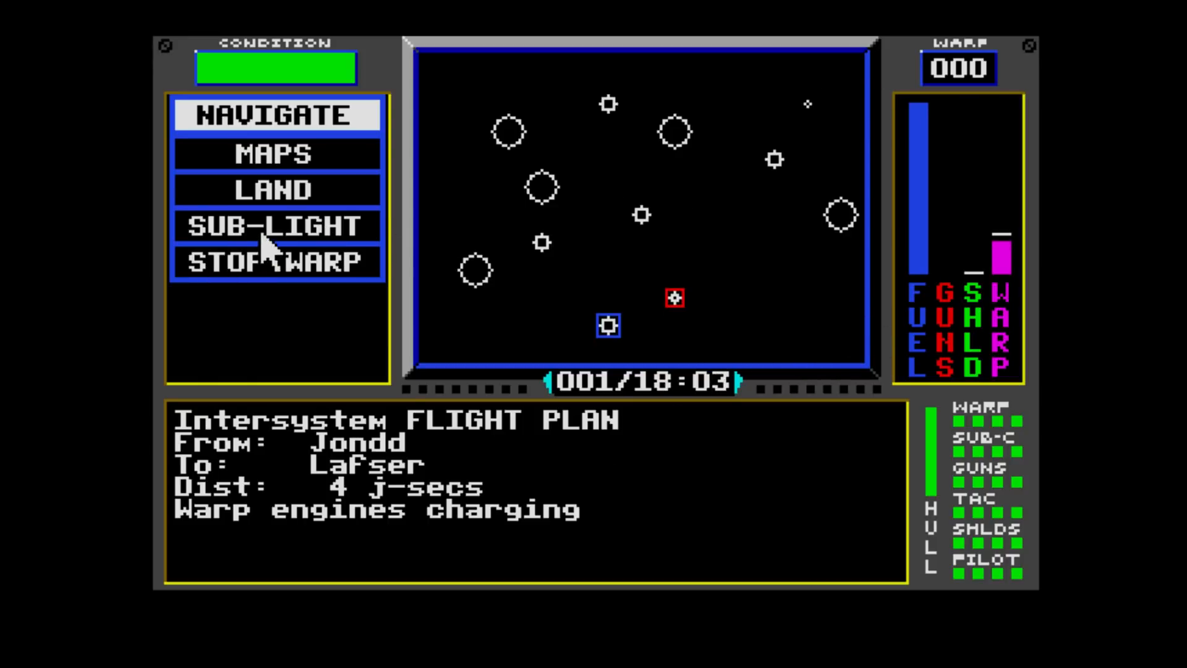
{"action": "left_click", "coordinate": [275, 225]}
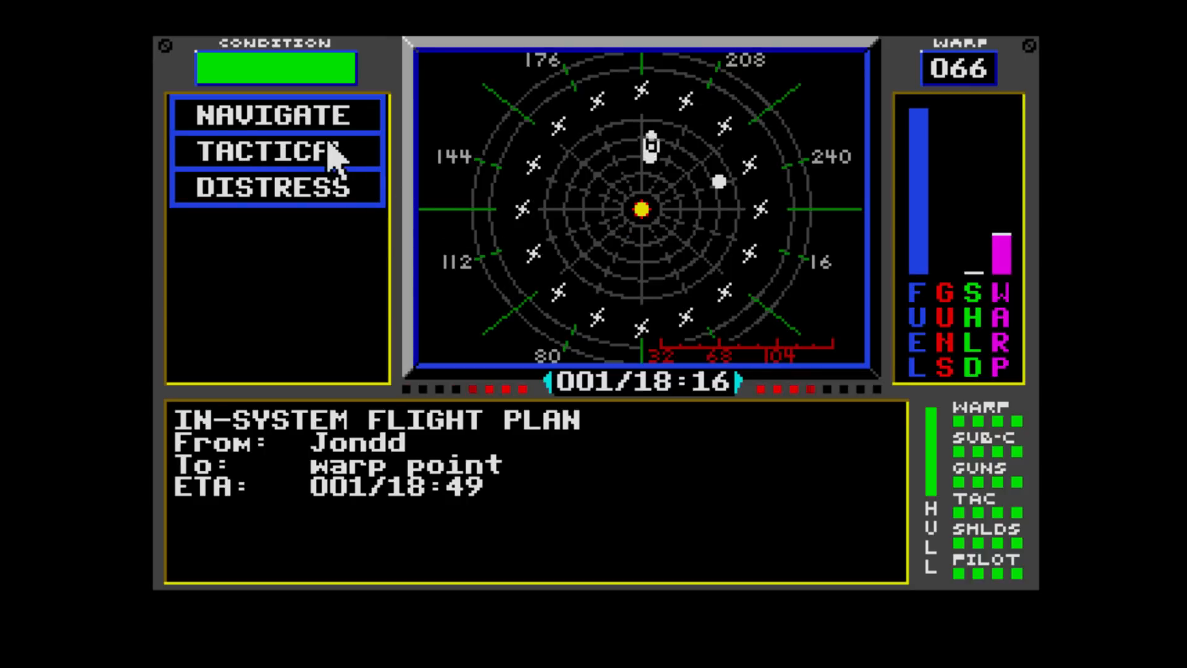
- Watch the approach on Tactical, raise warp to 100, engage the jump and return to the system map
{"action": "left_click", "coordinate": [276, 151]}
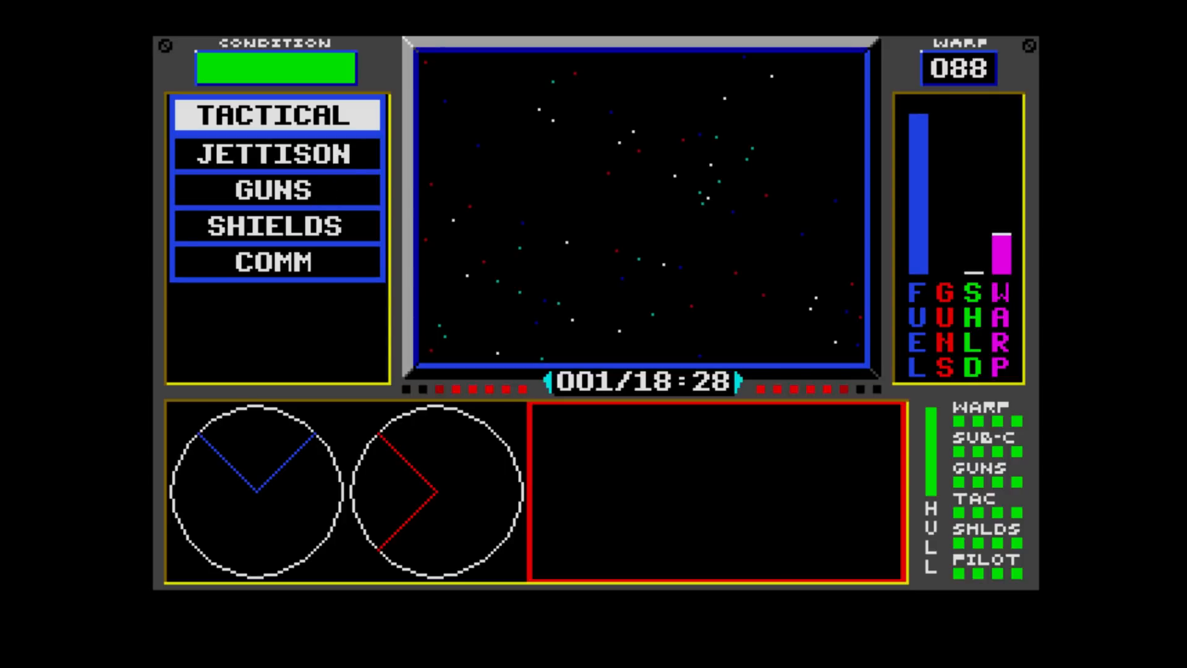
{"action": "left_click", "coordinate": [276, 116]}
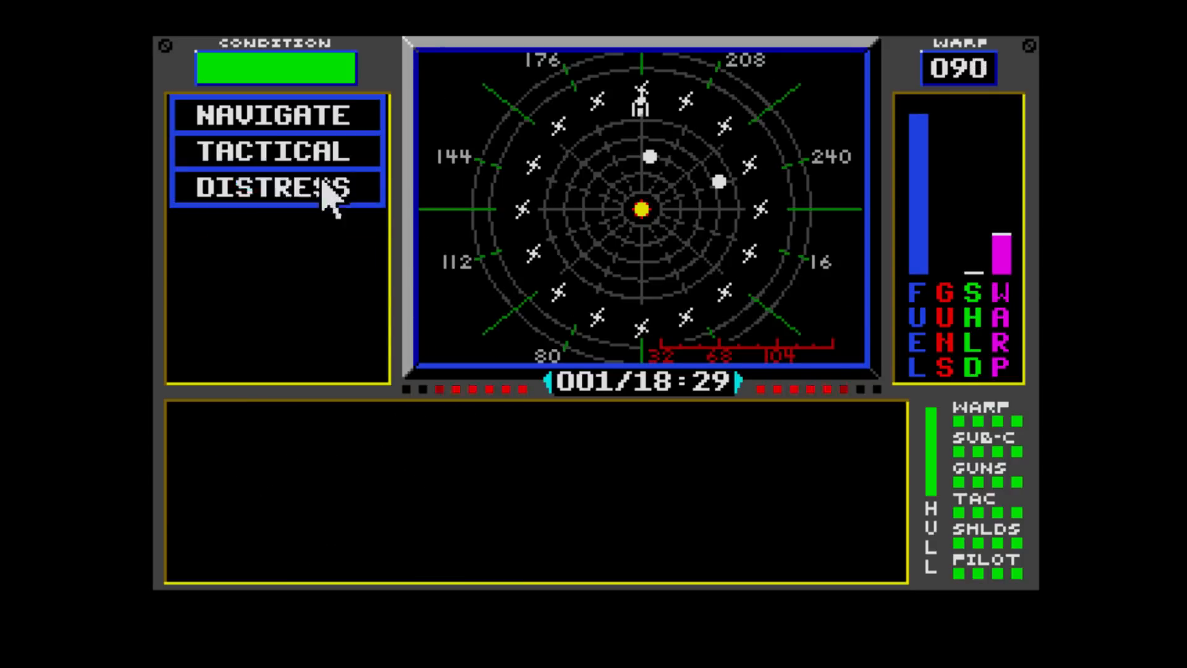
{"action": "left_click", "coordinate": [276, 115]}
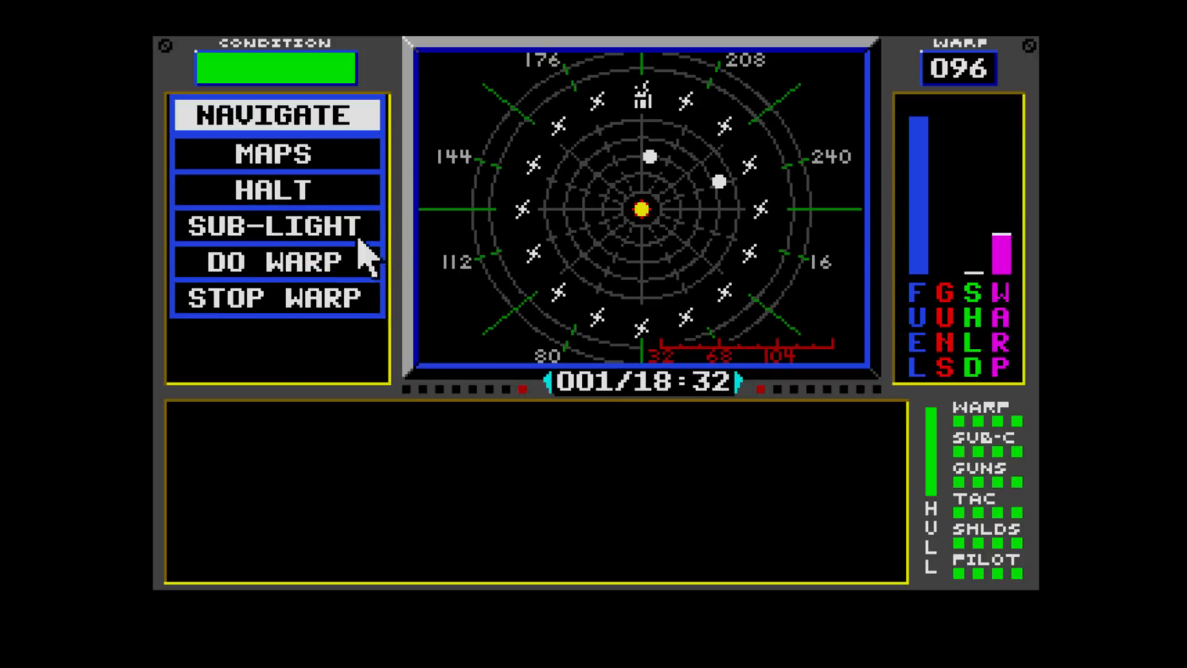
{"action": "left_click", "coordinate": [276, 263]}
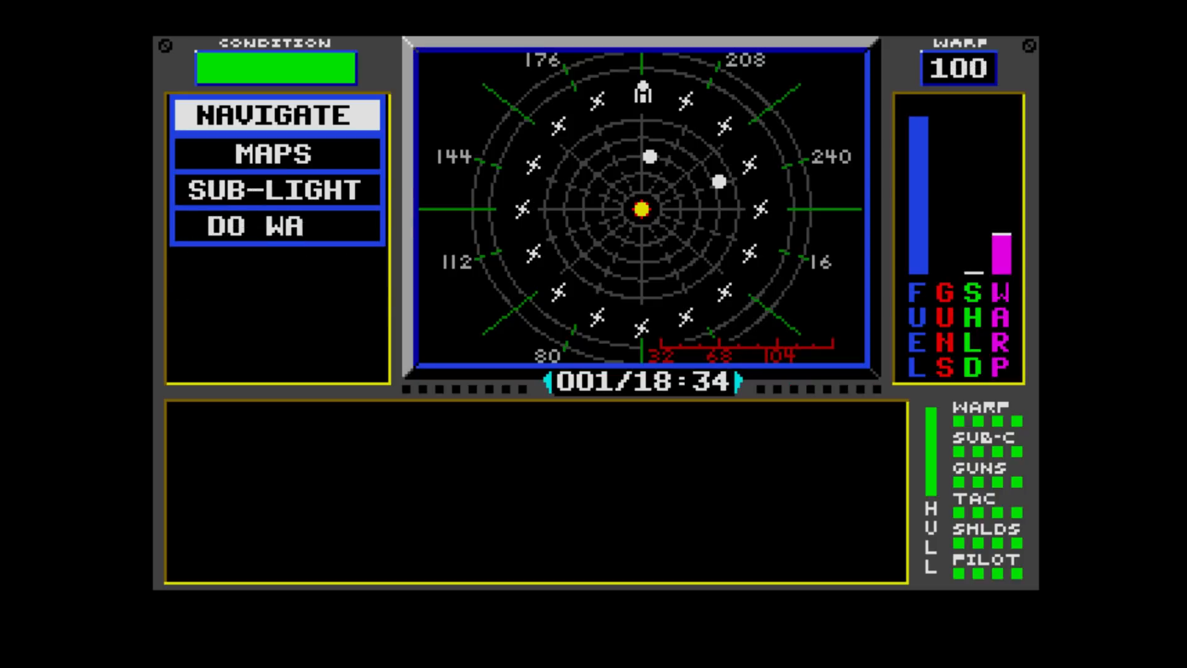
{"action": "left_click", "coordinate": [276, 225]}
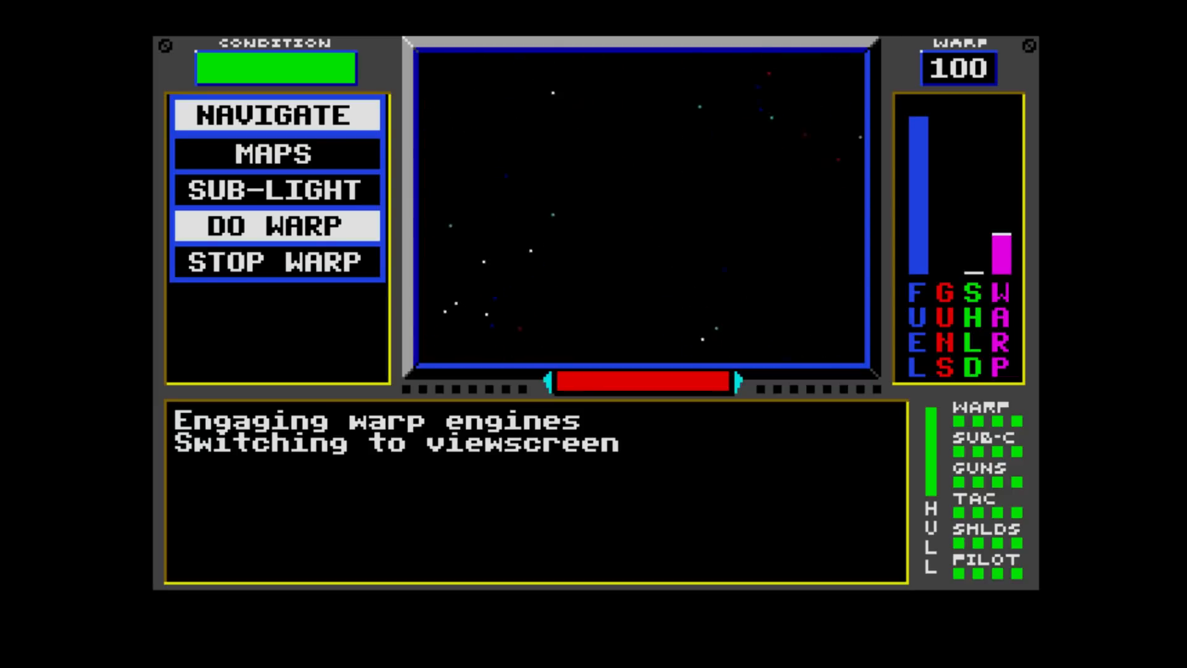
{"action": "left_click", "coordinate": [276, 225]}
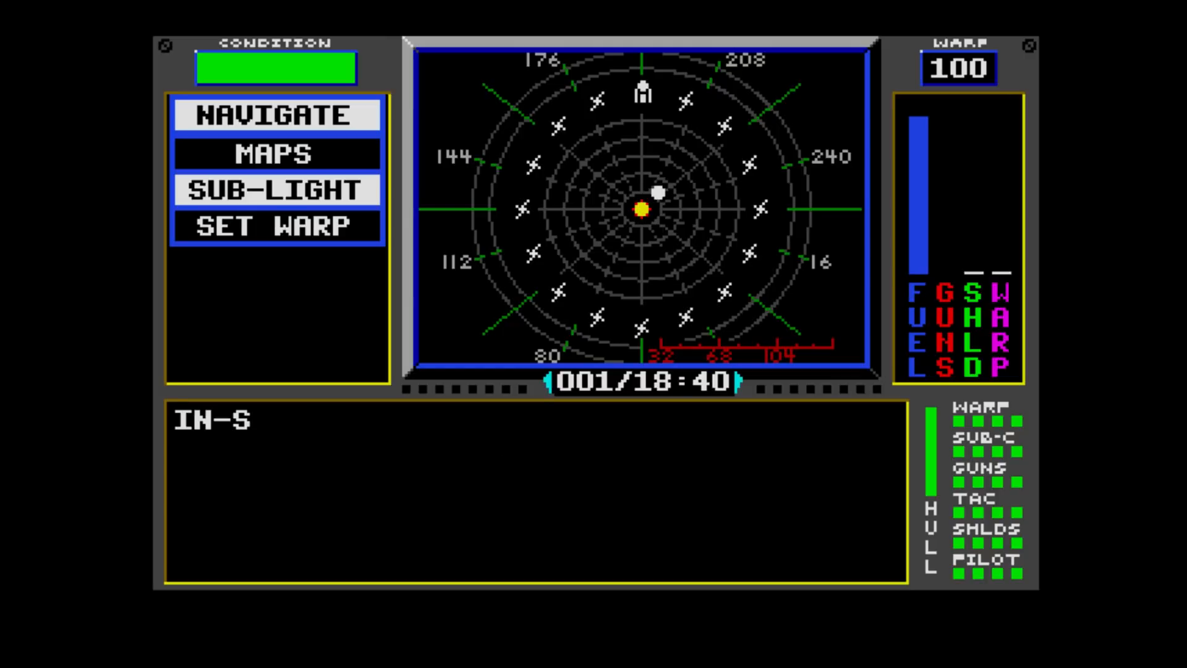
- Hail the Phantom UL on Tactical, hear its cargo demand and choose Refuse
{"action": "left_click", "coordinate": [276, 189]}
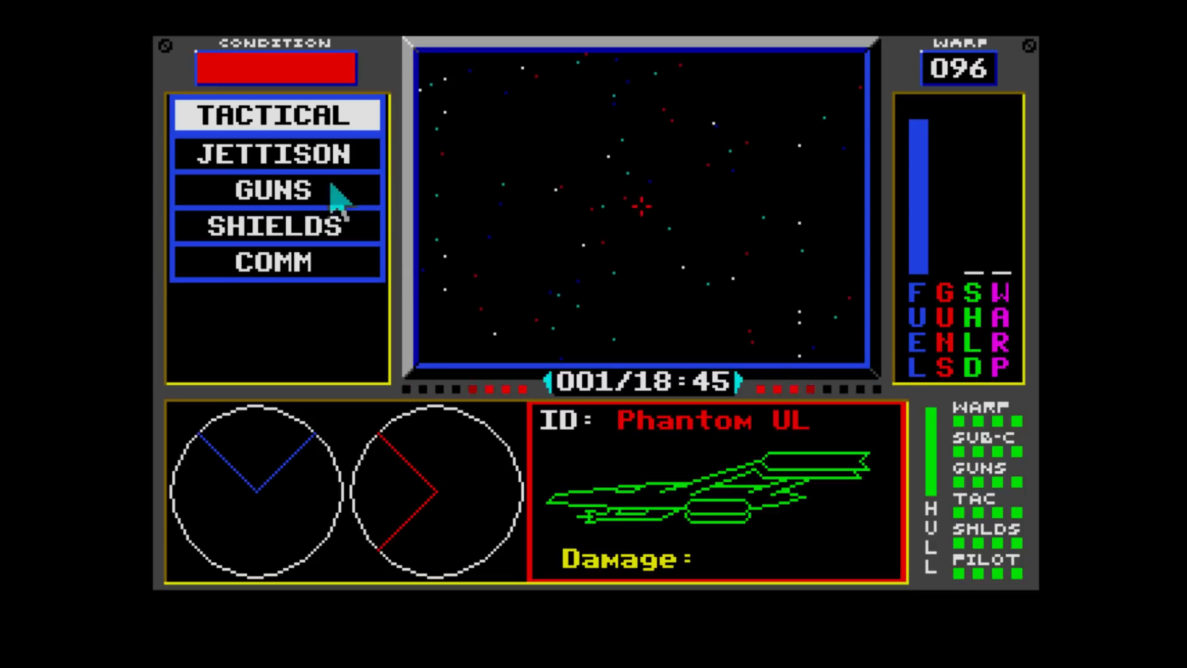
{"action": "left_click", "coordinate": [276, 189]}
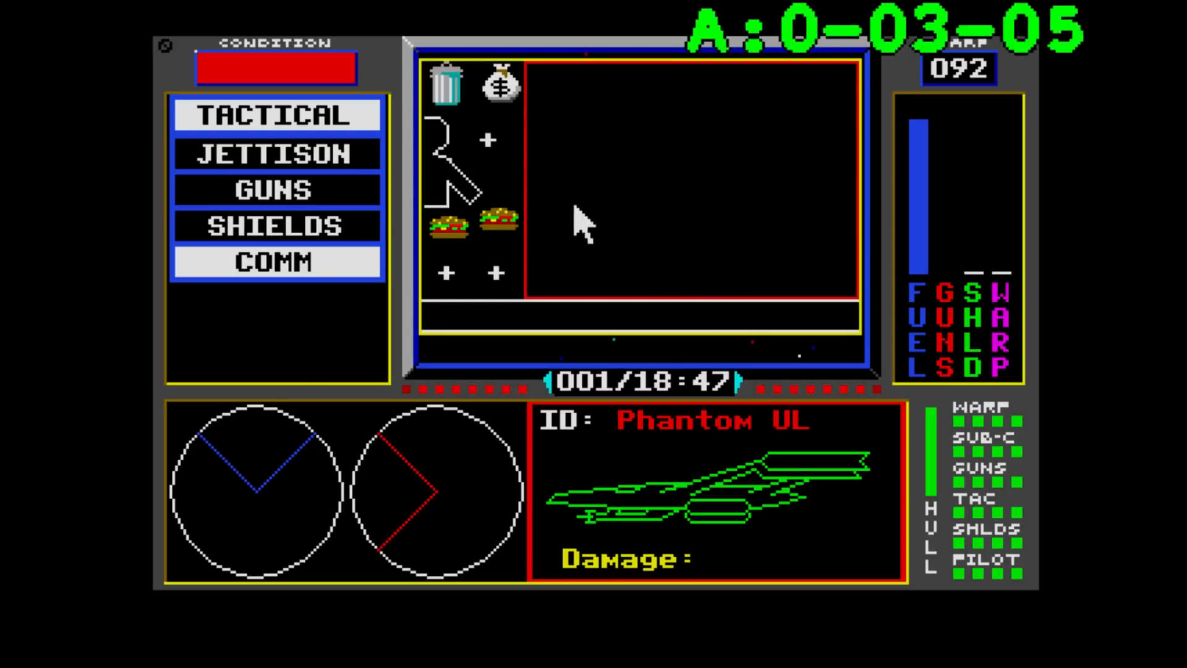
{"action": "left_click", "coordinate": [276, 263]}
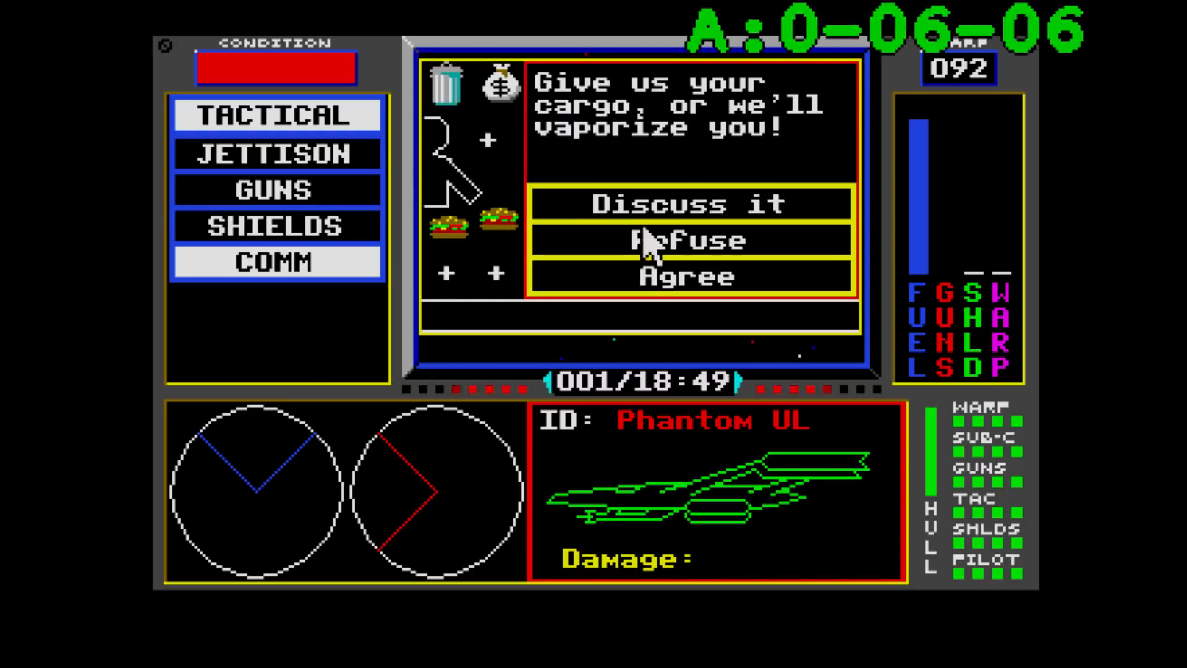
{"action": "left_click", "coordinate": [685, 203]}
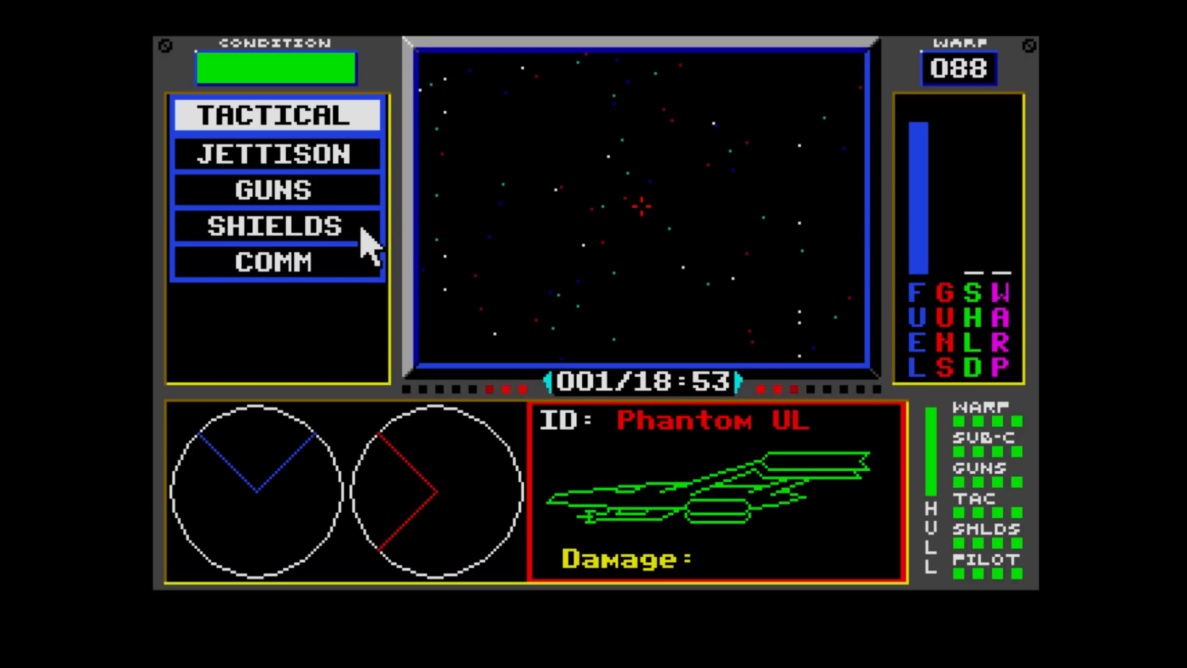
{"action": "mouse_move", "coordinate": [261, 496]}
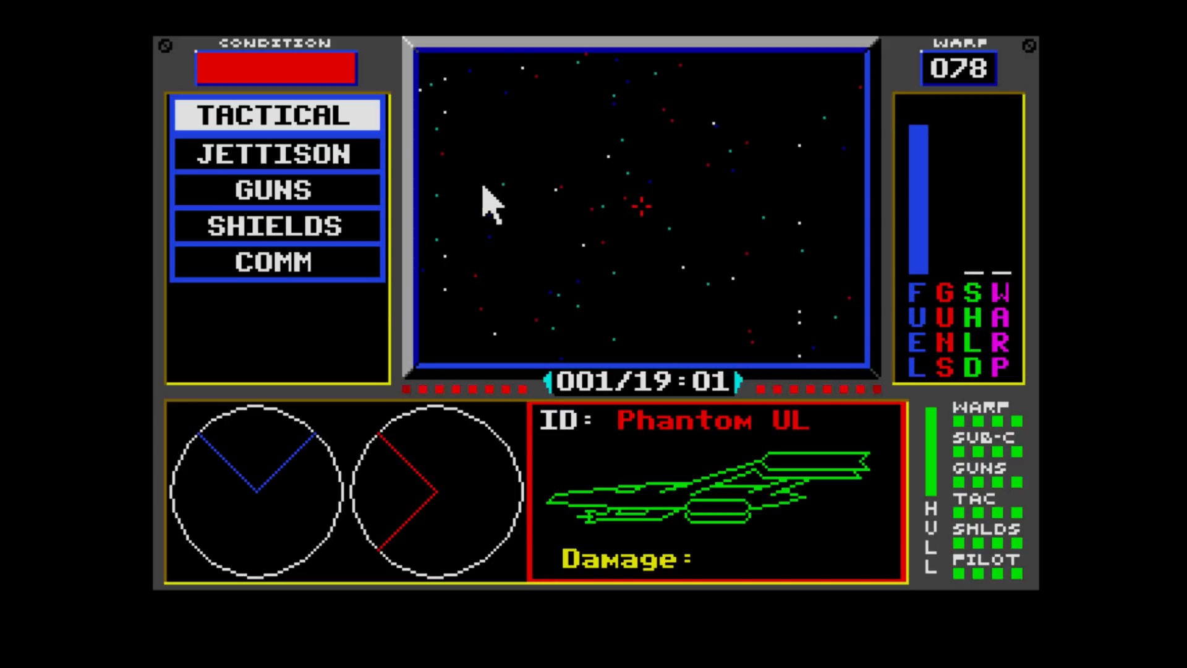
- Fire the guns to damage the Phantom UL, then return to the in-system map
{"action": "left_click", "coordinate": [276, 262]}
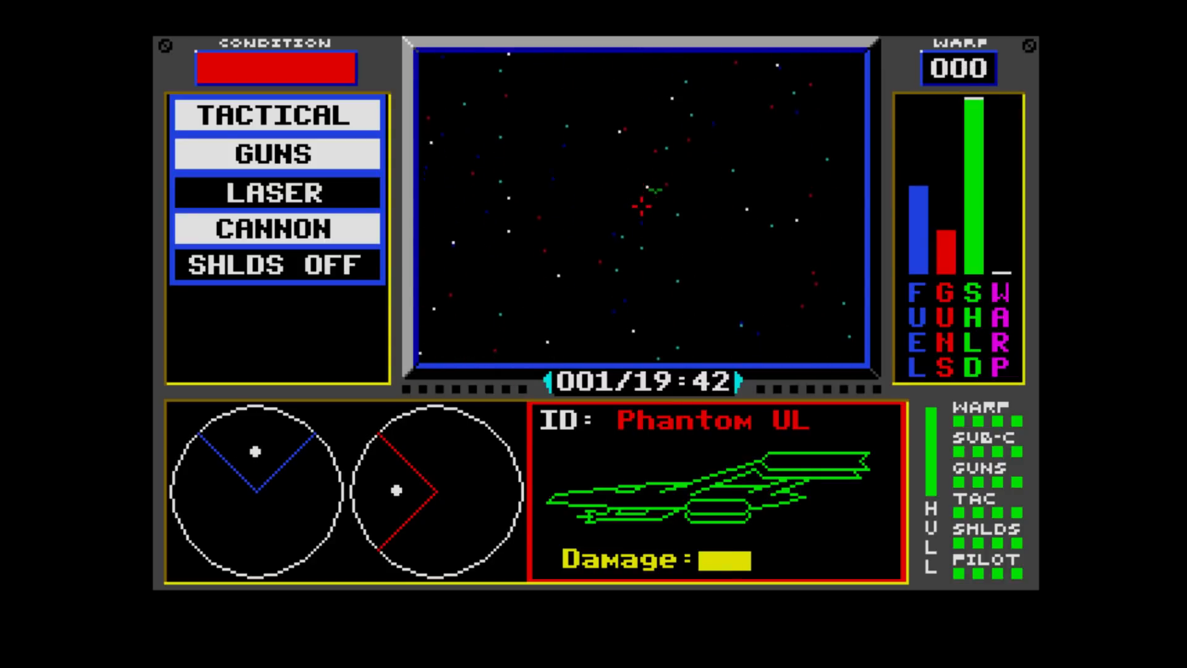
{"action": "left_click", "coordinate": [277, 115]}
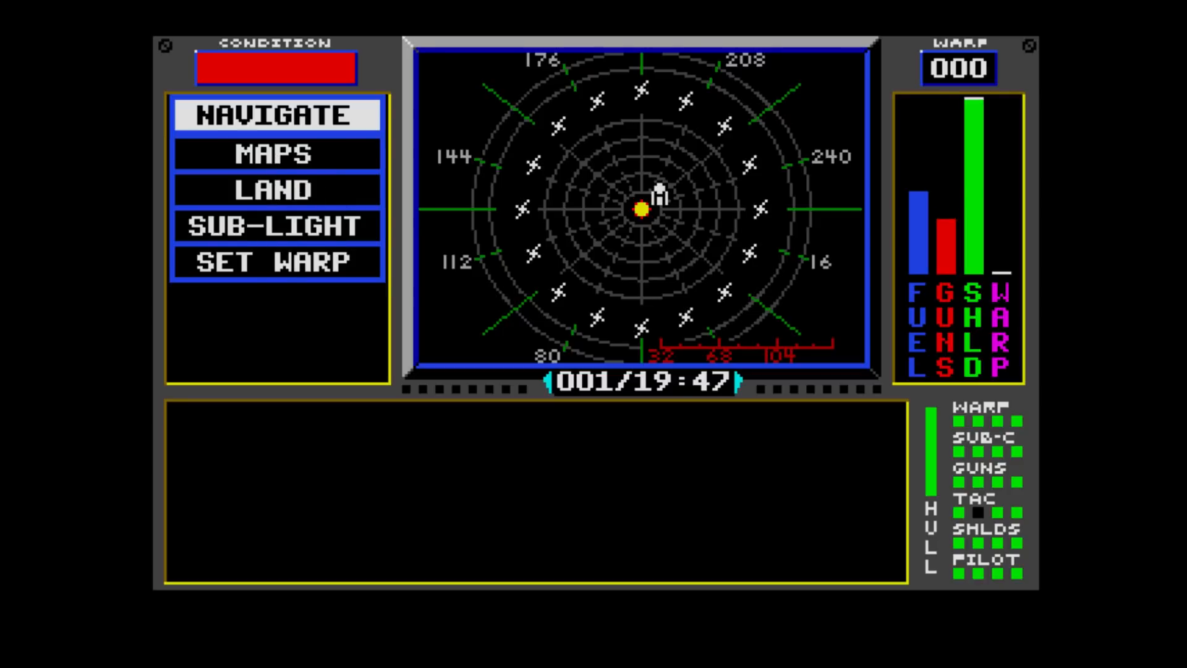
- Land the ship at Haiapolis from orbit
{"action": "left_click", "coordinate": [277, 190]}
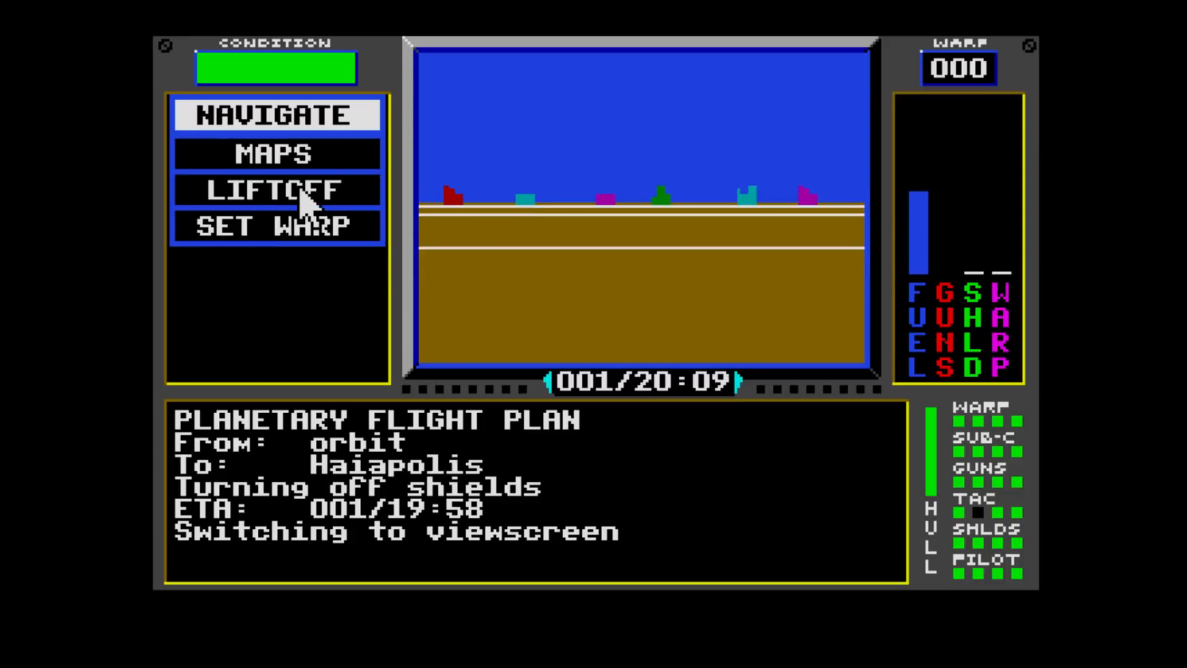
{"action": "mouse_move", "coordinate": [542, 284]}
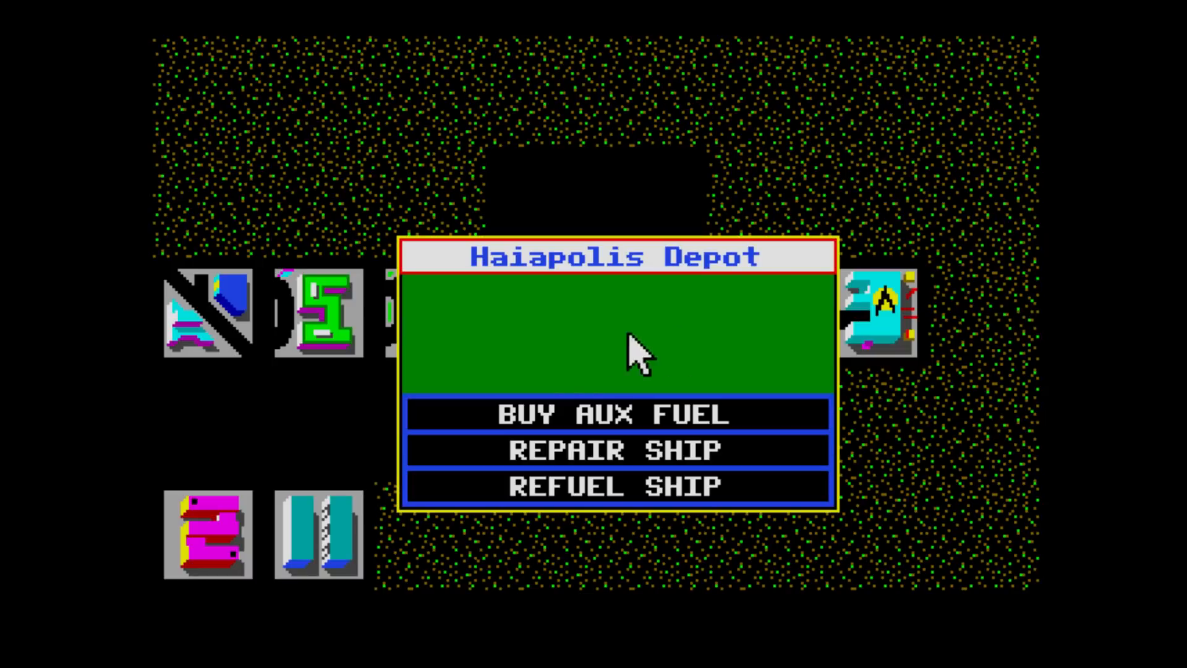
- Refuel the ship at the Depot, filling the tank with the 9 needed units
{"action": "left_click", "coordinate": [614, 449]}
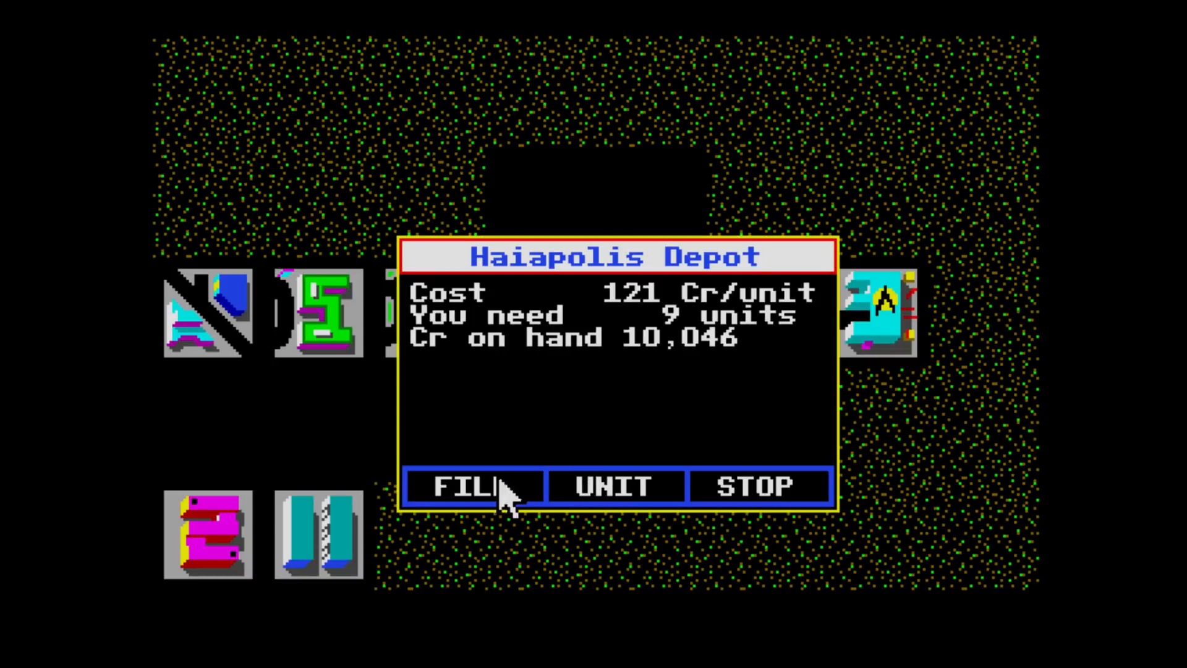
{"action": "left_click", "coordinate": [472, 485]}
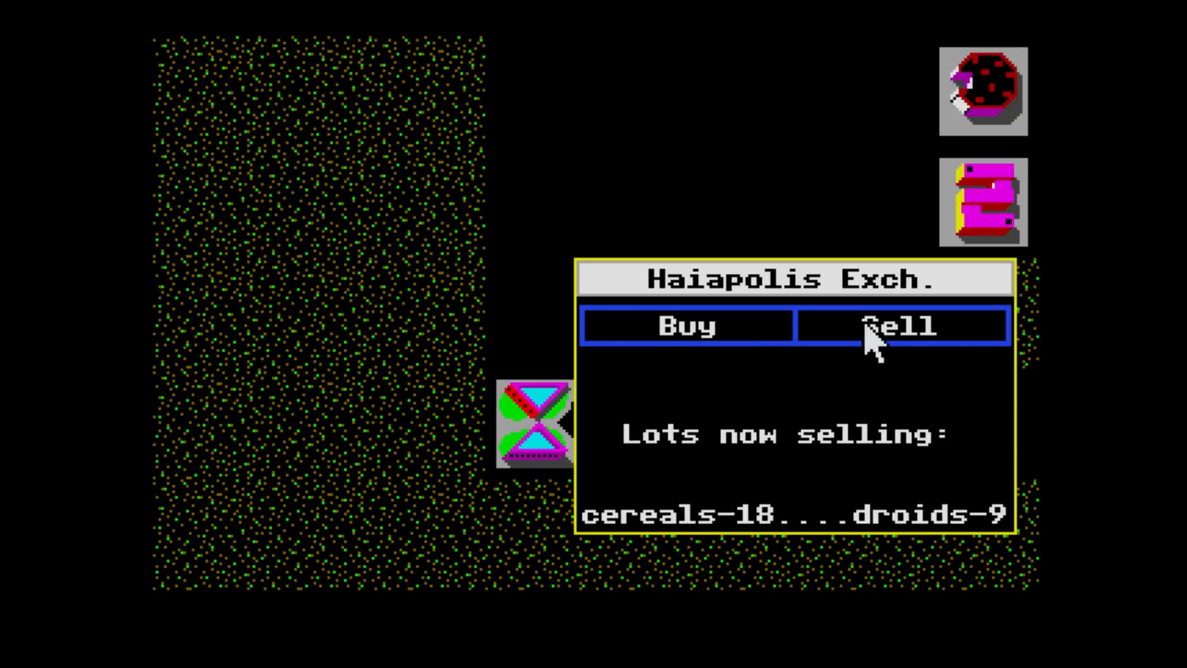
- Sell the pod's chronographs for 8,200 and its comgear for 10,100
{"action": "left_click", "coordinate": [900, 326]}
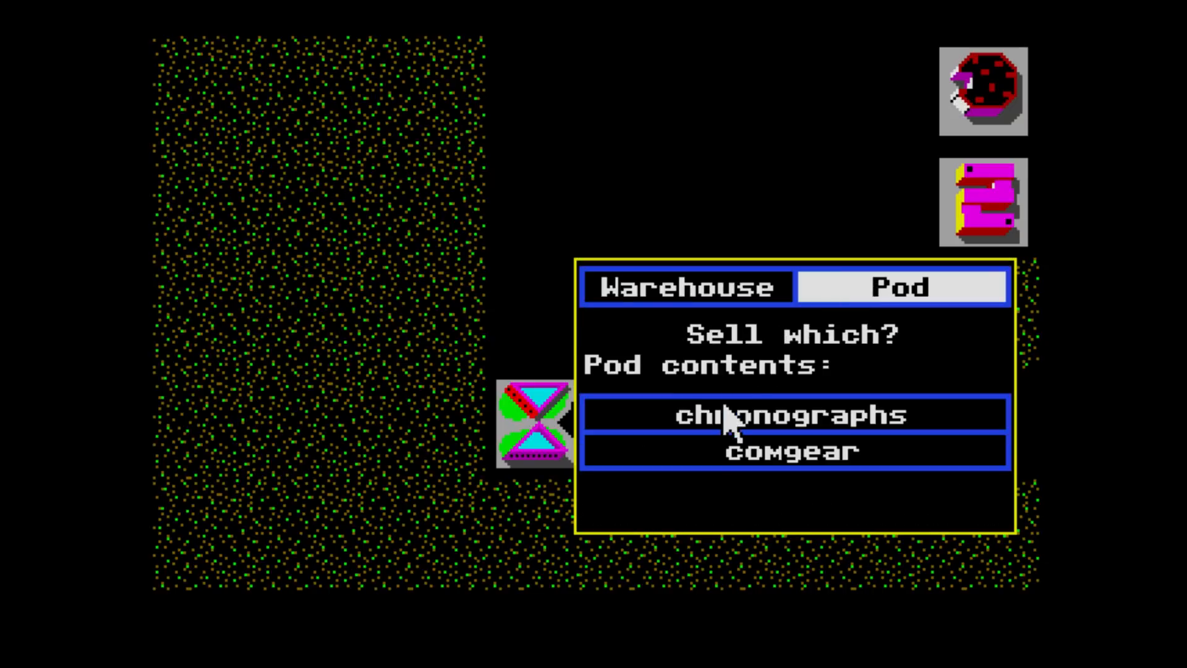
{"action": "left_click", "coordinate": [793, 414]}
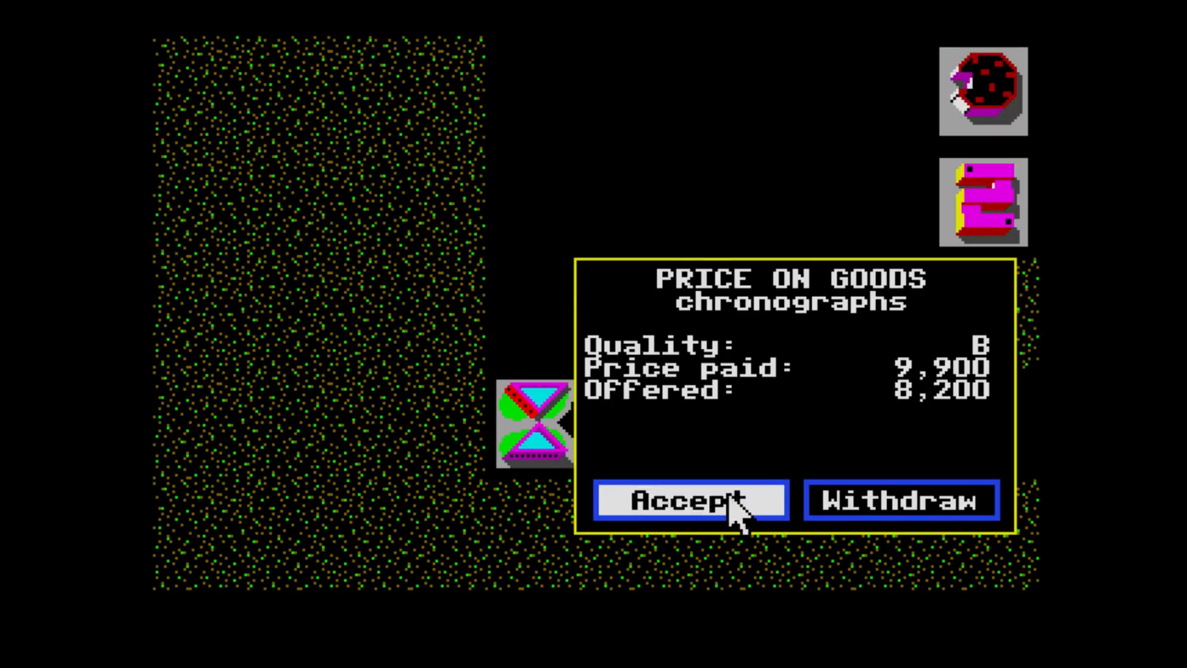
{"action": "left_click", "coordinate": [690, 500]}
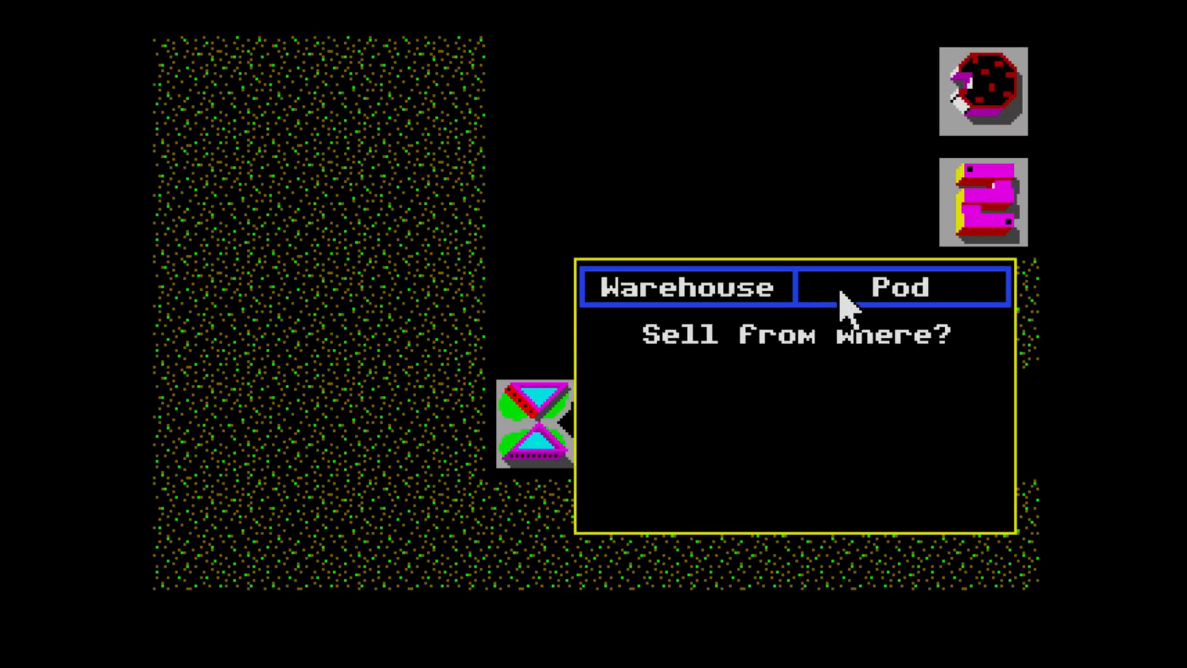
{"action": "left_click", "coordinate": [903, 287]}
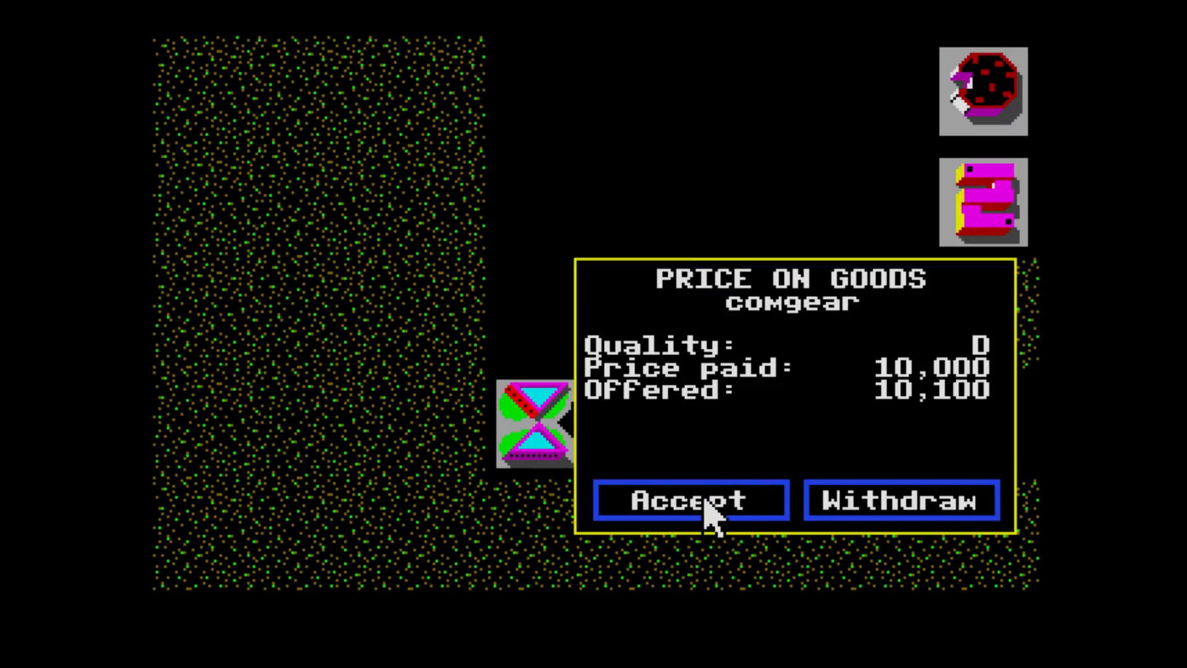
{"action": "left_click", "coordinate": [690, 500]}
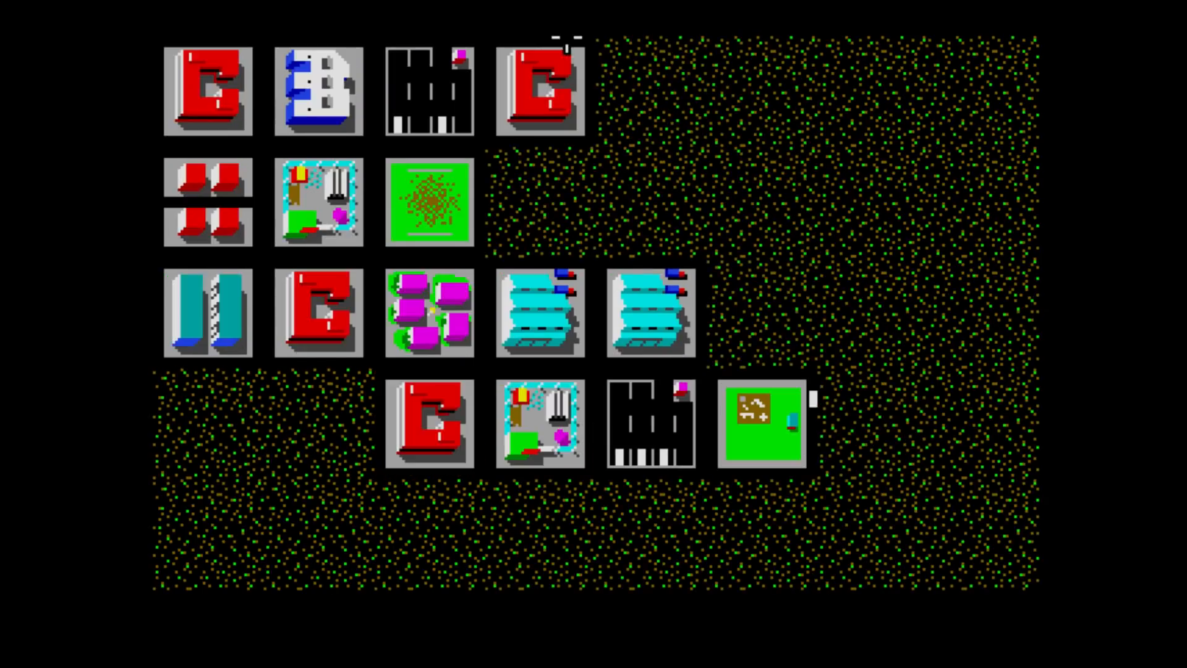
{"action": "mouse_move", "coordinate": [624, 193]}
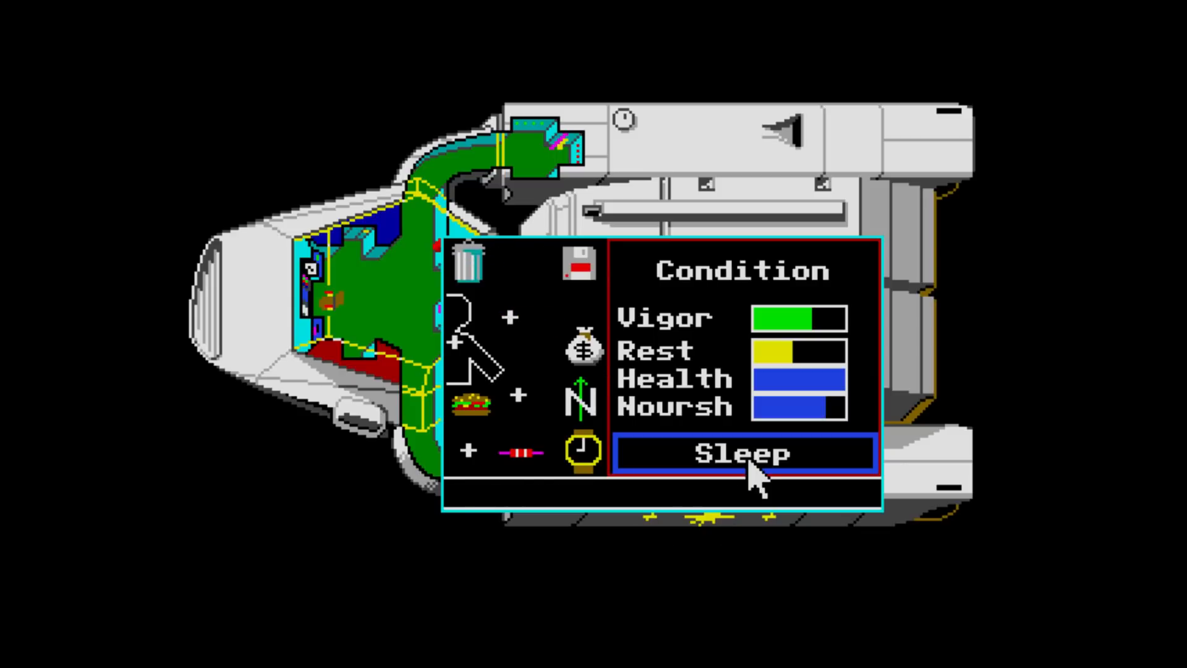
- Let the pilot sleep, then lift off from Haiapolis toward orbit
{"action": "left_click", "coordinate": [742, 453]}
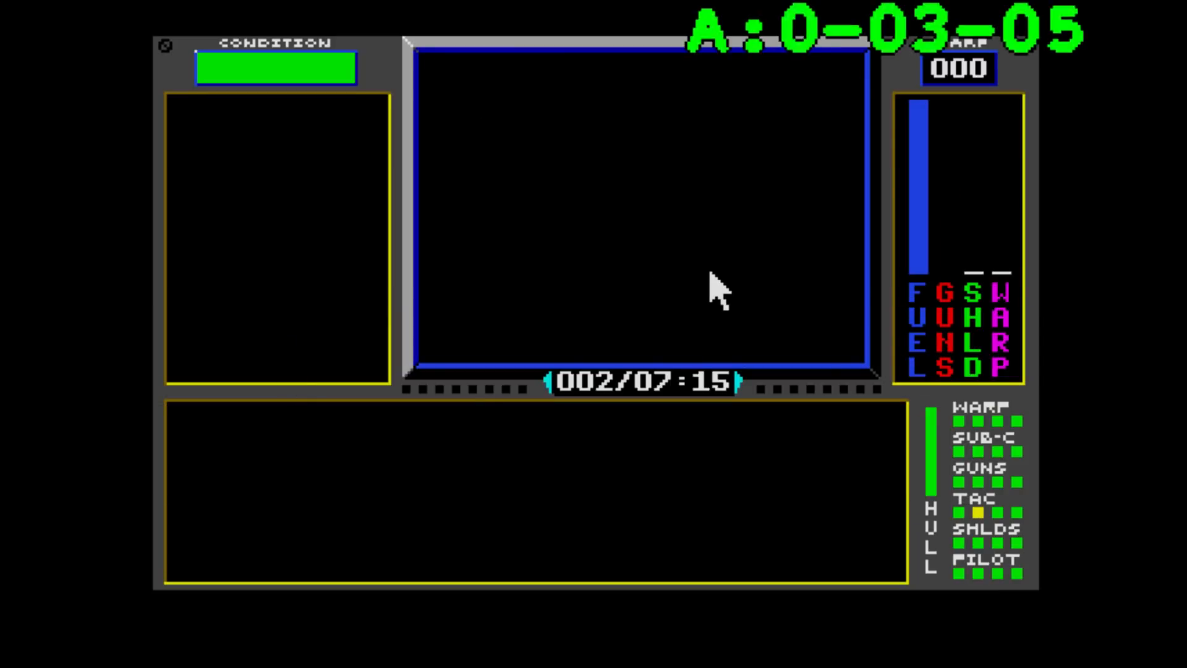
{"action": "left_click", "coordinate": [276, 115]}
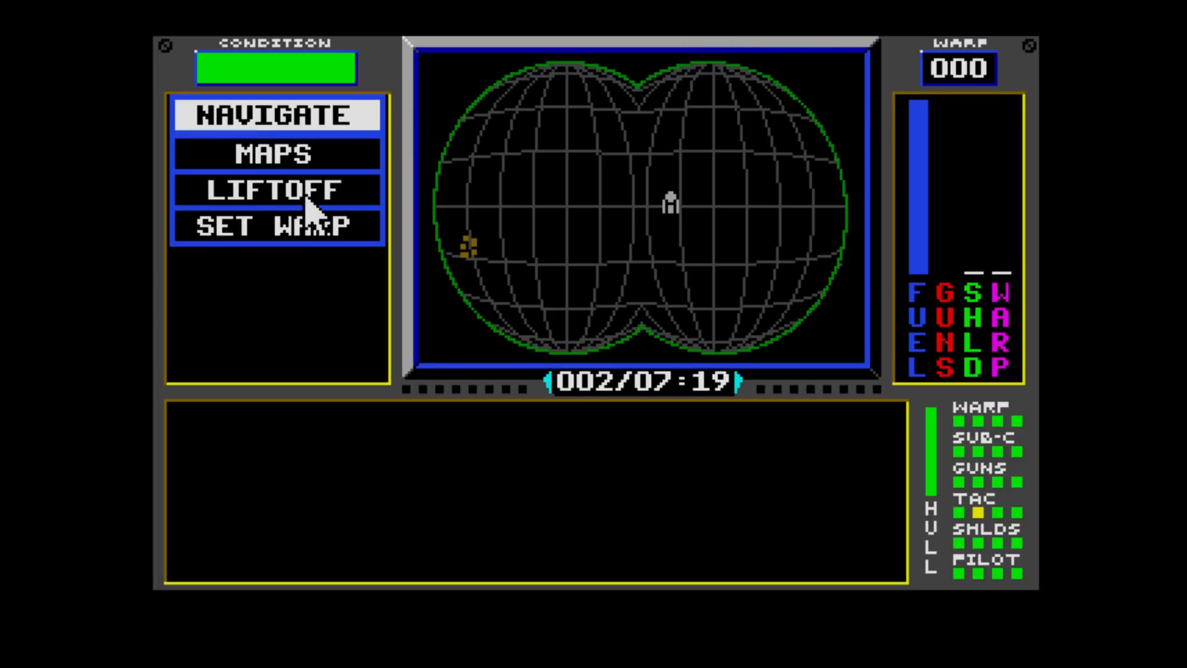
{"action": "left_click", "coordinate": [277, 189]}
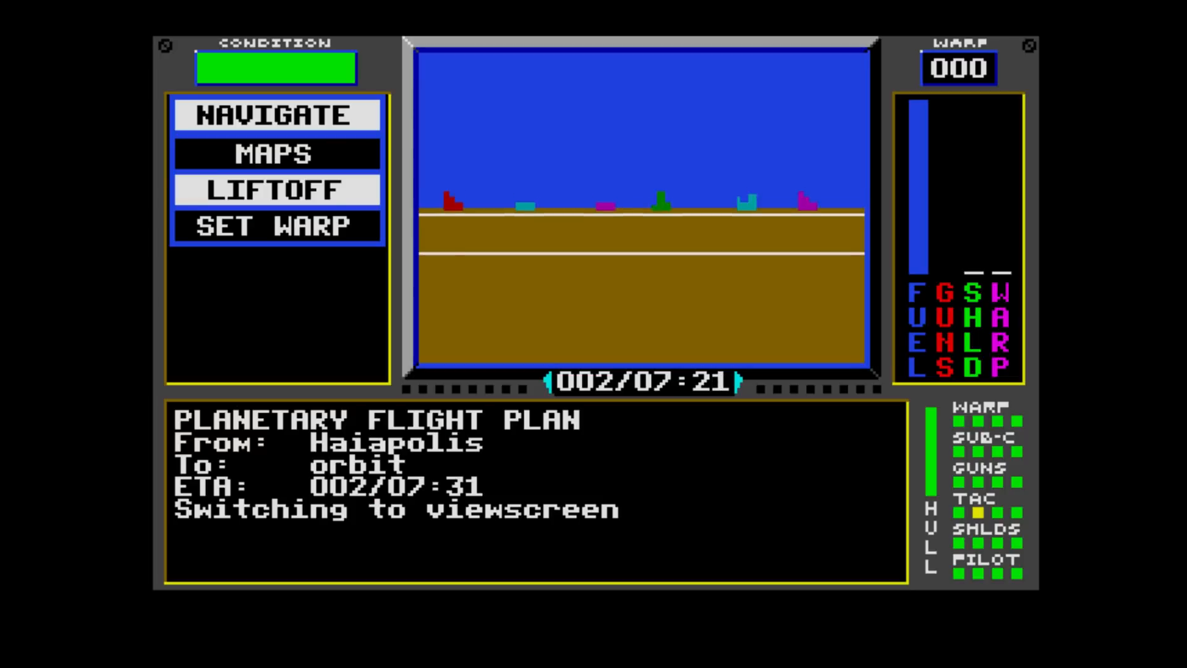